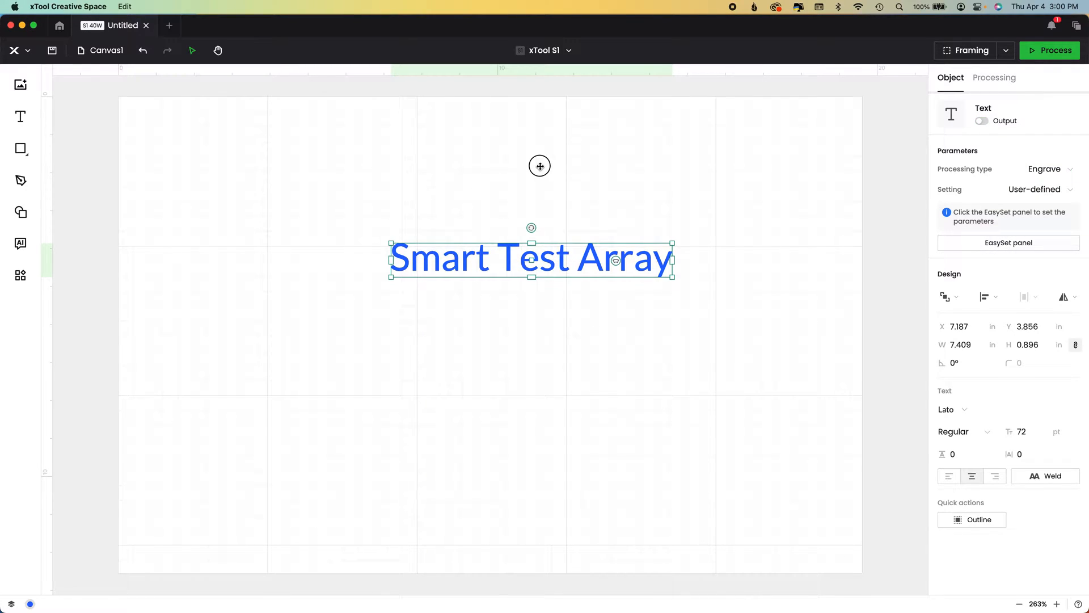
Add a new text object reading 'Score:', 'Engrave:', 'Cut:' on separate lines
left_click(528, 259)
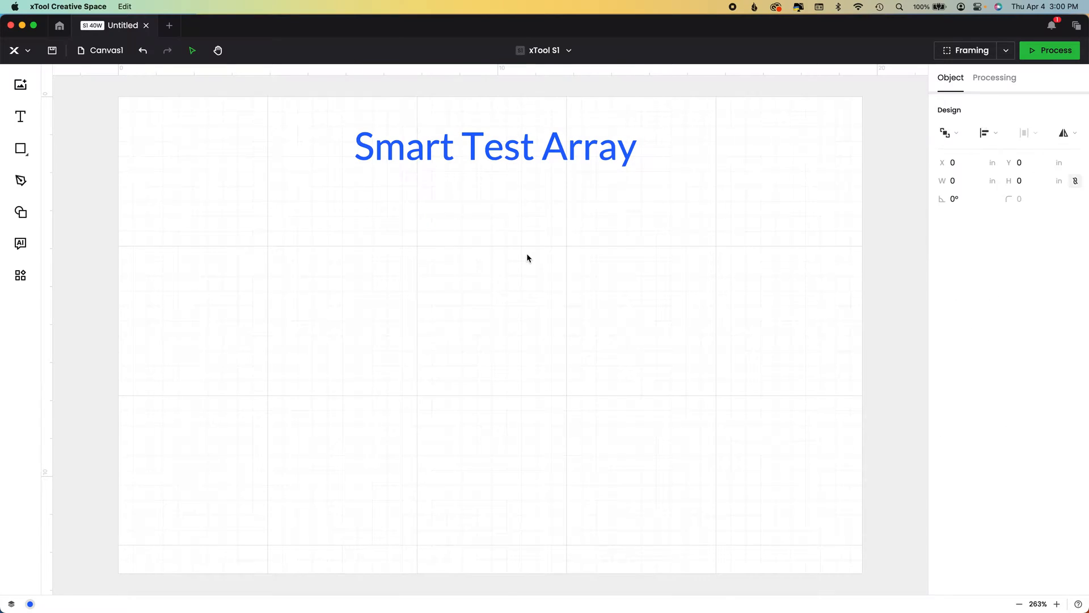
left_click(994, 77)
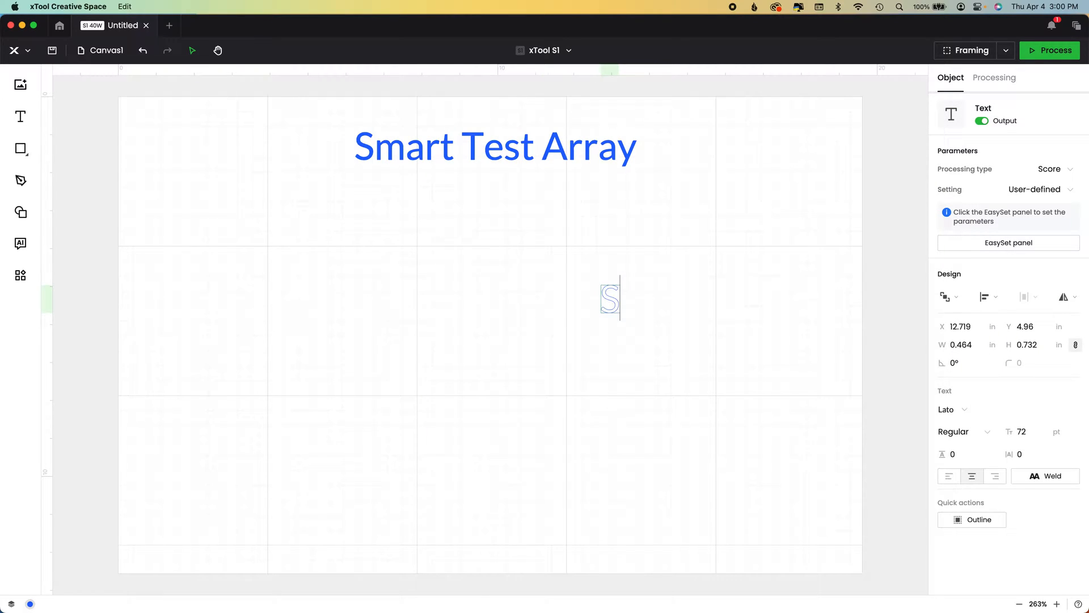
type("Score:")
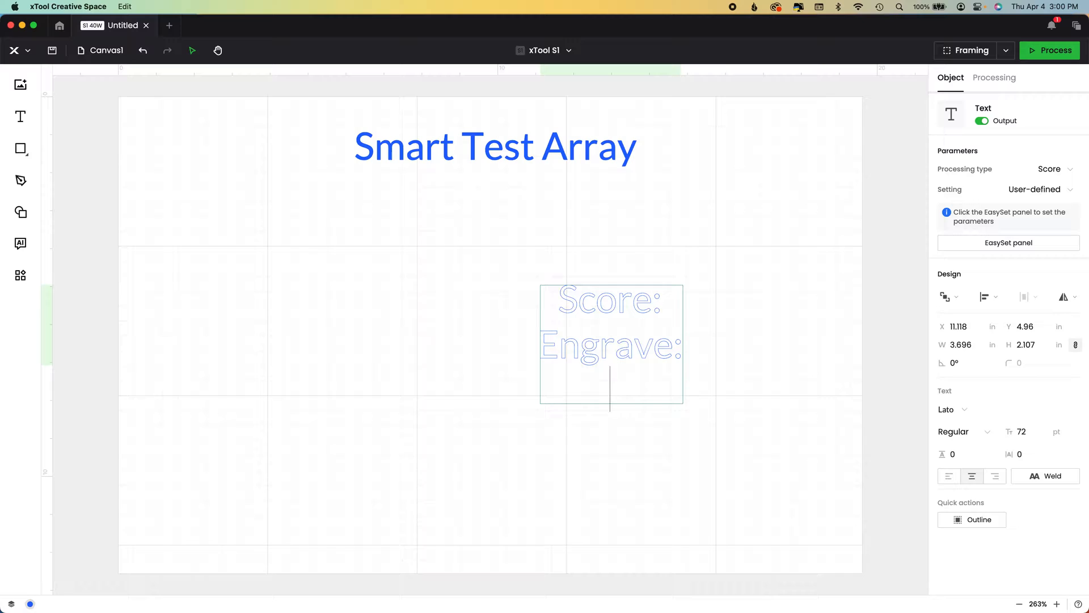
type("Cut:")
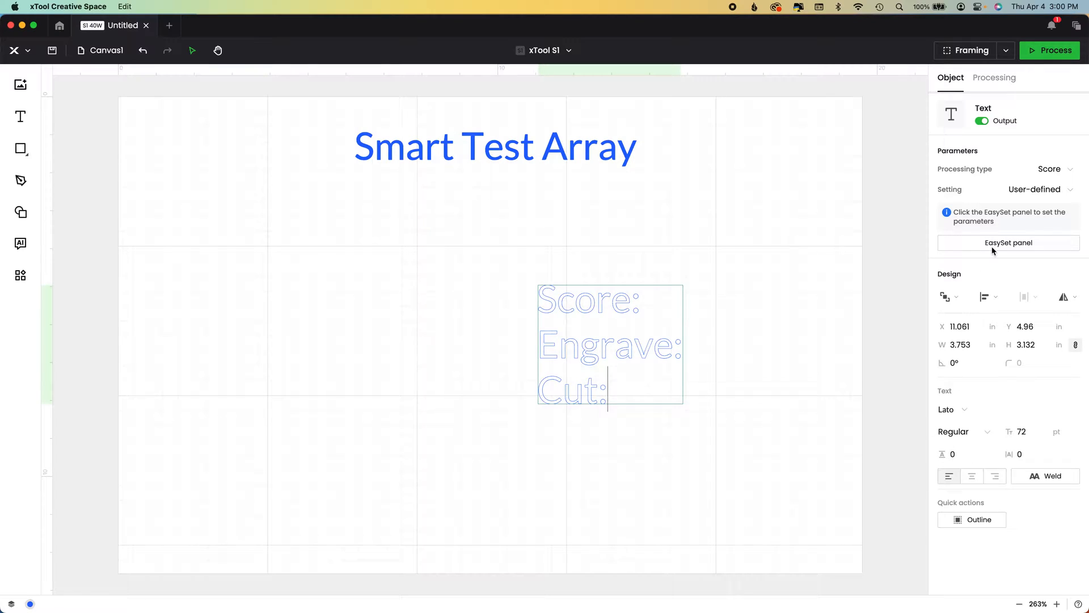
Set the label block to Engrave, shrink it and place it under the title's right side
left_click(1036, 169)
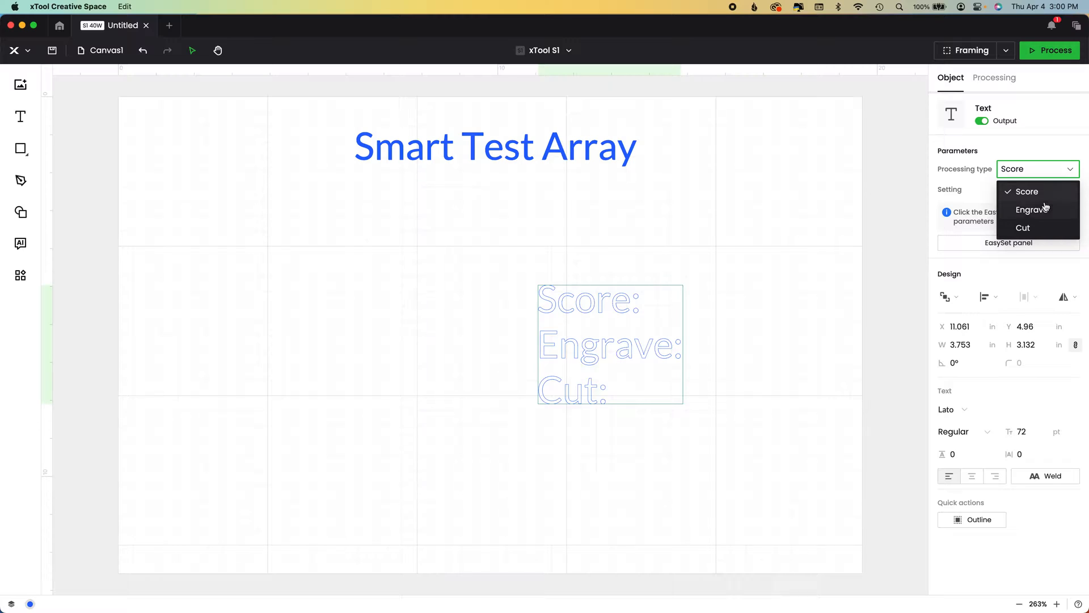
left_click(1030, 209)
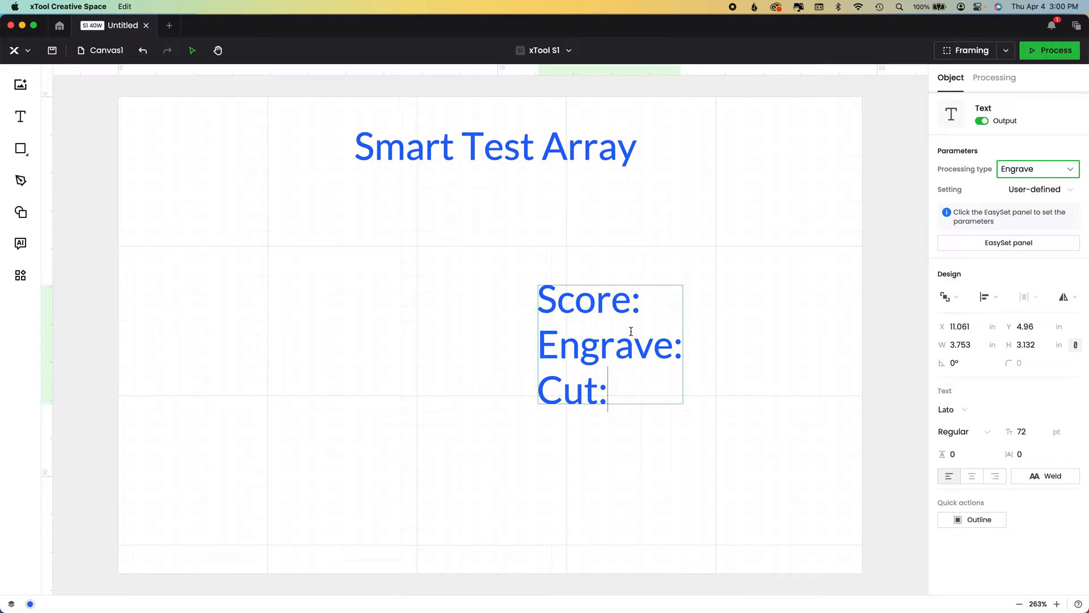
left_click(982, 120)
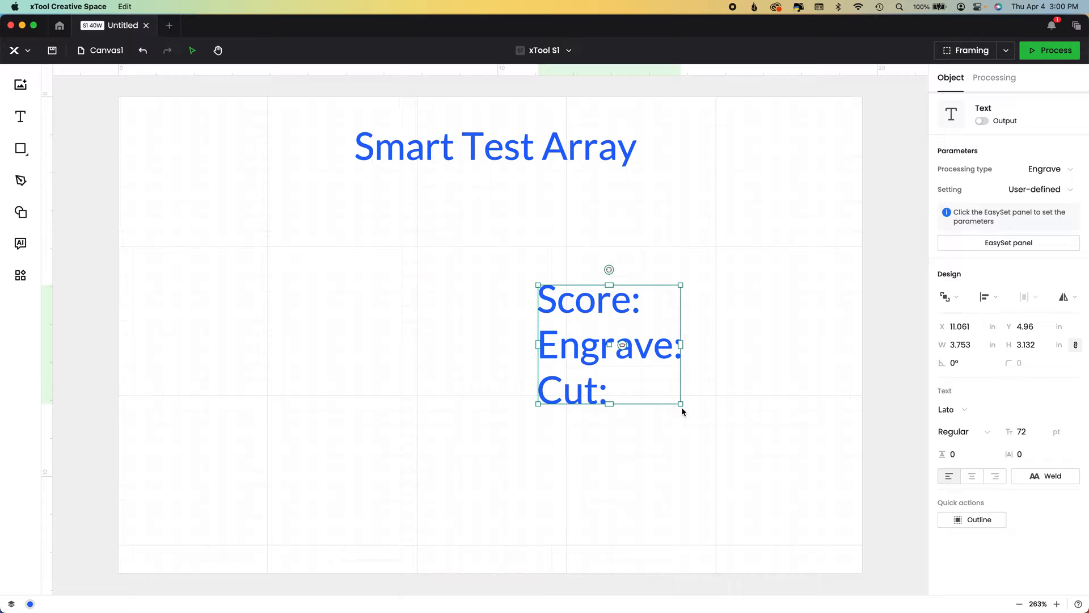
left_click_drag(681, 404, 645, 373)
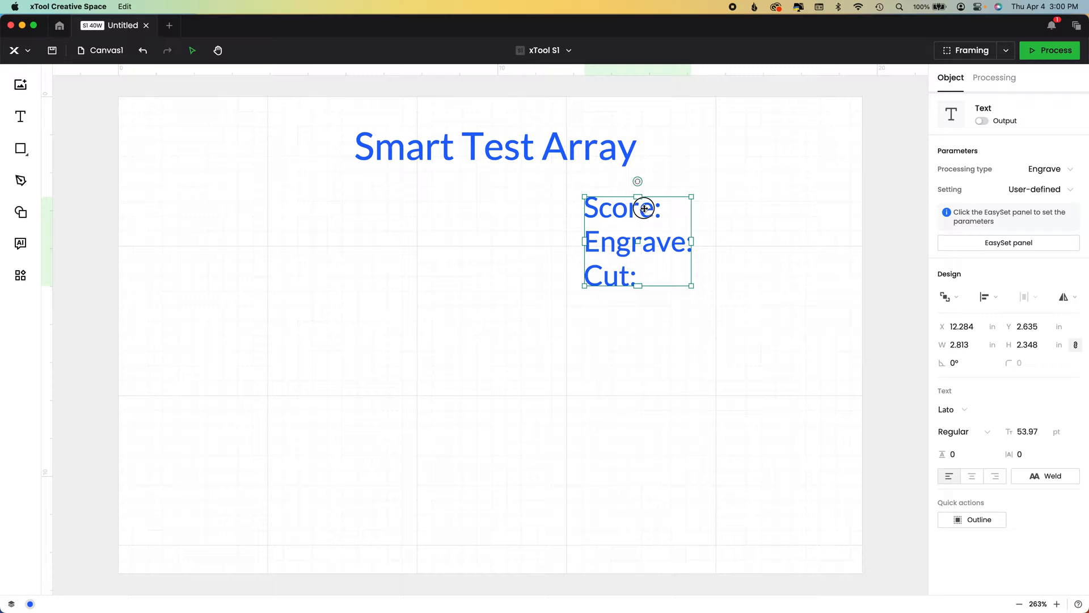
left_click(994, 77)
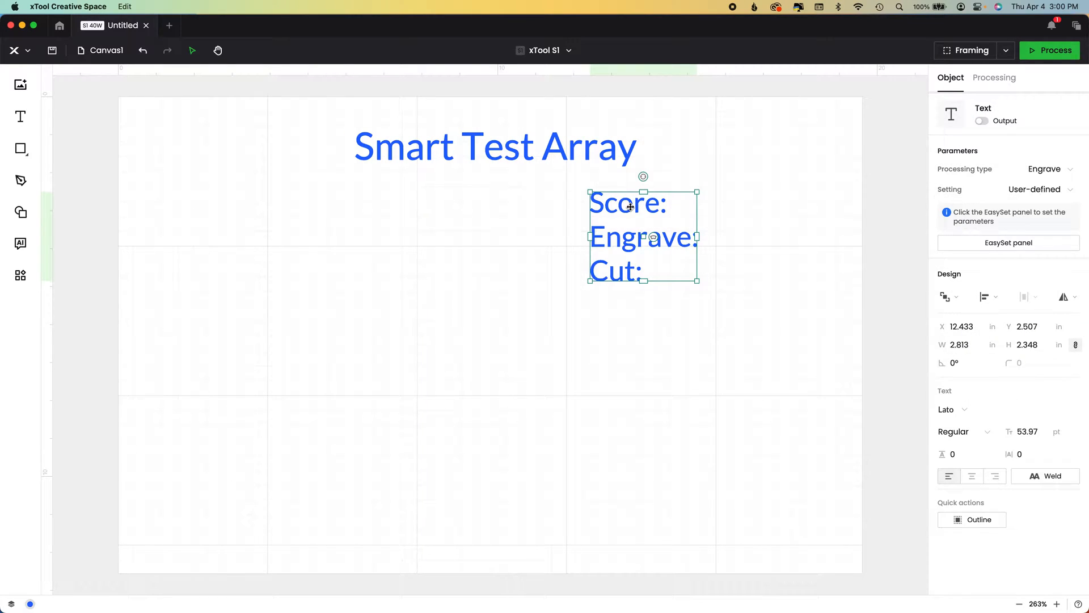
mouse_move(680, 294)
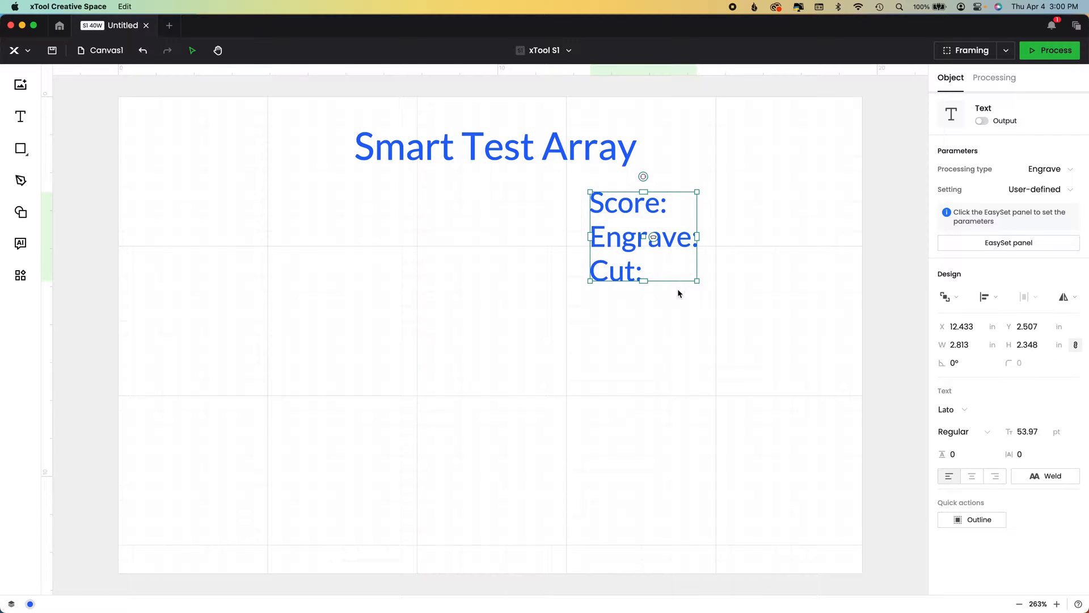
mouse_move(813, 203)
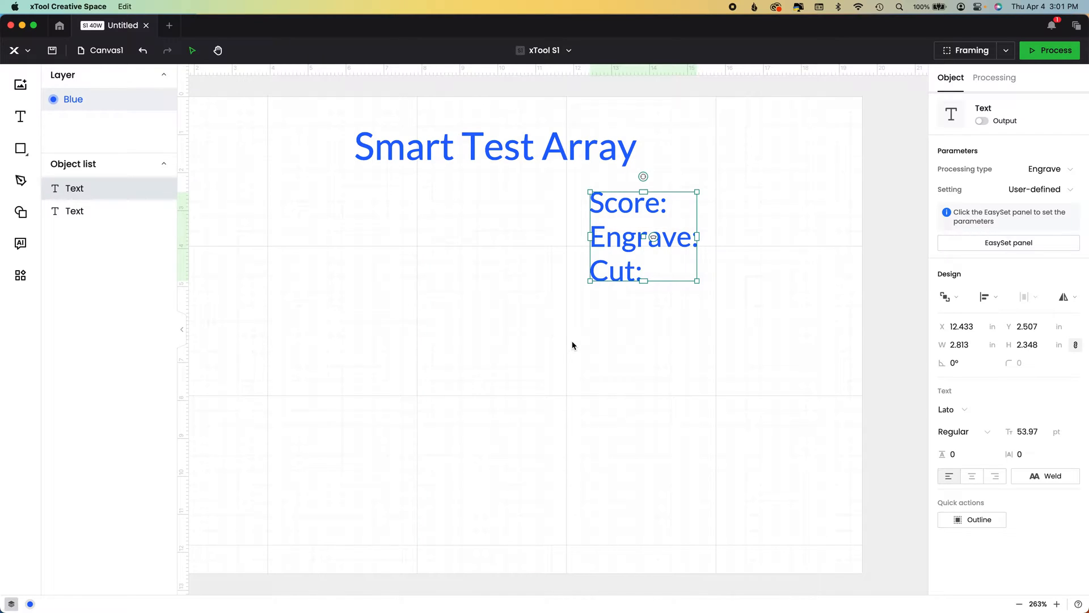
left_click(995, 77)
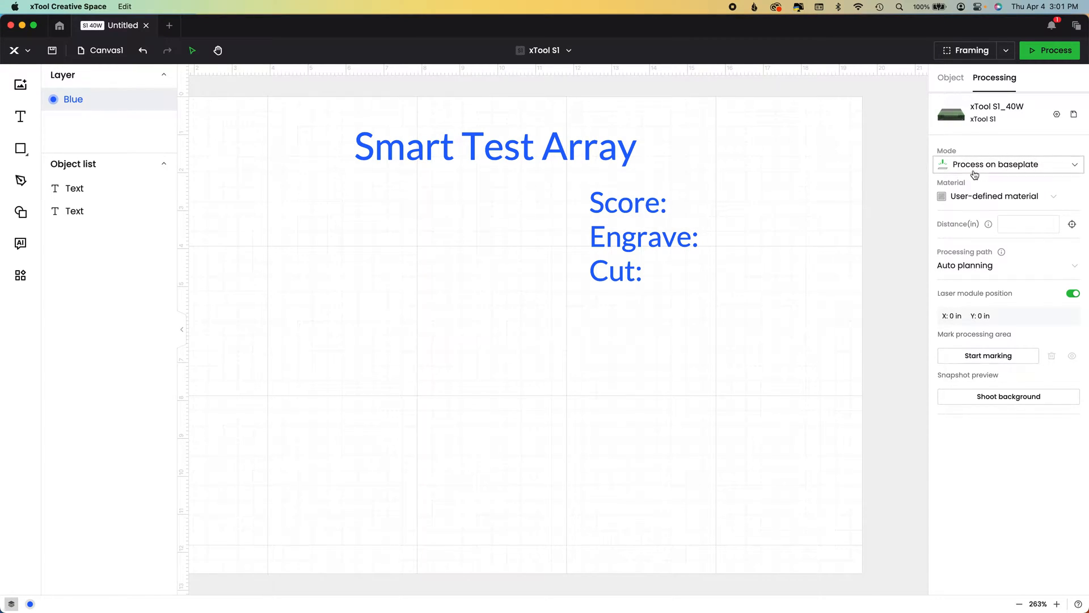
left_click(1008, 163)
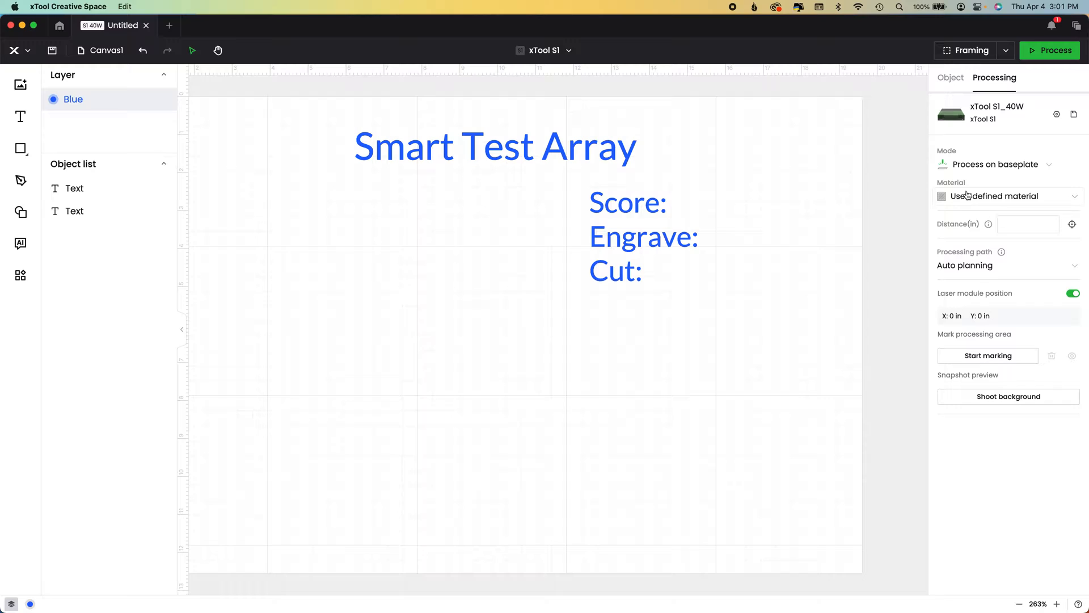
left_click(1008, 197)
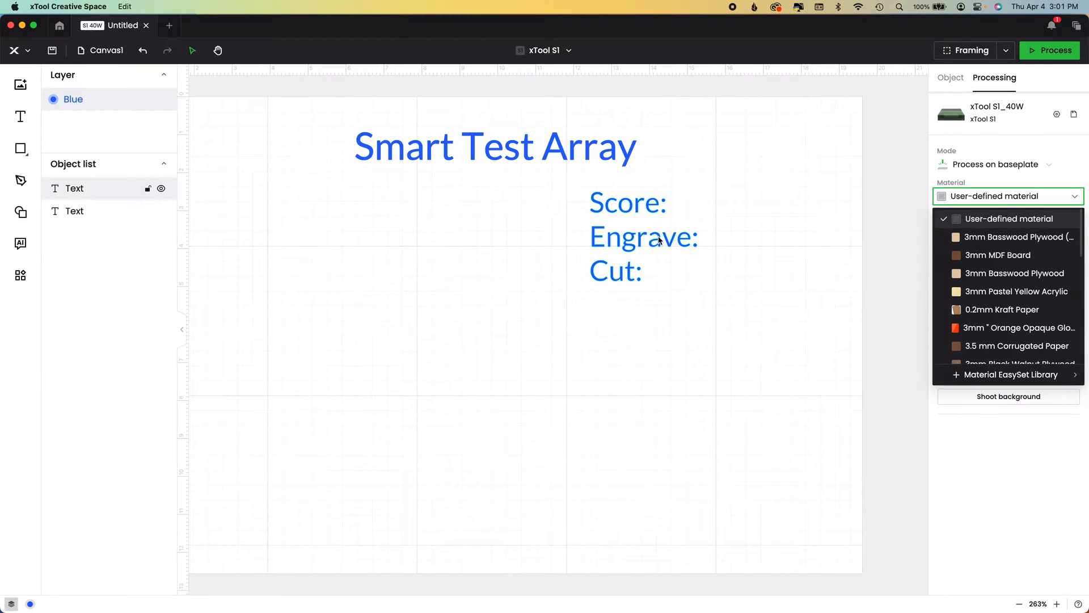
left_click(642, 237)
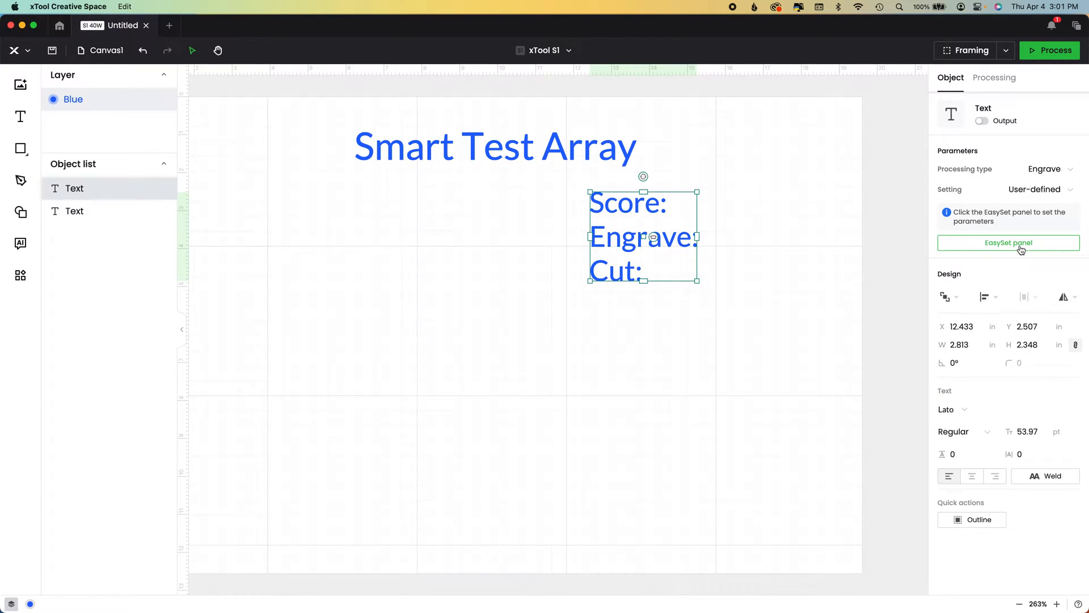
Give the label block engrave settings of 40% power and 25 mm/s speed, then deselect it
left_click(1007, 243)
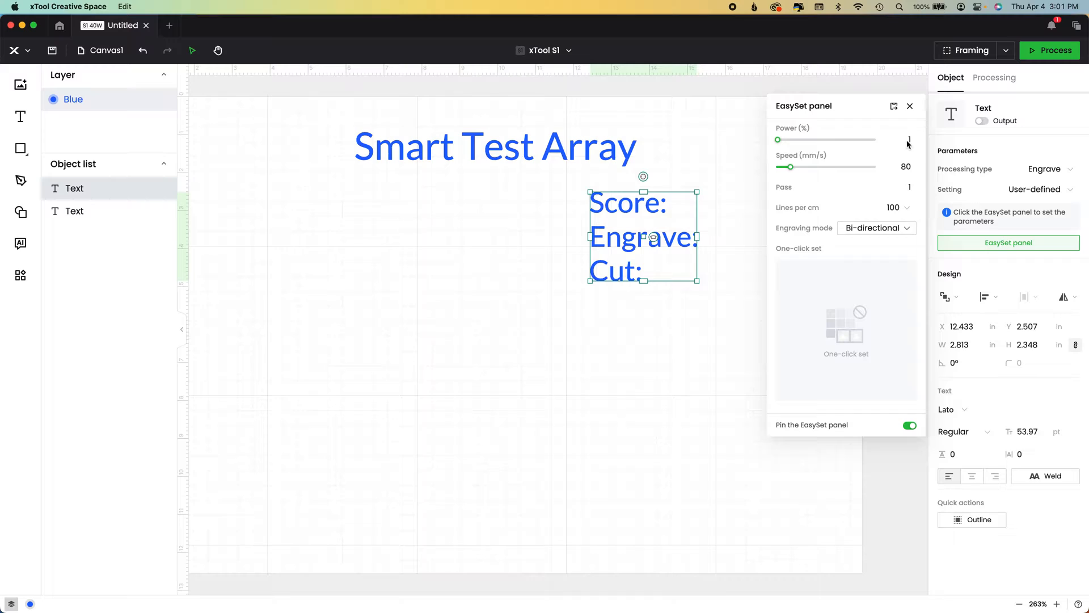
left_click(896, 139)
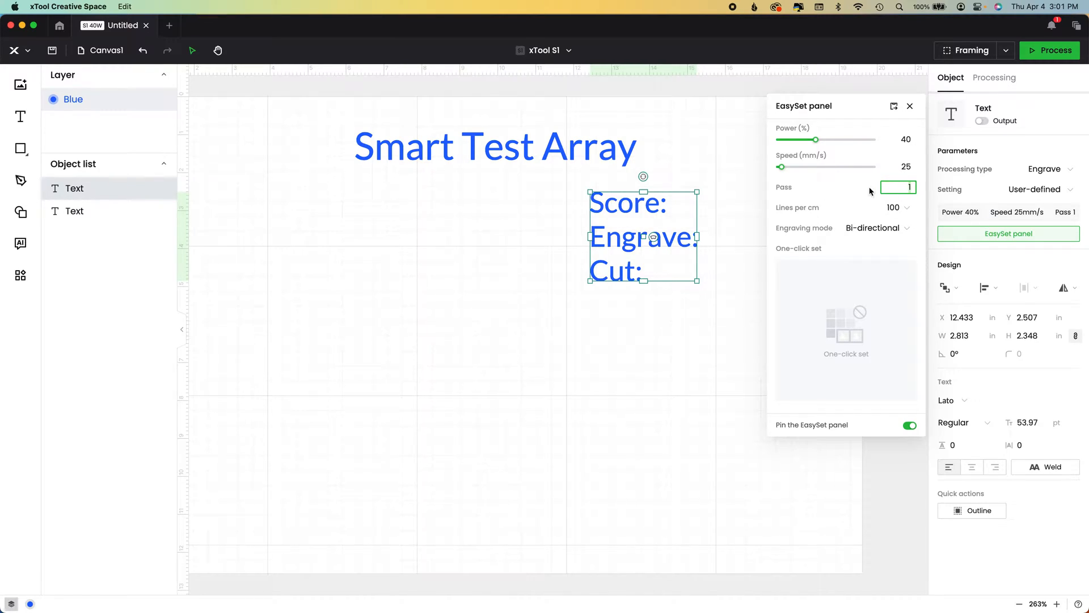
left_click(896, 207)
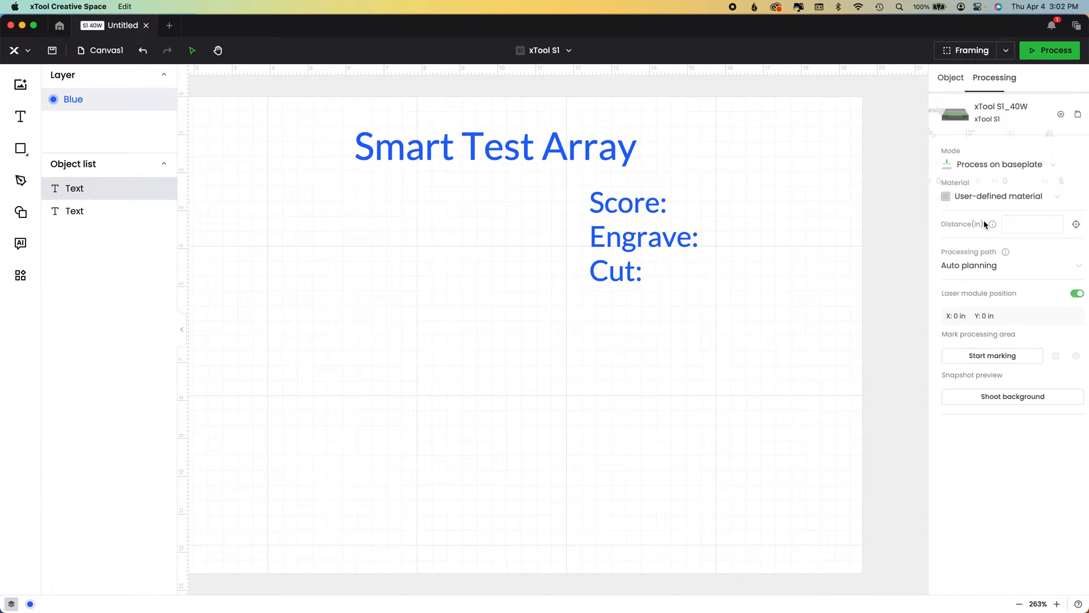
Open the Material EasySet Library from the material list and search it for 'basswood'
left_click(1007, 196)
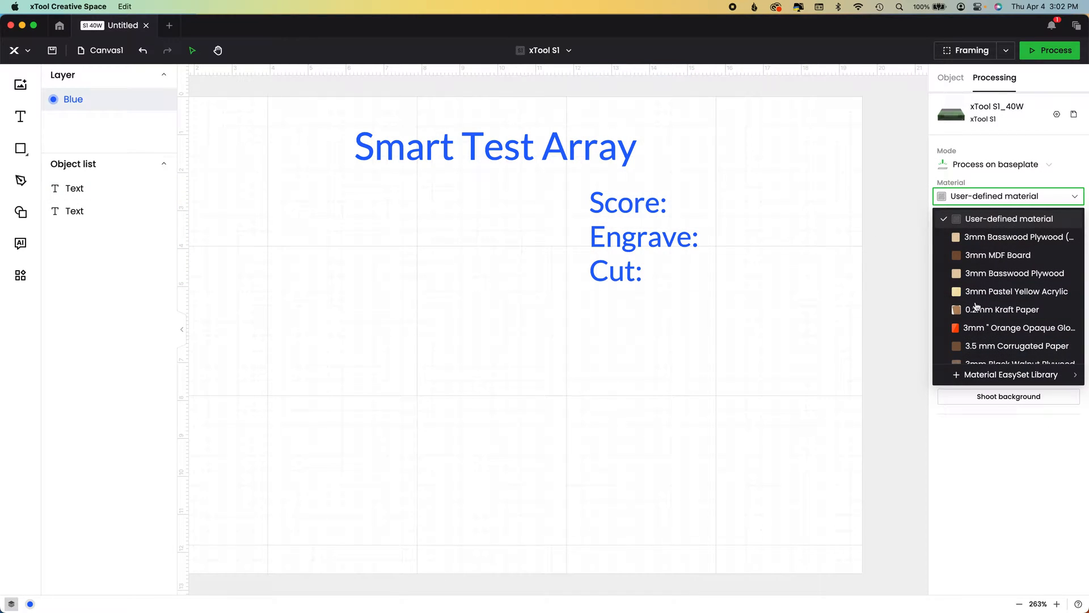
mouse_move(1018, 238)
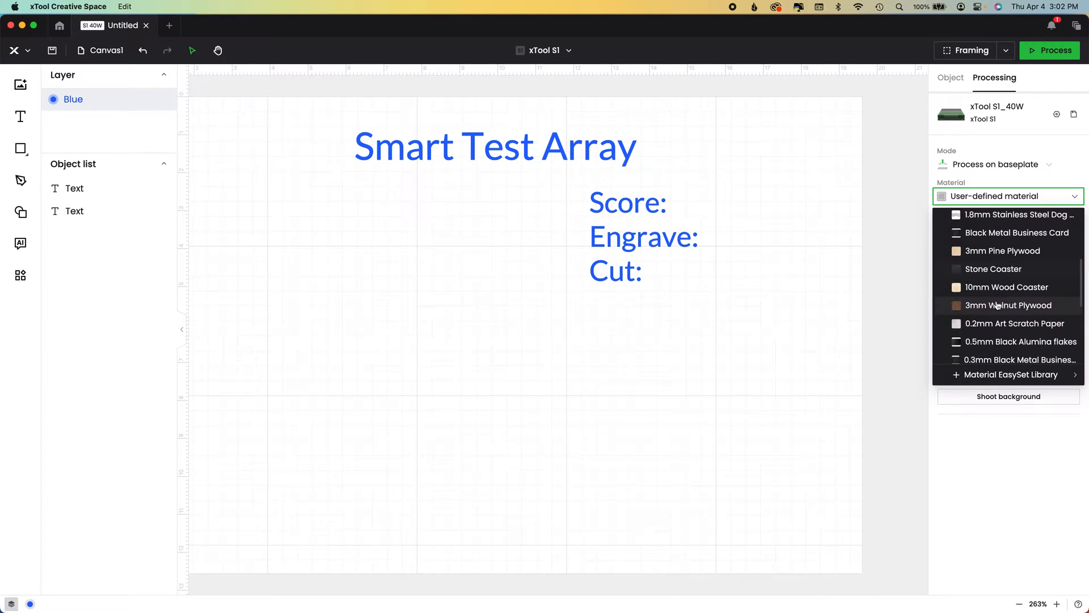
left_click(1008, 374)
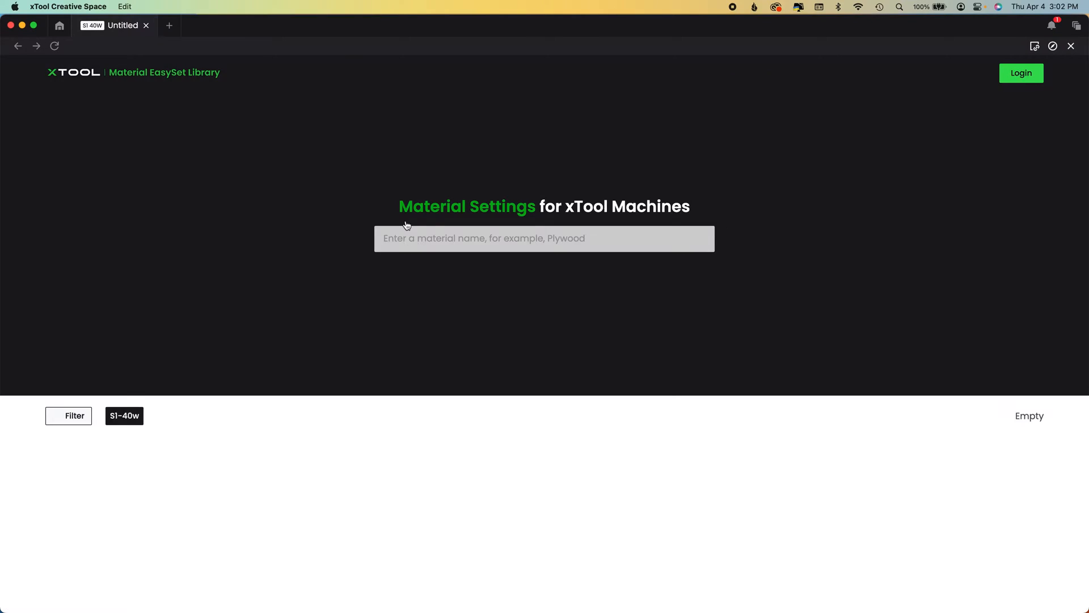
type("b")
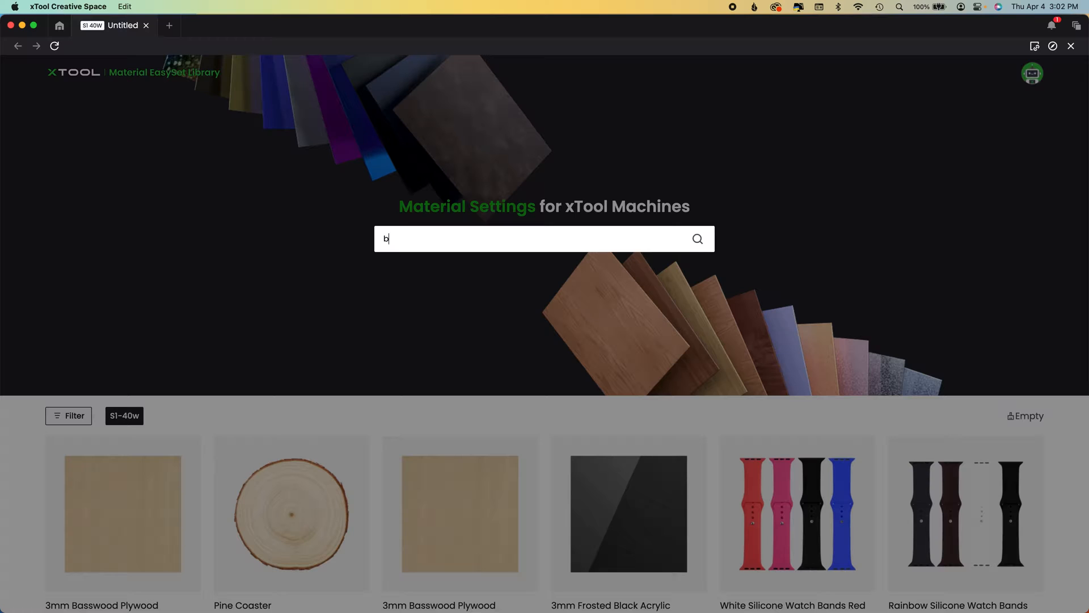
type("asswood")
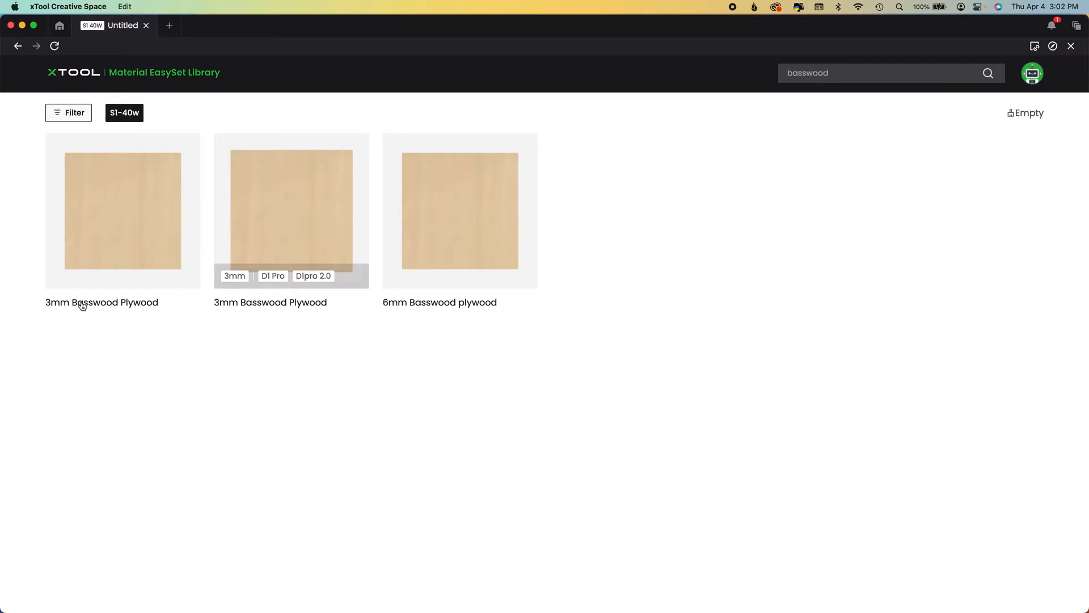
mouse_move(399, 308)
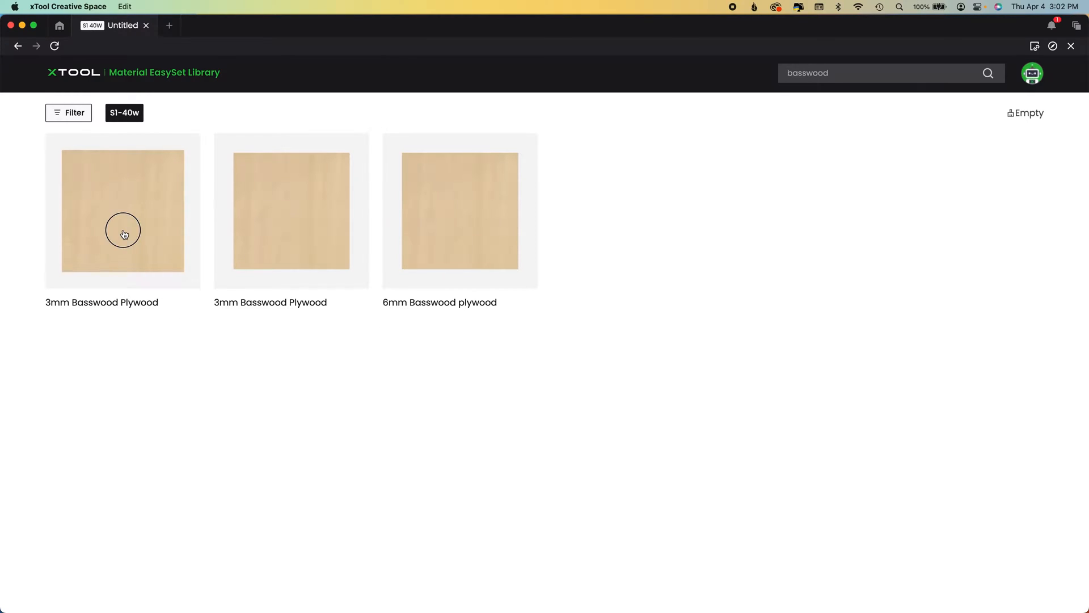
Open the 3mm Basswood Plywood page and review machine model and 40W laser power options
left_click(123, 211)
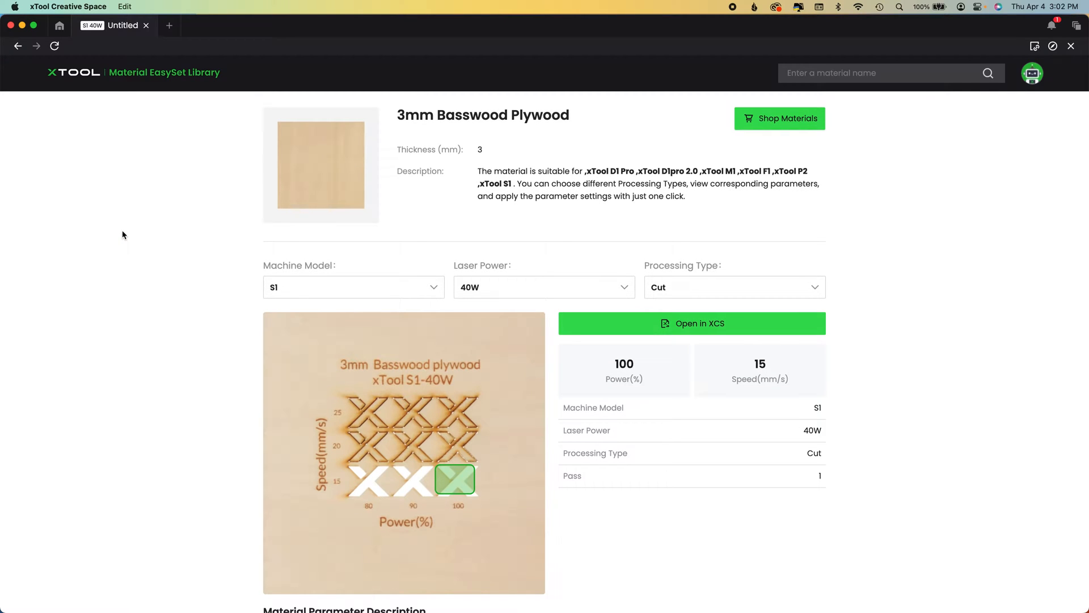
mouse_move(269, 300)
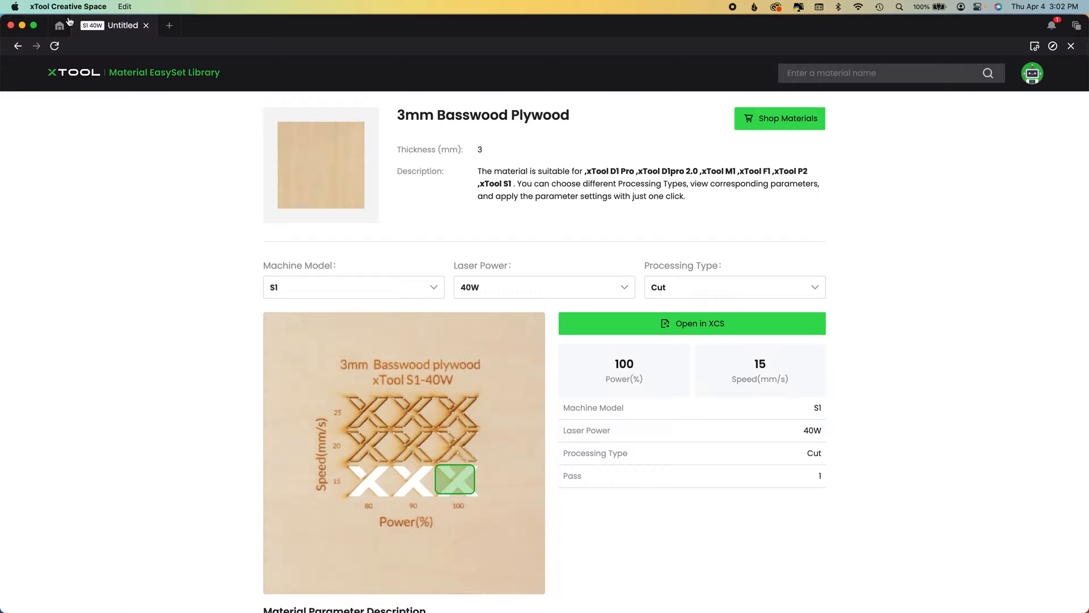
left_click(353, 287)
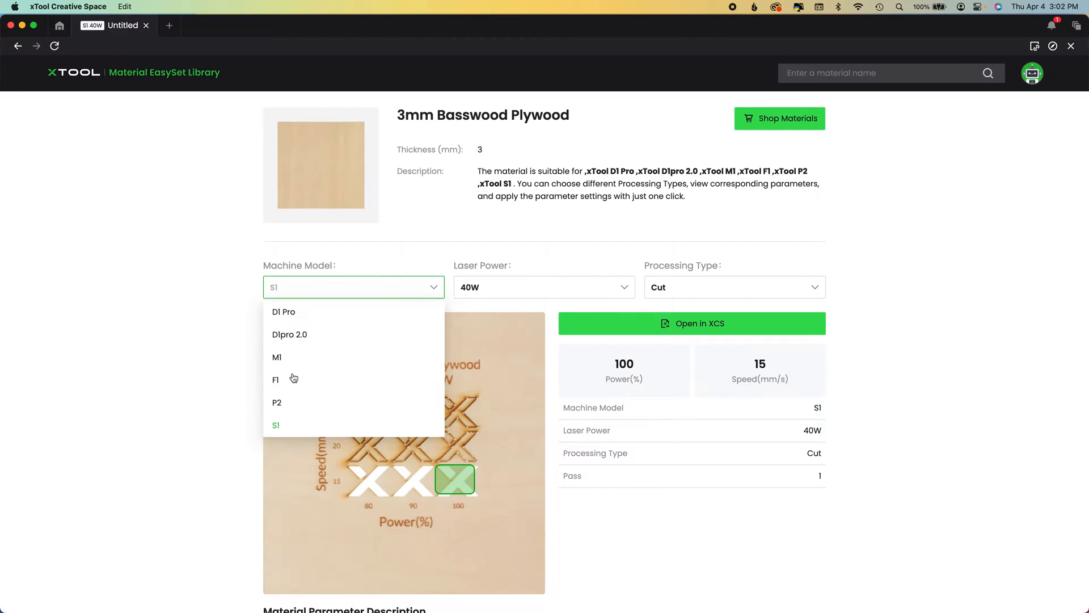
scroll("down", 3)
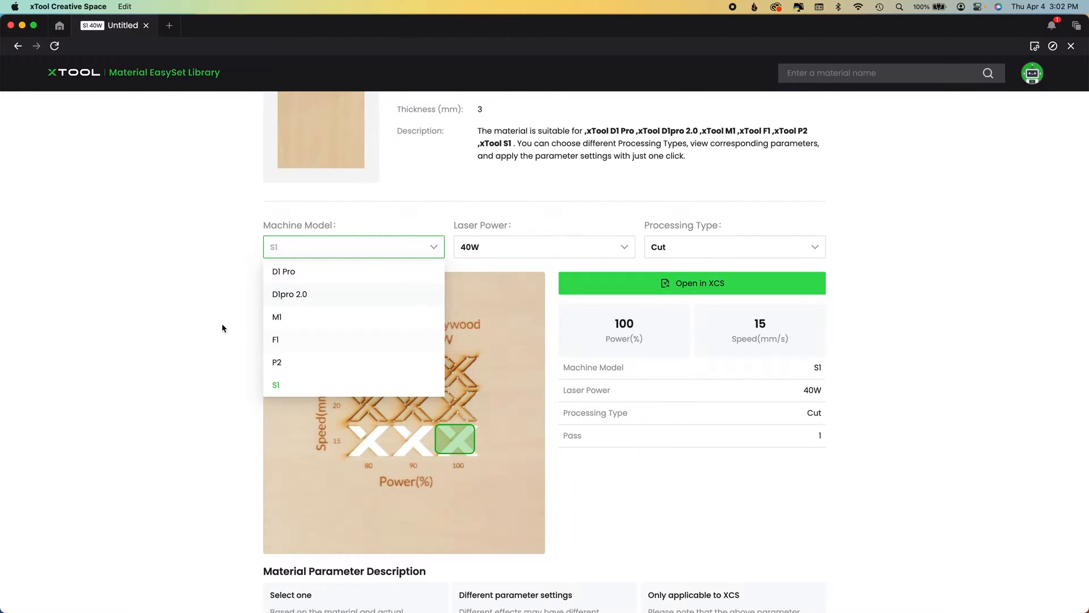
left_click(543, 246)
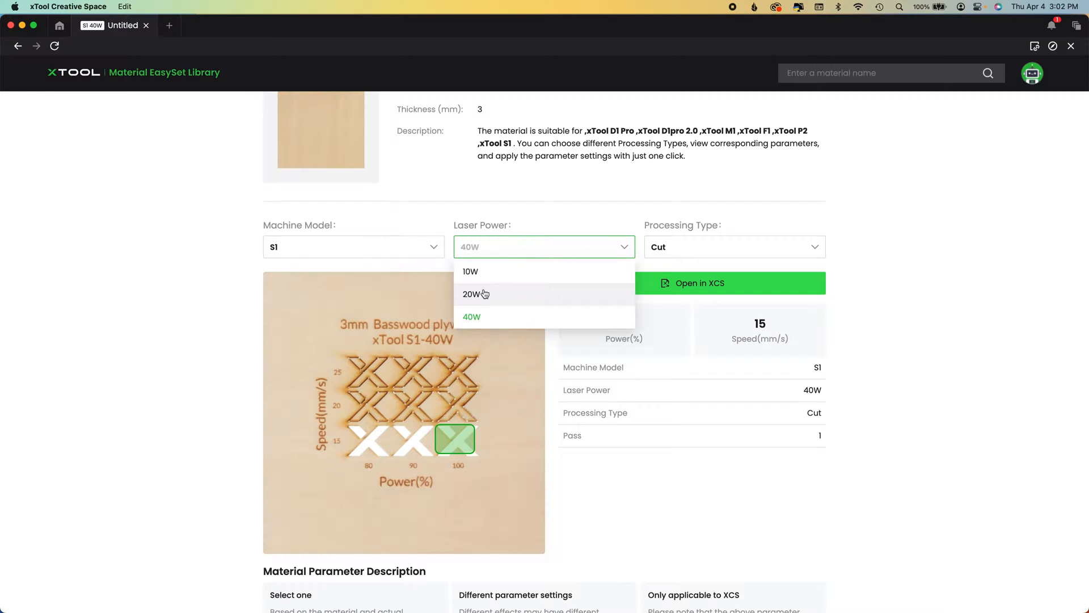
left_click(733, 246)
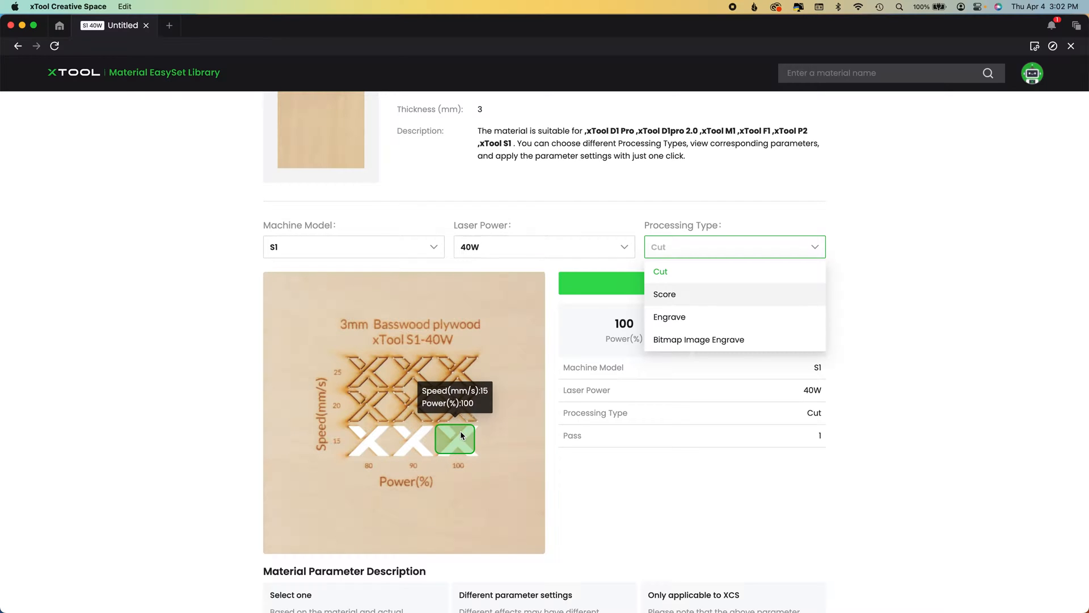
left_click(659, 271)
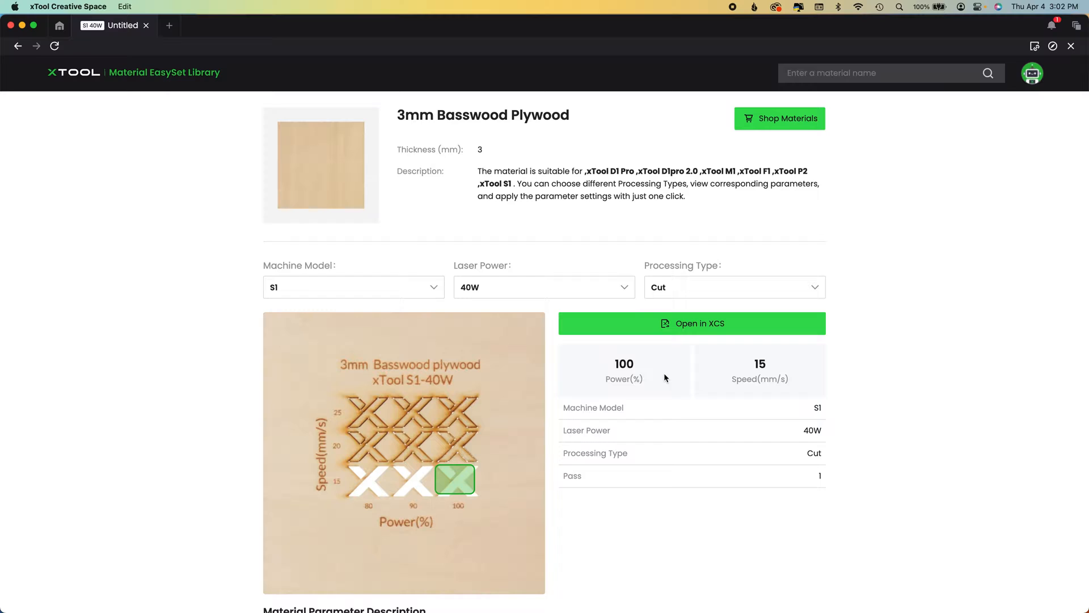
Switch the processing type to Engrave and send the 20% power, 150 mm/s result to XCS
left_click(735, 287)
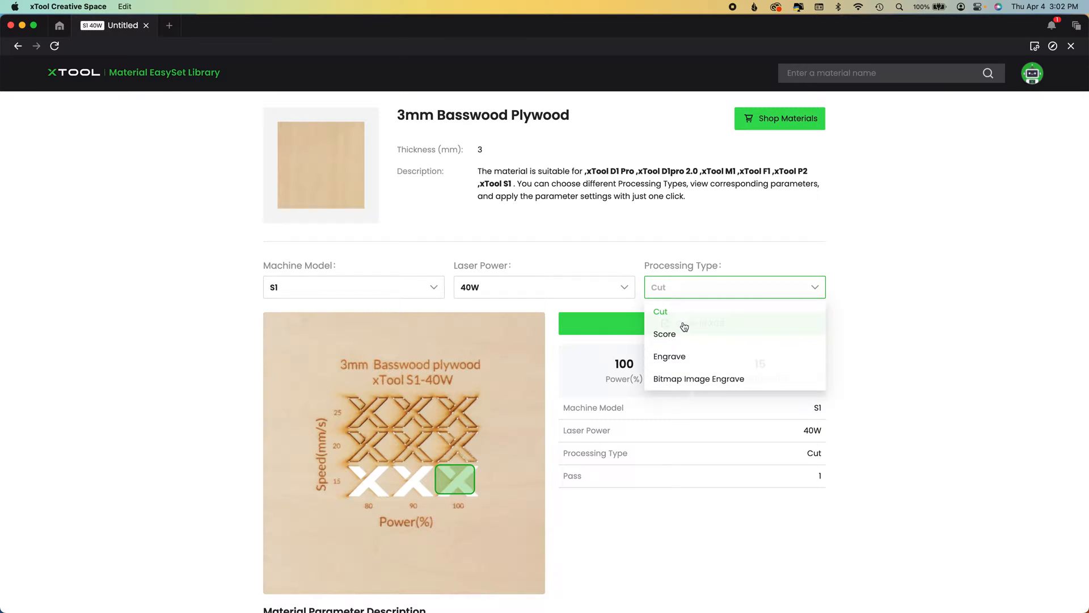
left_click(669, 357)
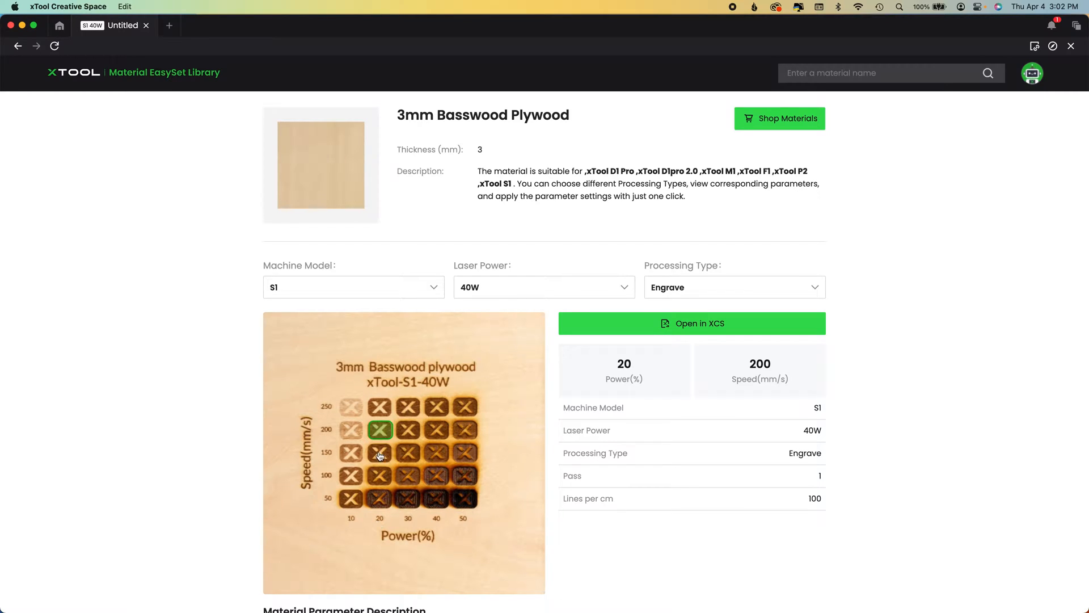
mouse_move(379, 431)
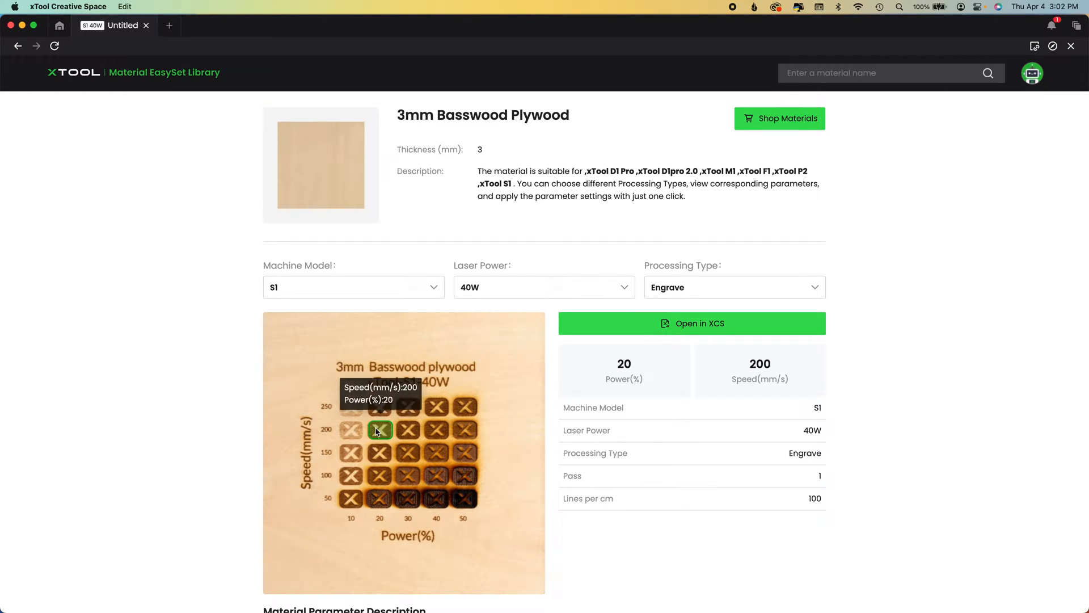
mouse_move(380, 455)
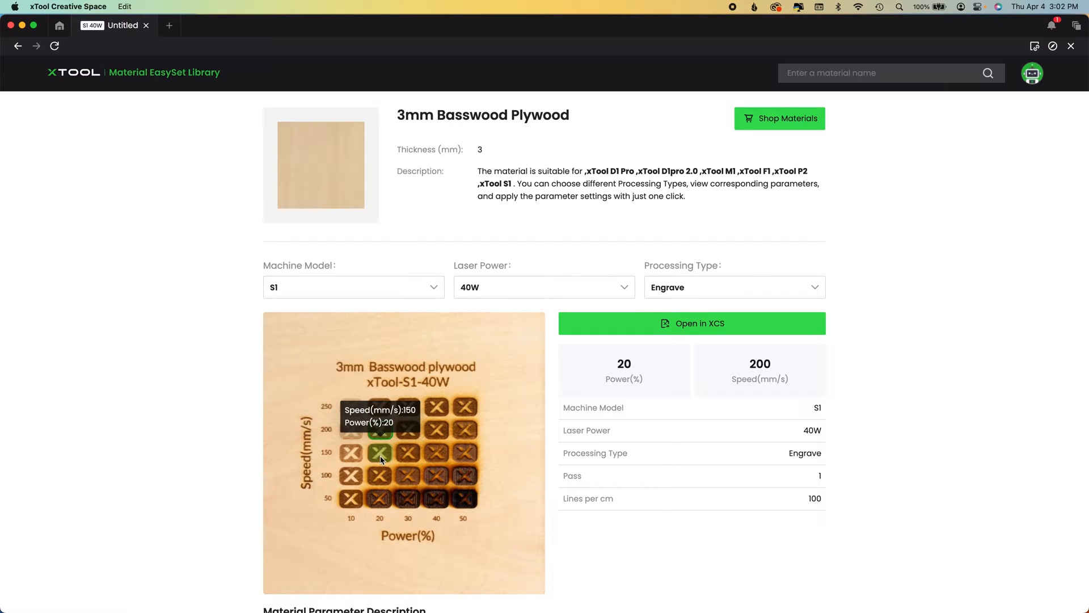
left_click(380, 453)
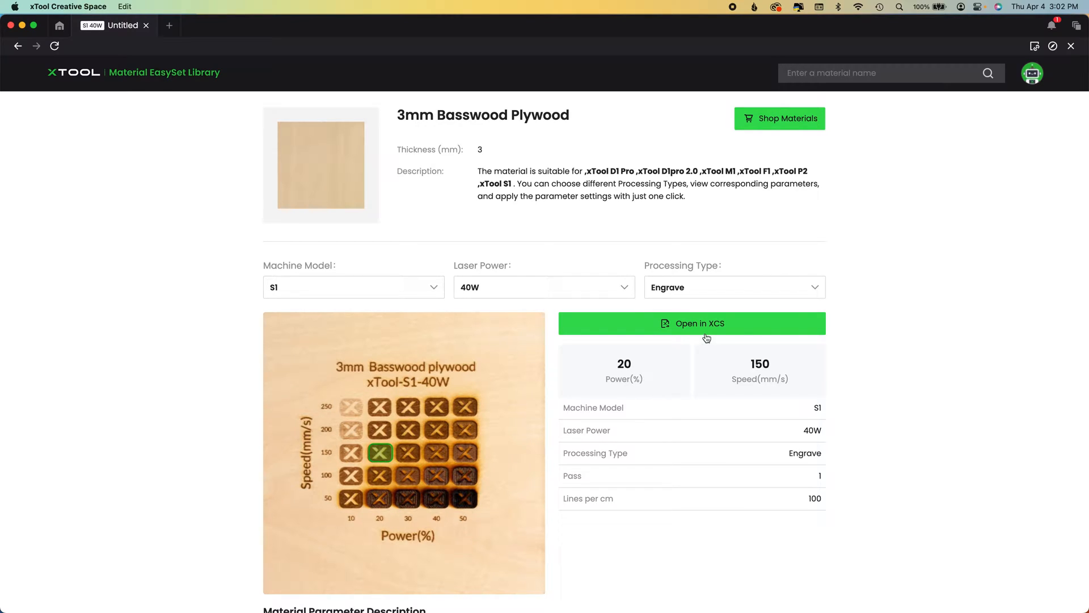
left_click(437, 453)
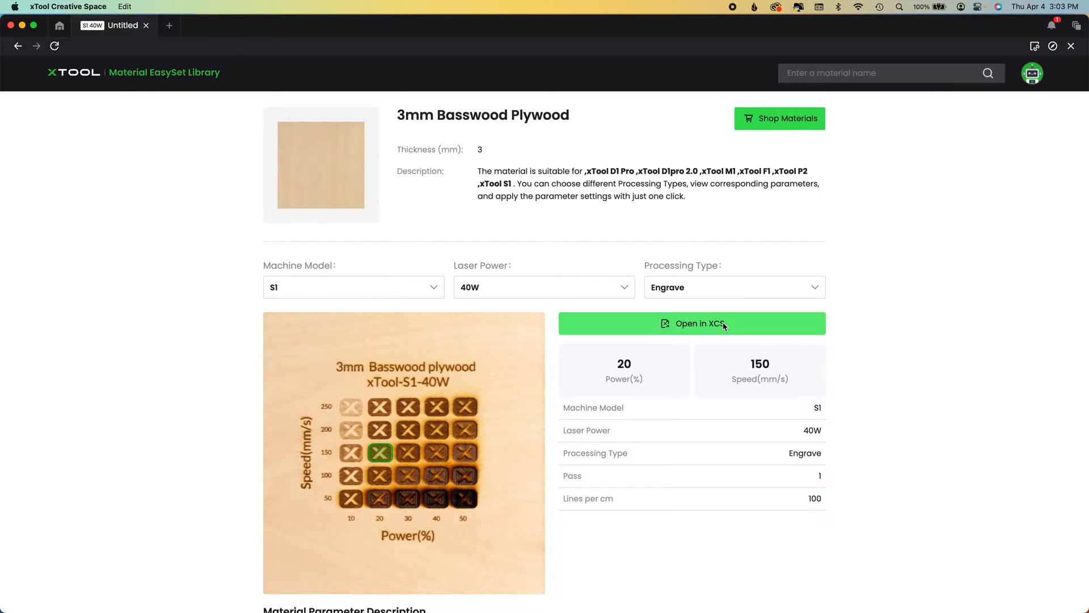
Open the chosen settings in XCS and enlarge the engrave test array image from the EasySet panel
left_click(691, 323)
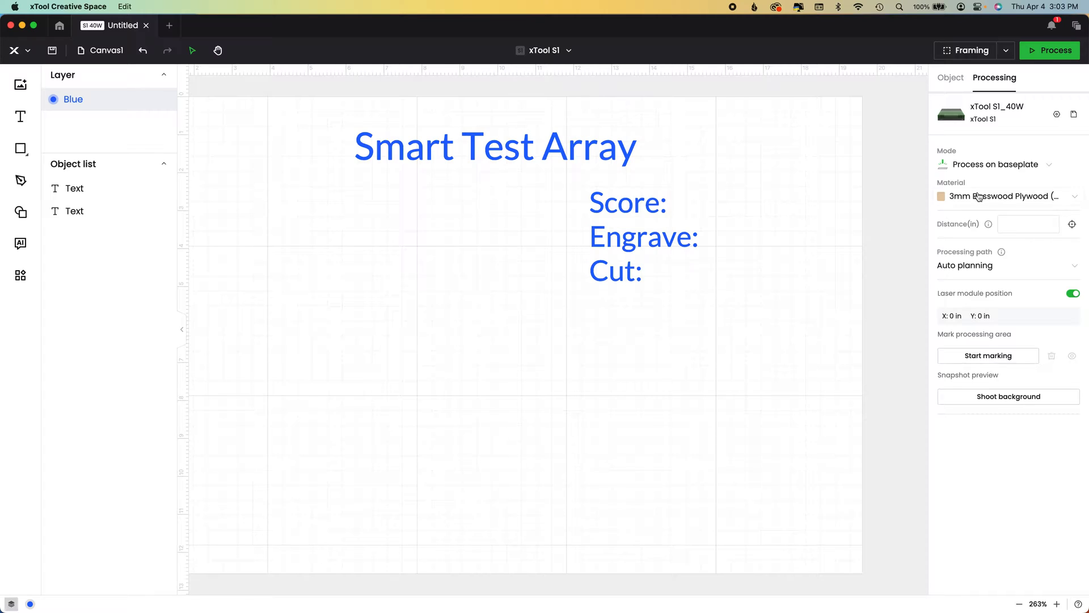
mouse_move(1008, 196)
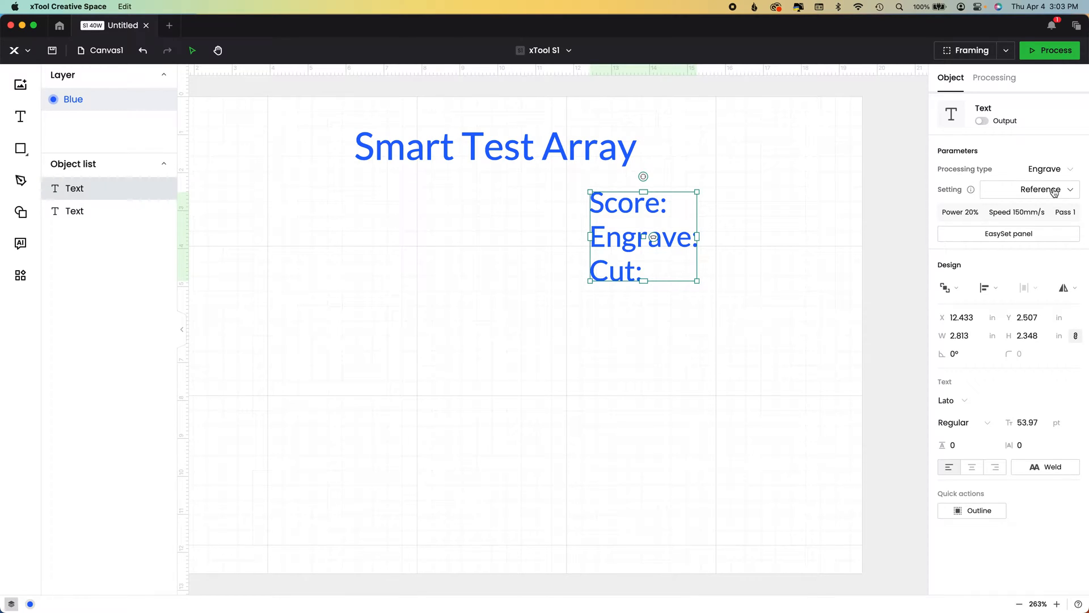
mouse_move(1030, 189)
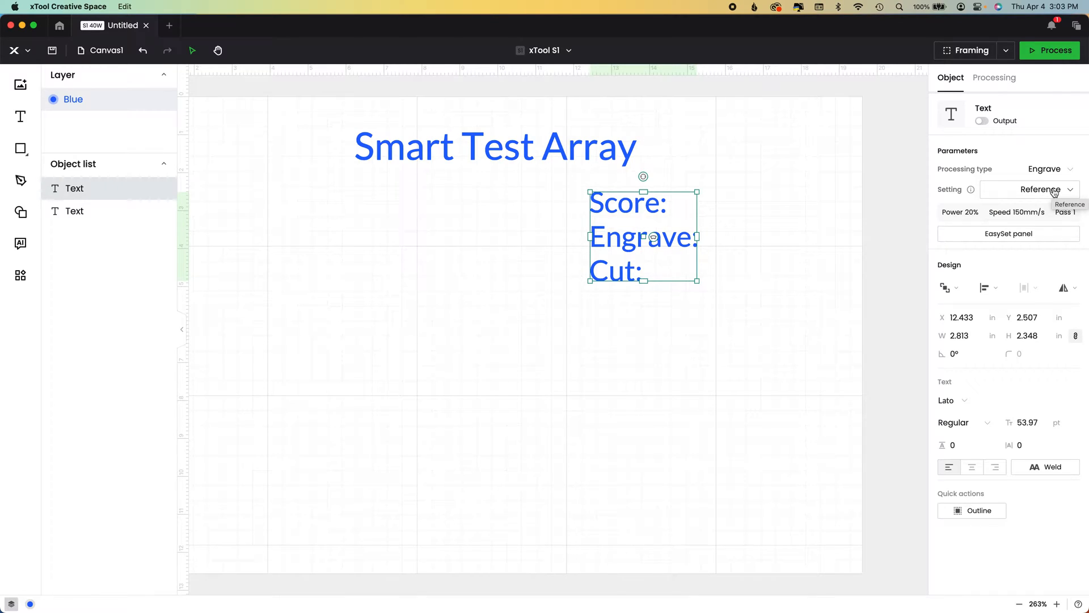
left_click(1008, 234)
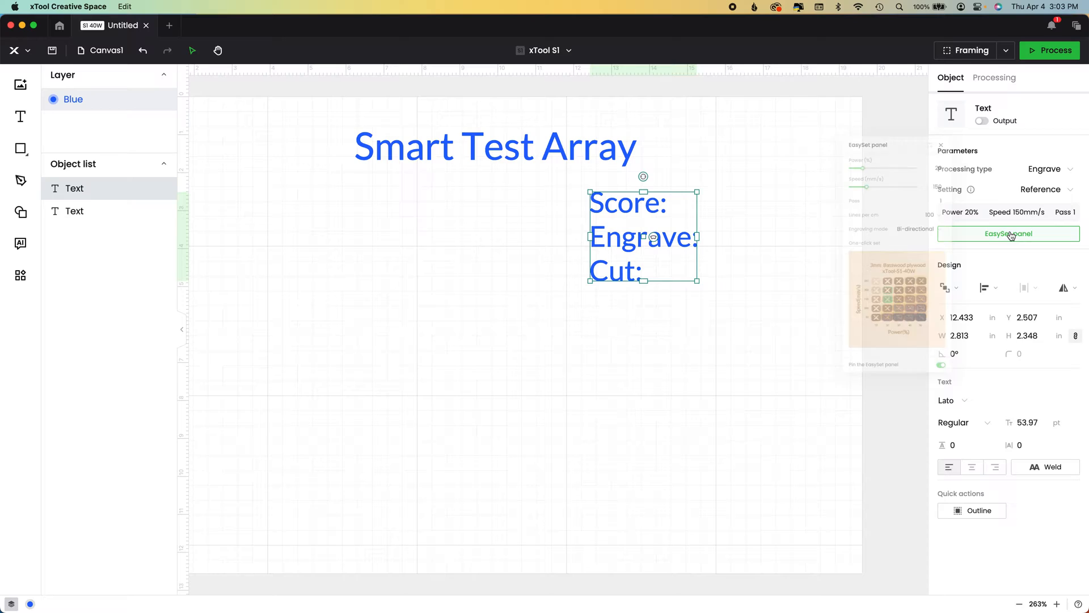
left_click(1008, 233)
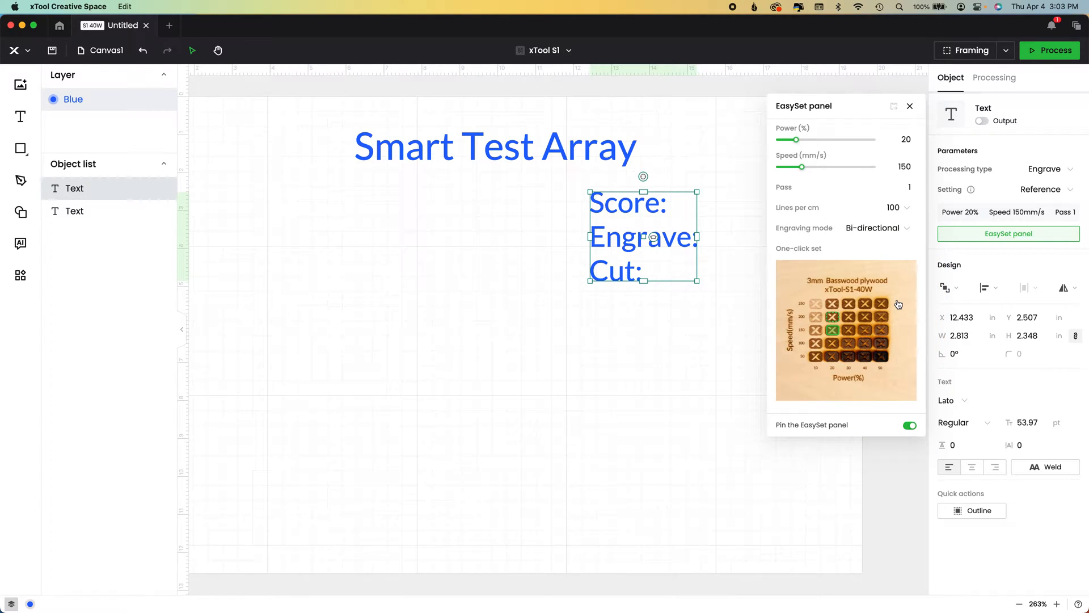
left_click(846, 330)
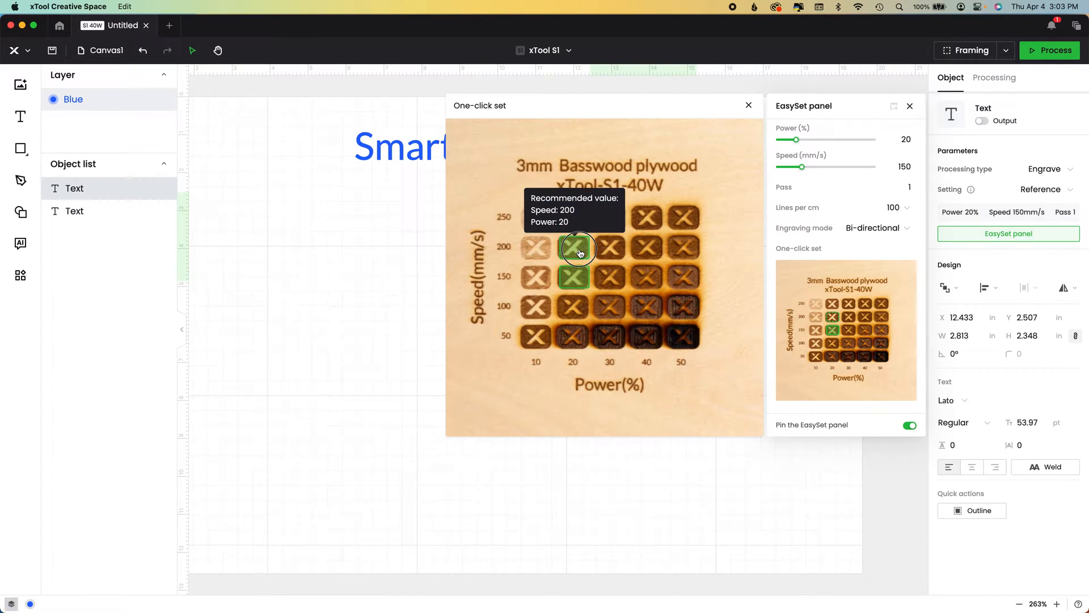
Compare test squares at 20-30% power and 150-200 mm/s plus slow-speed cells, keeping 20%/150
left_click(574, 248)
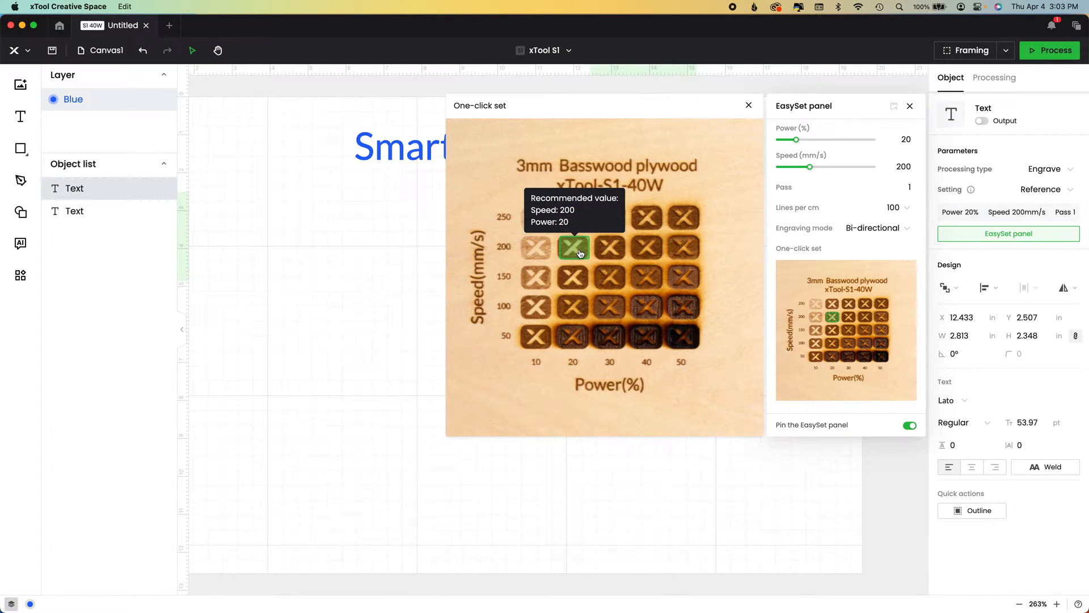
mouse_move(614, 247)
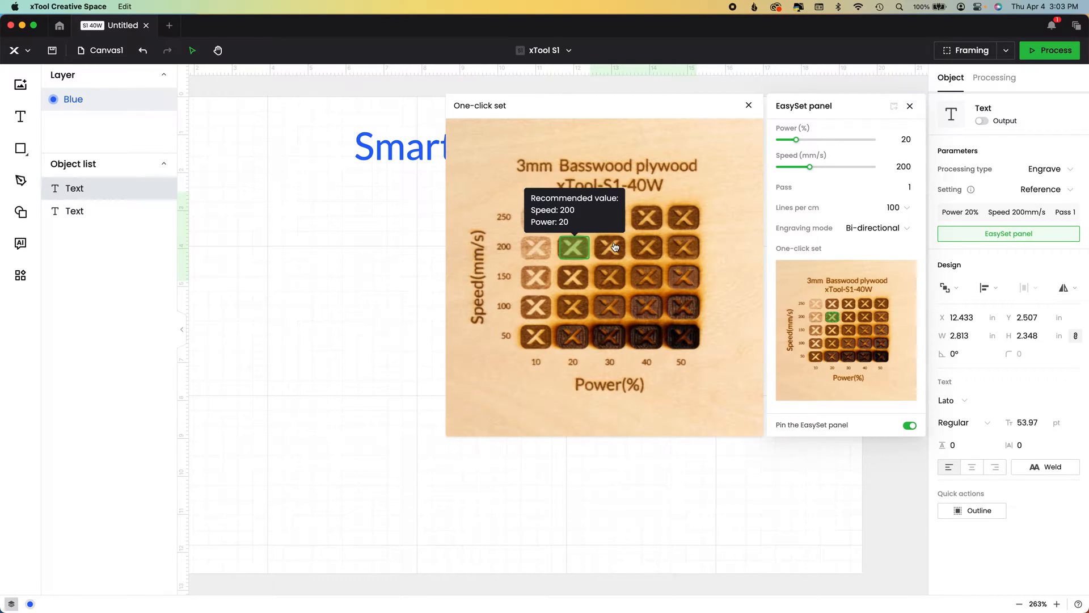
left_click(610, 249)
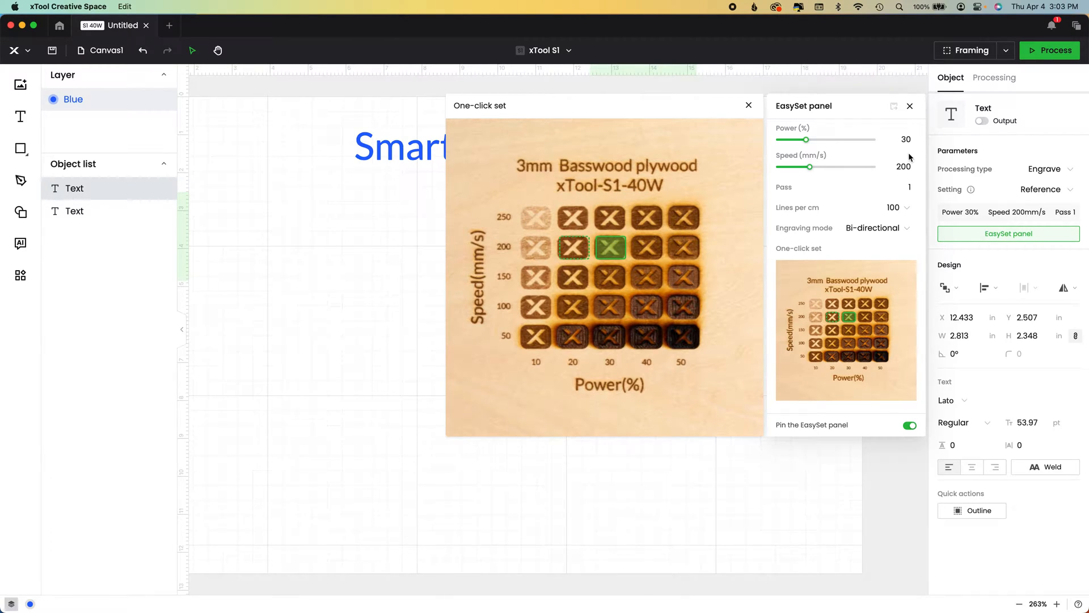
mouse_move(958, 214)
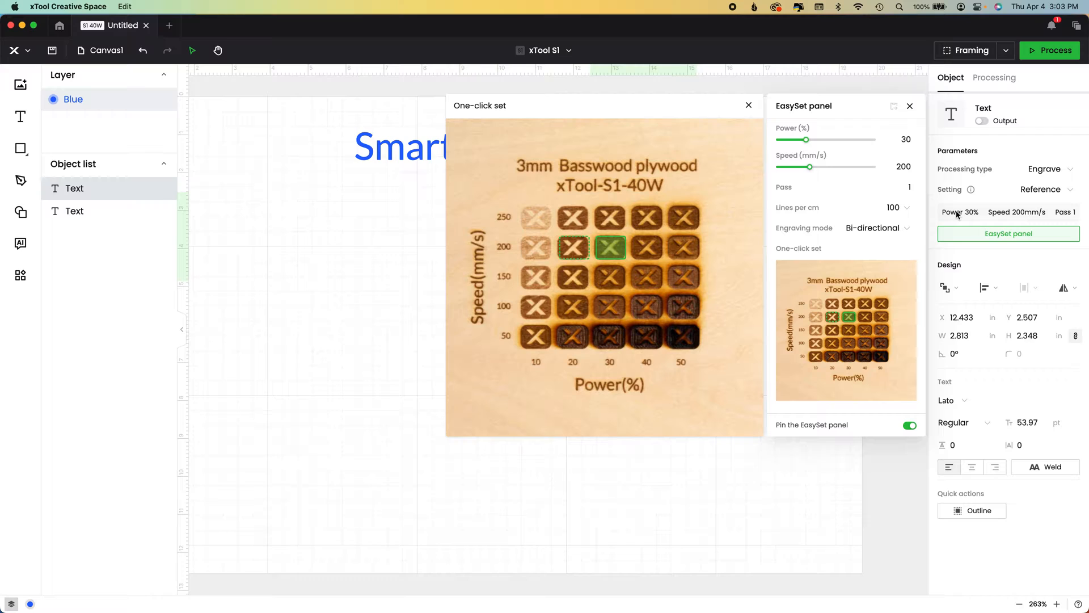
mouse_move(560, 294)
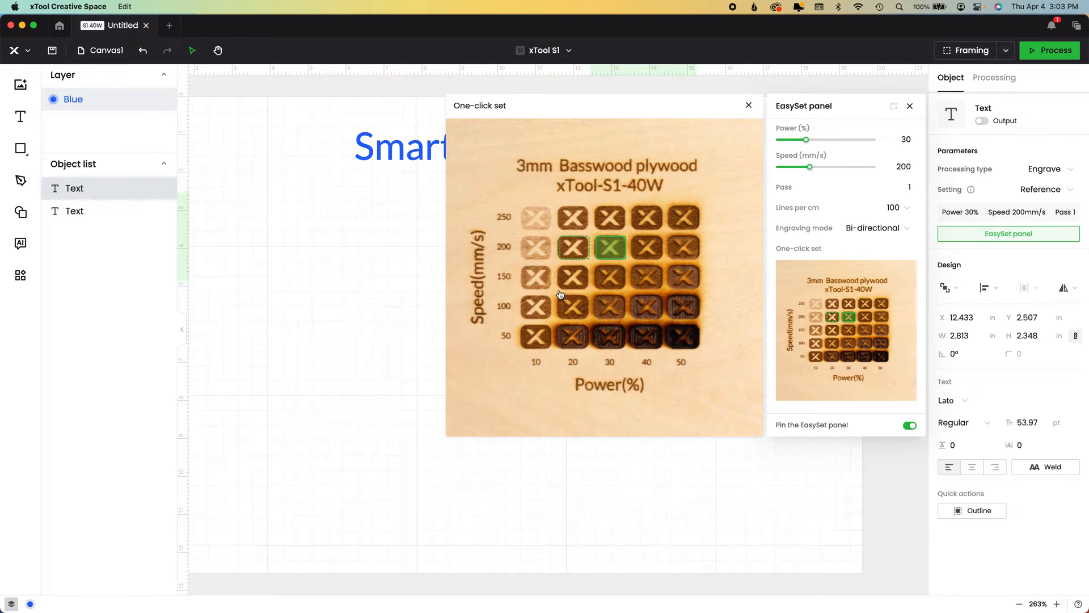
left_click(573, 277)
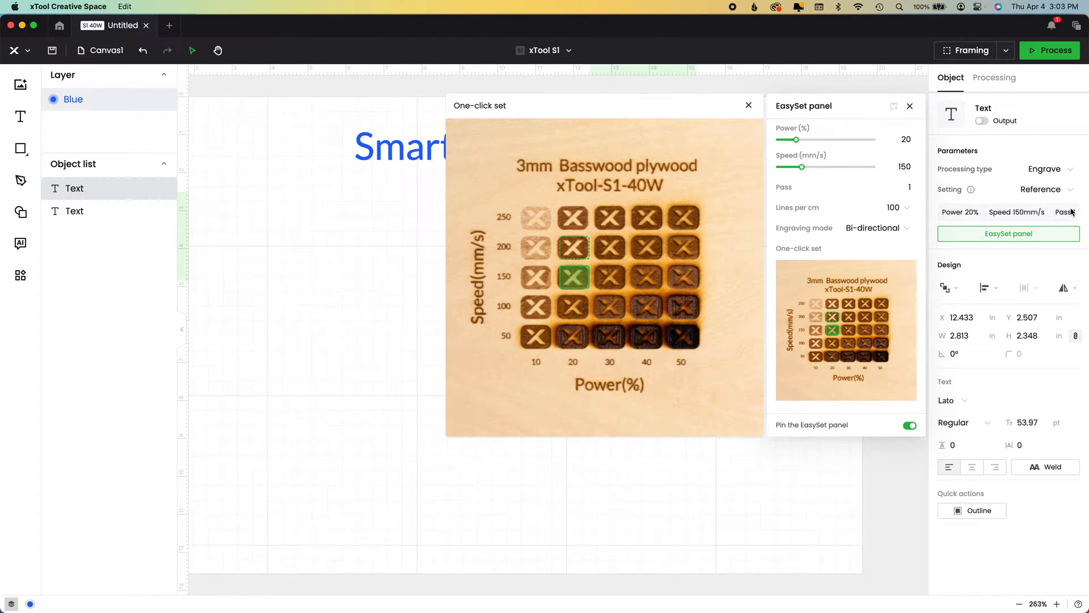
mouse_move(930, 212)
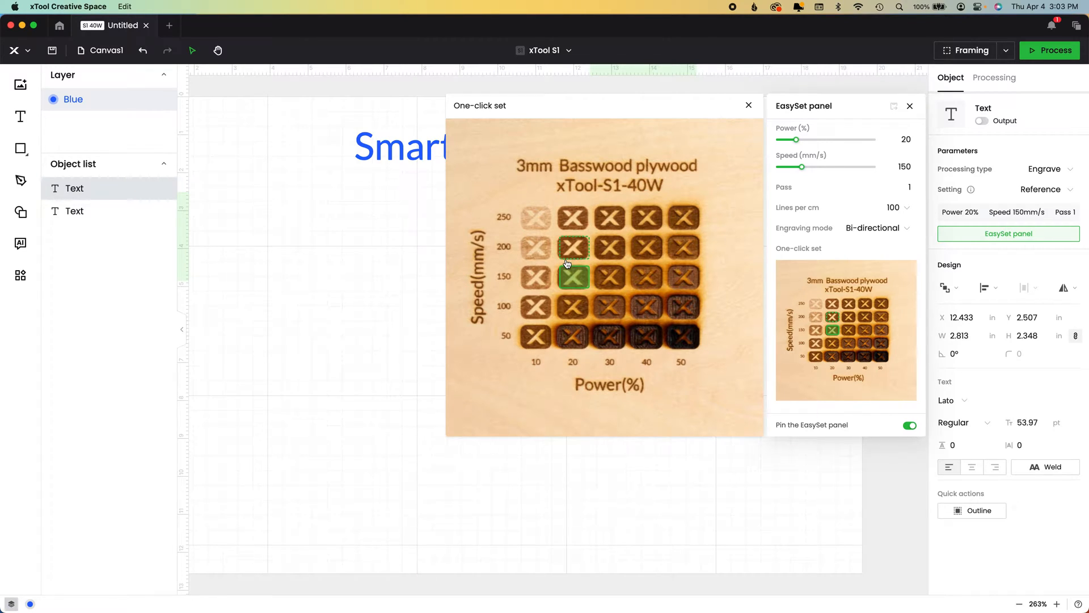
left_click(646, 337)
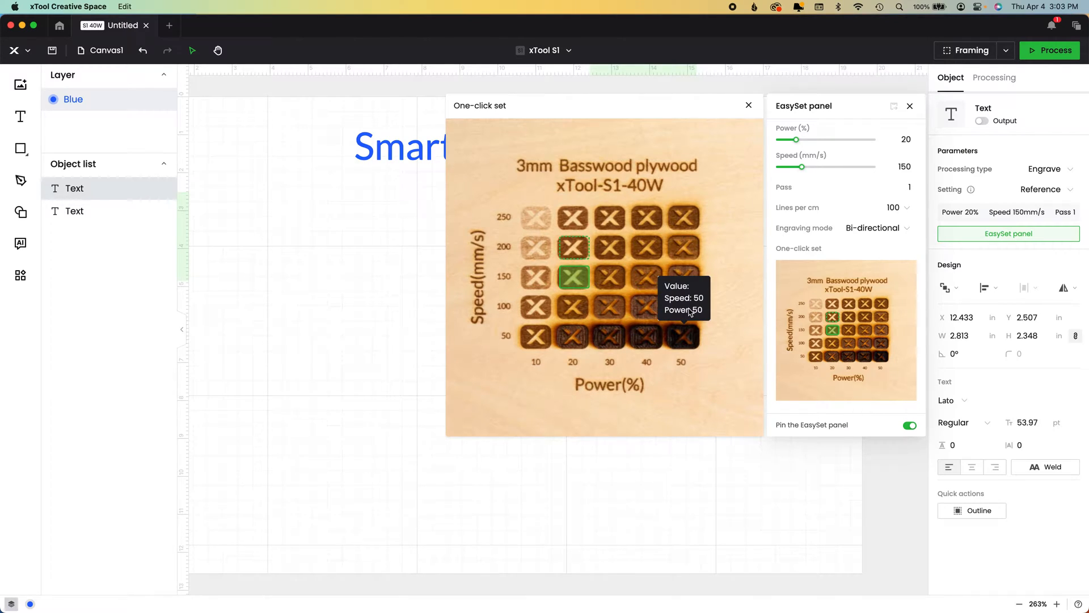
left_click(683, 337)
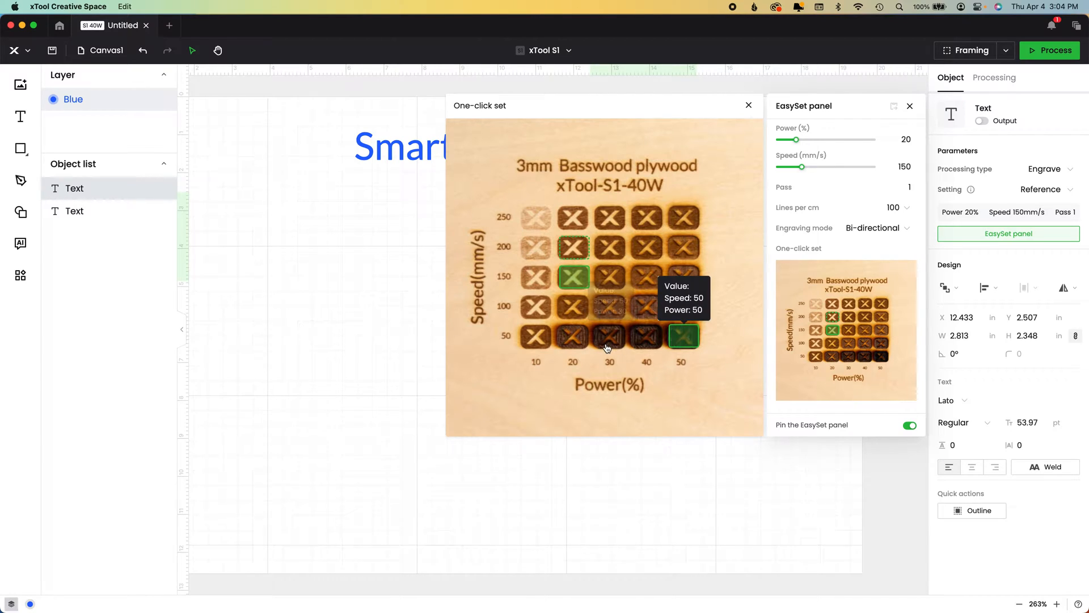
left_click(645, 336)
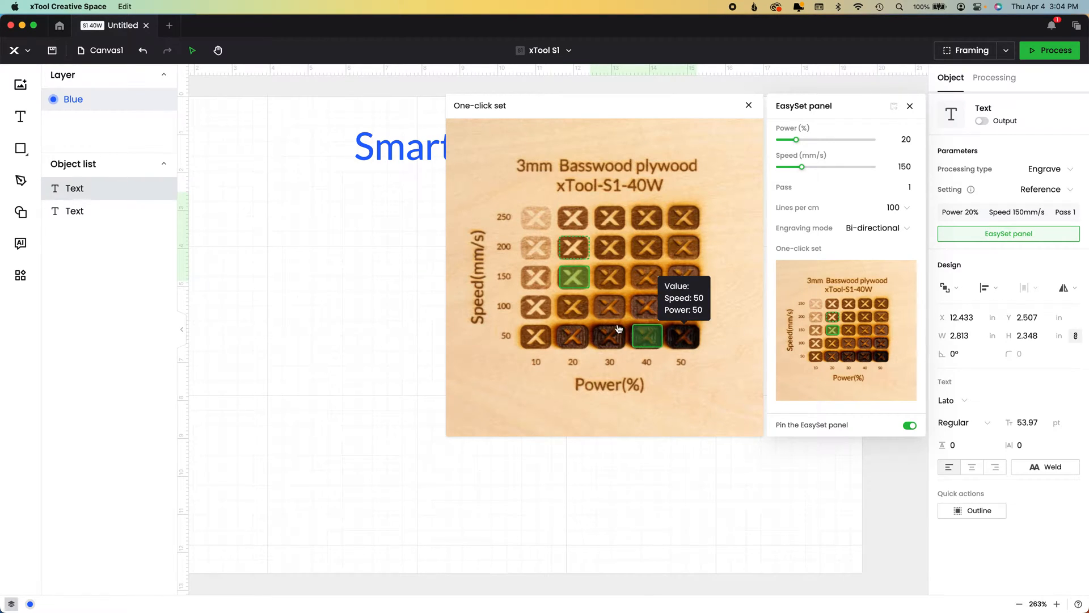
left_click(683, 336)
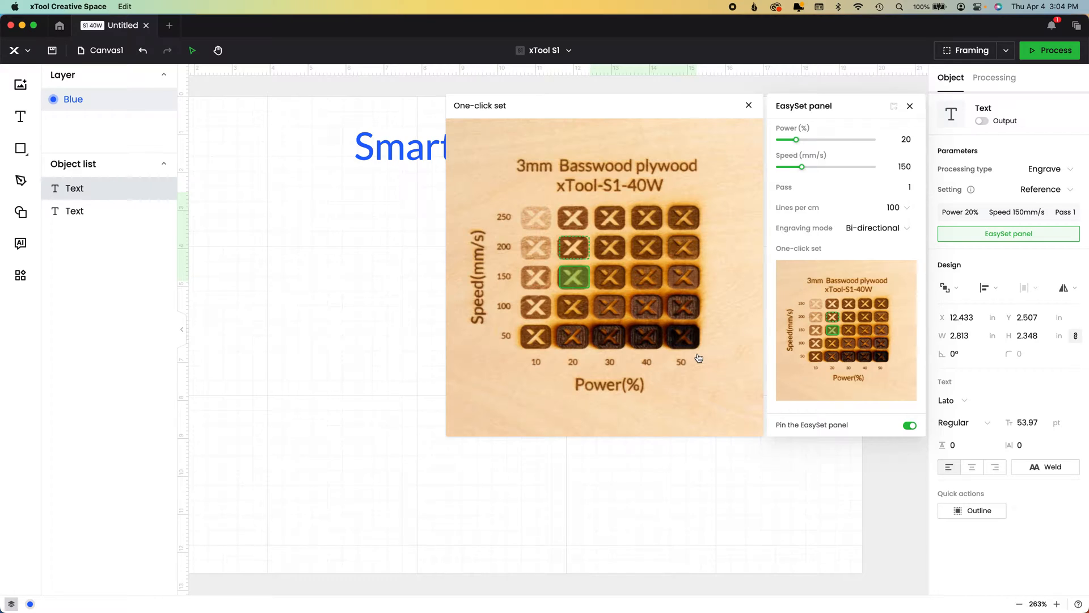
mouse_move(683, 218)
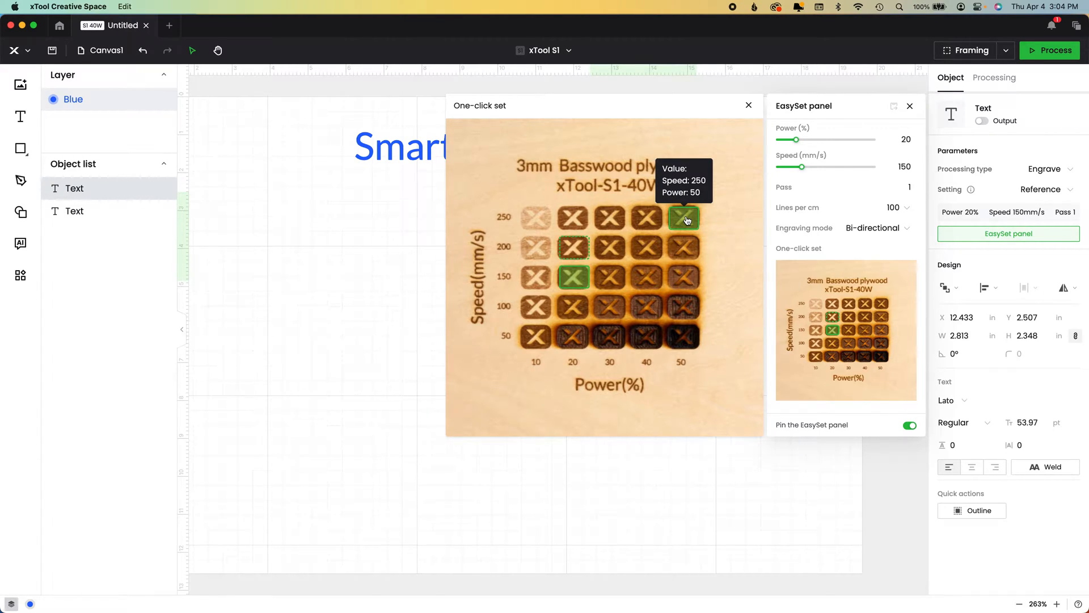
mouse_move(536, 336)
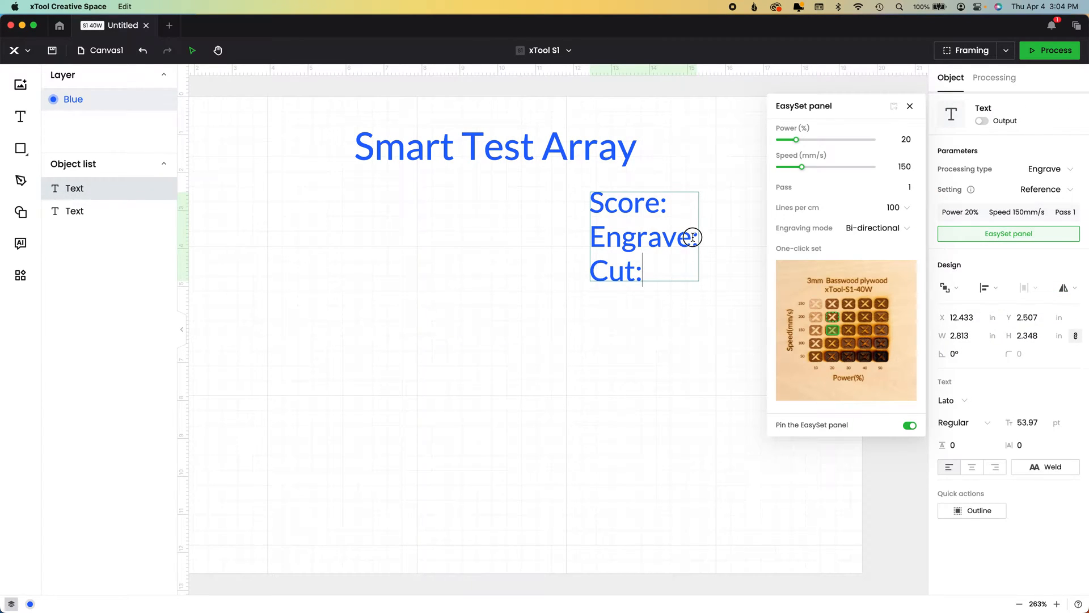
Fill the Engrave line with '10-50p, 50-250' and move the notes block under the title
type("10*")
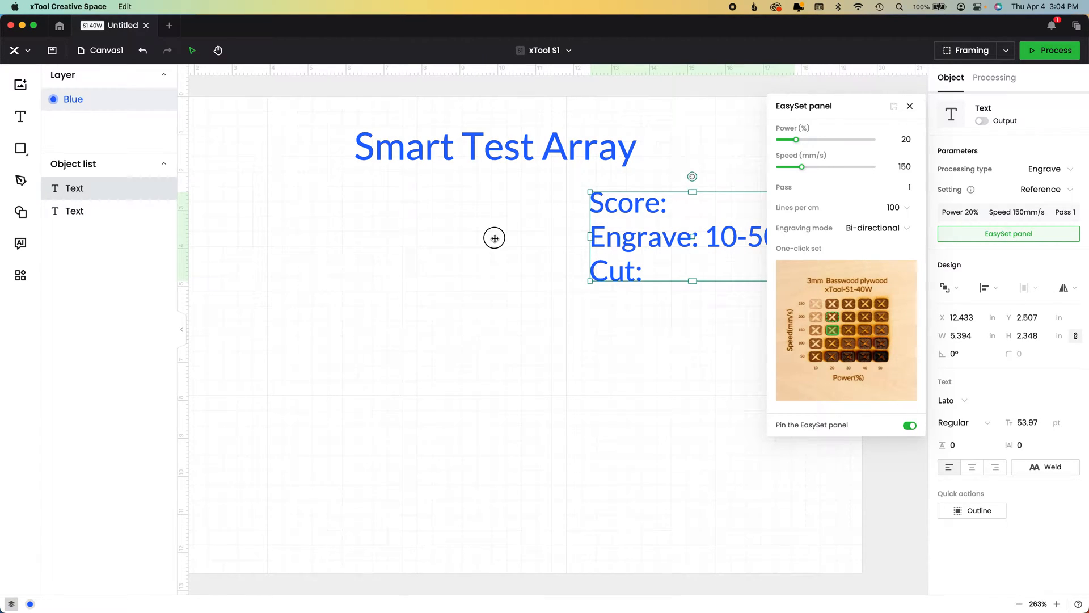
left_click_drag(692, 237, 494, 237)
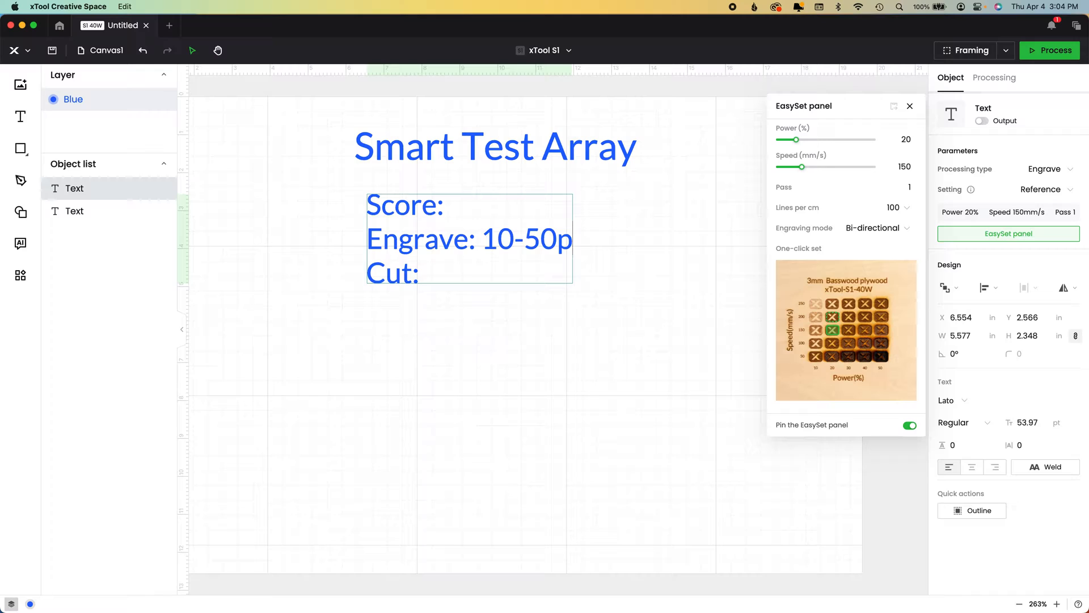
type(", 50-250")
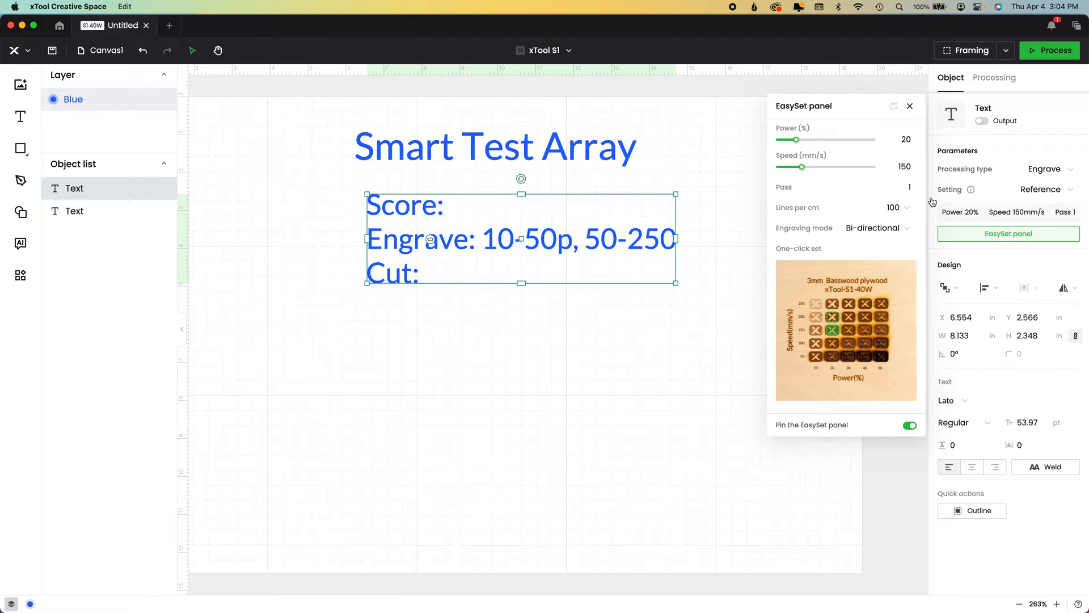
Try Score on the notes, return them to Engrave, and close the EasySet reference panel
left_click(1036, 169)
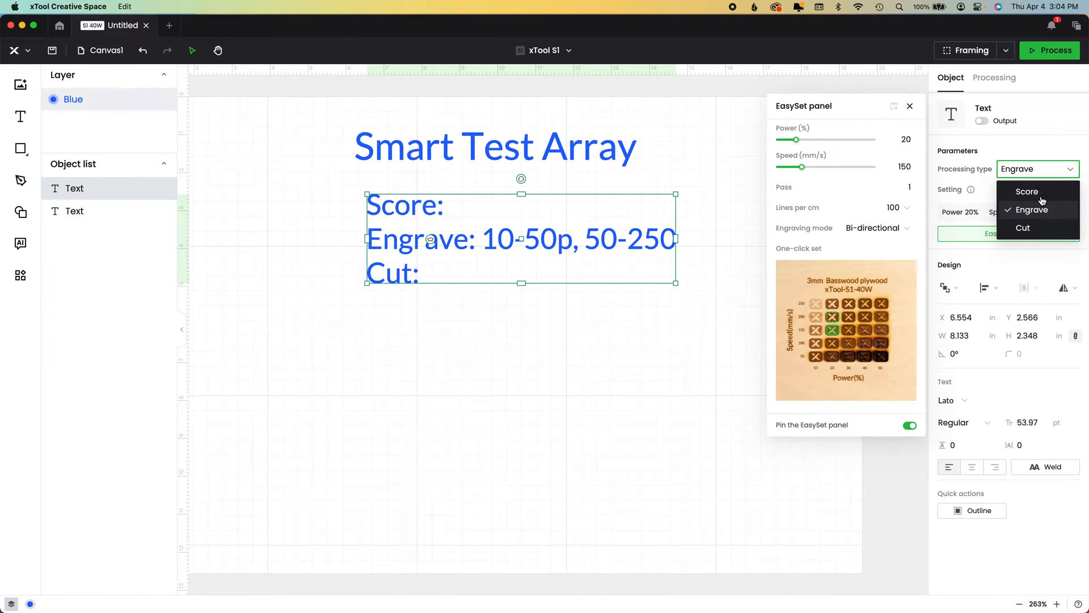
left_click(1027, 191)
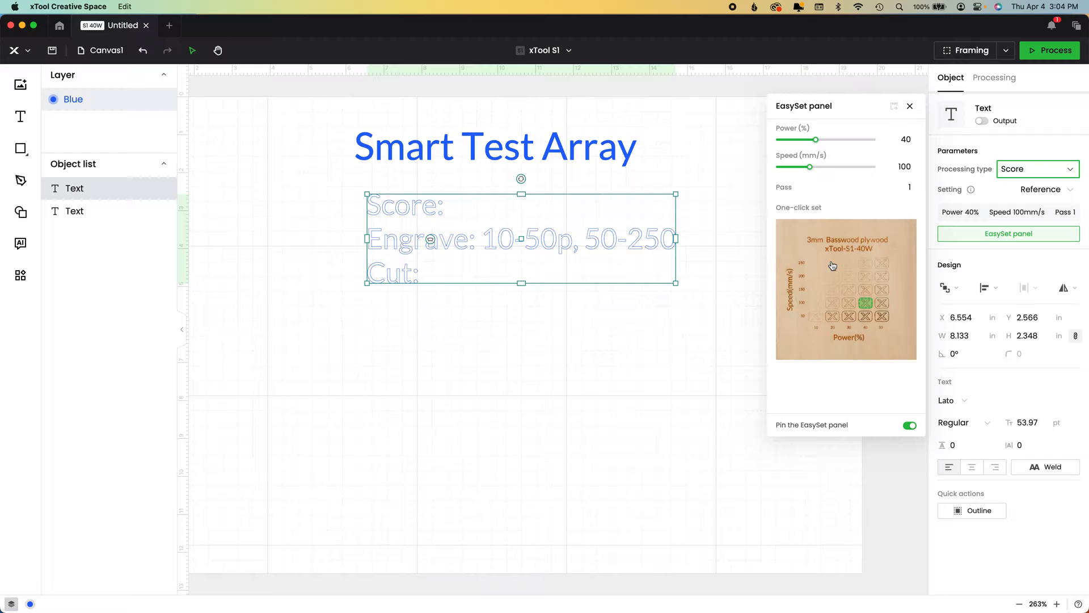
mouse_move(884, 279)
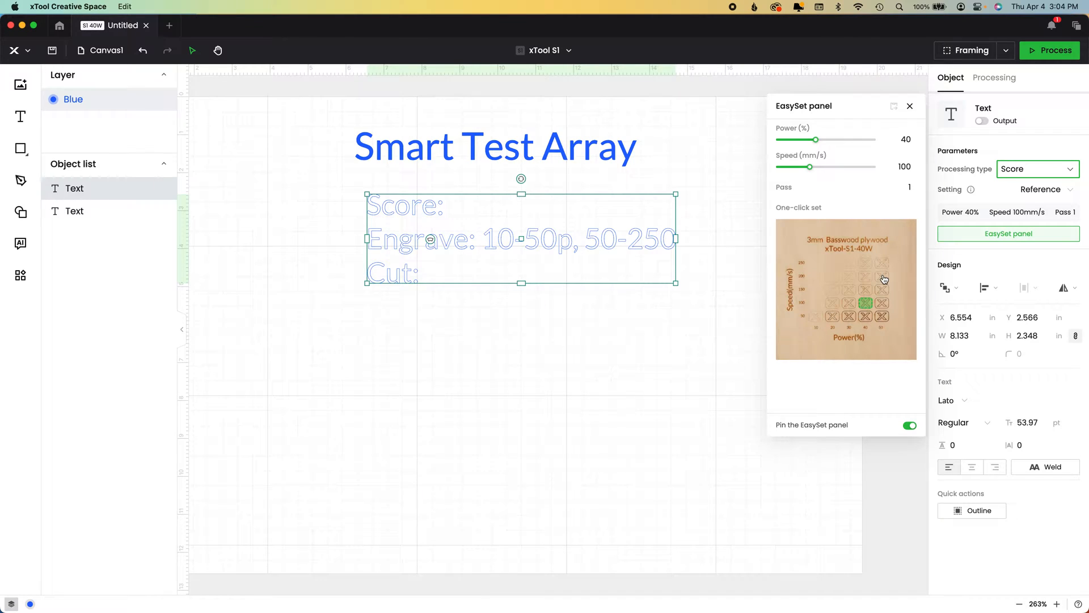
mouse_move(535, 246)
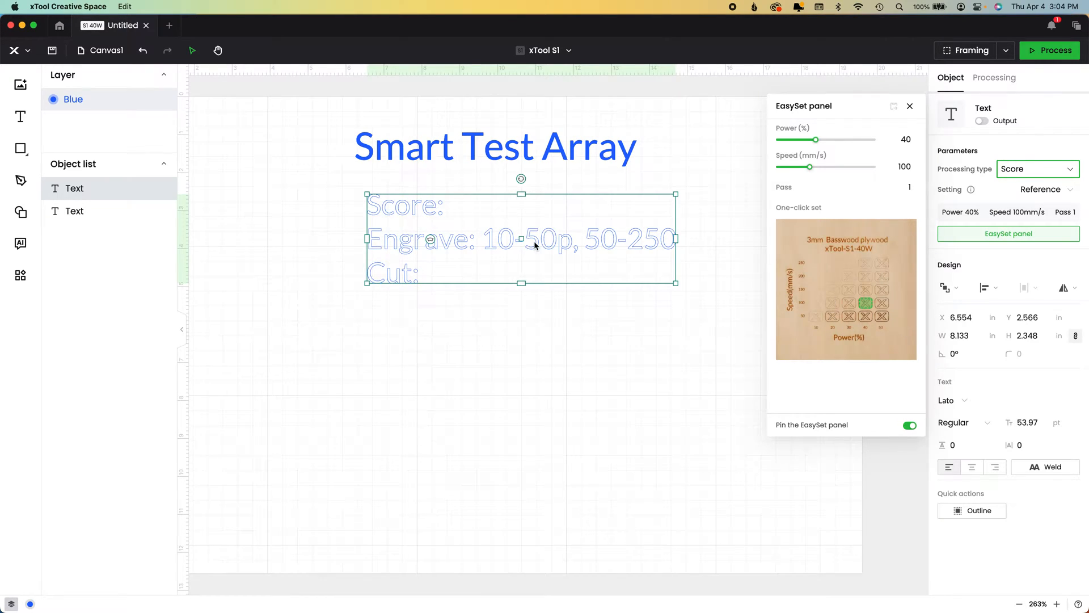
left_click(1035, 169)
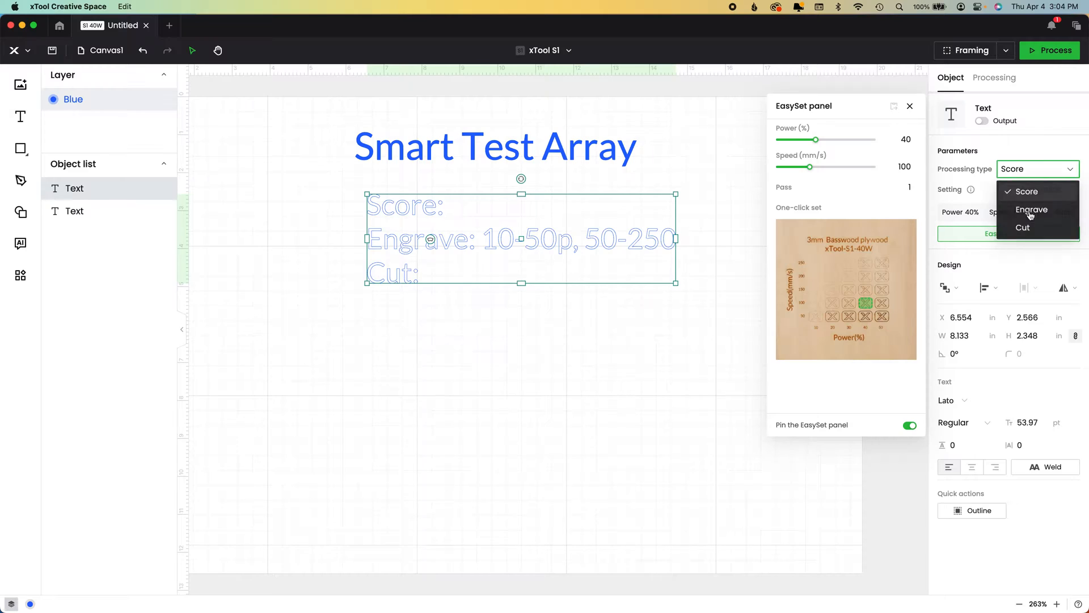
left_click(1032, 209)
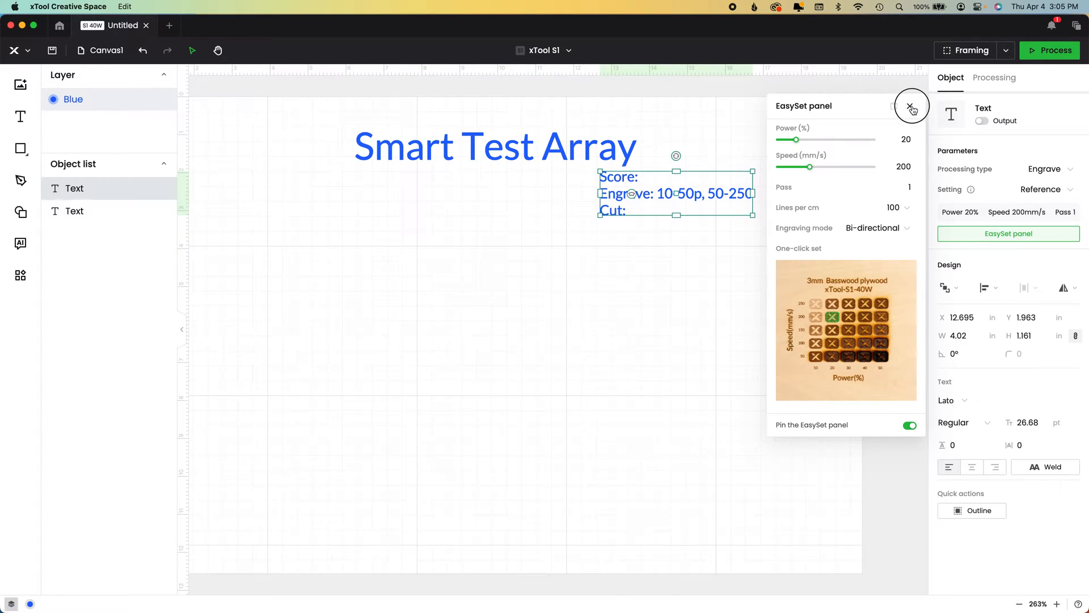
left_click(912, 108)
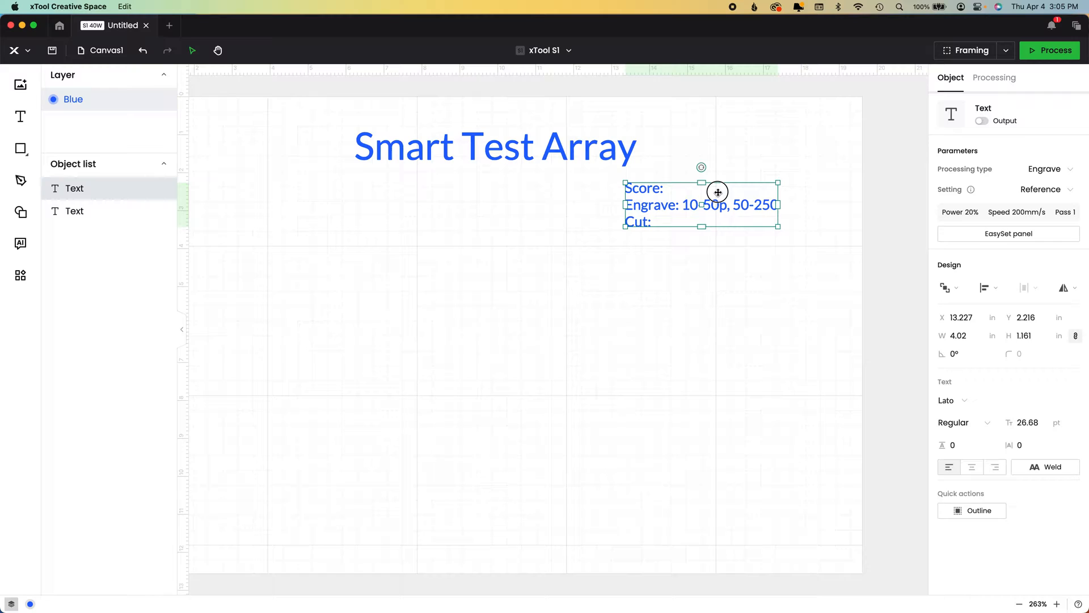
Place a heart from the Basic shape library below the title and shrink it
left_click(994, 77)
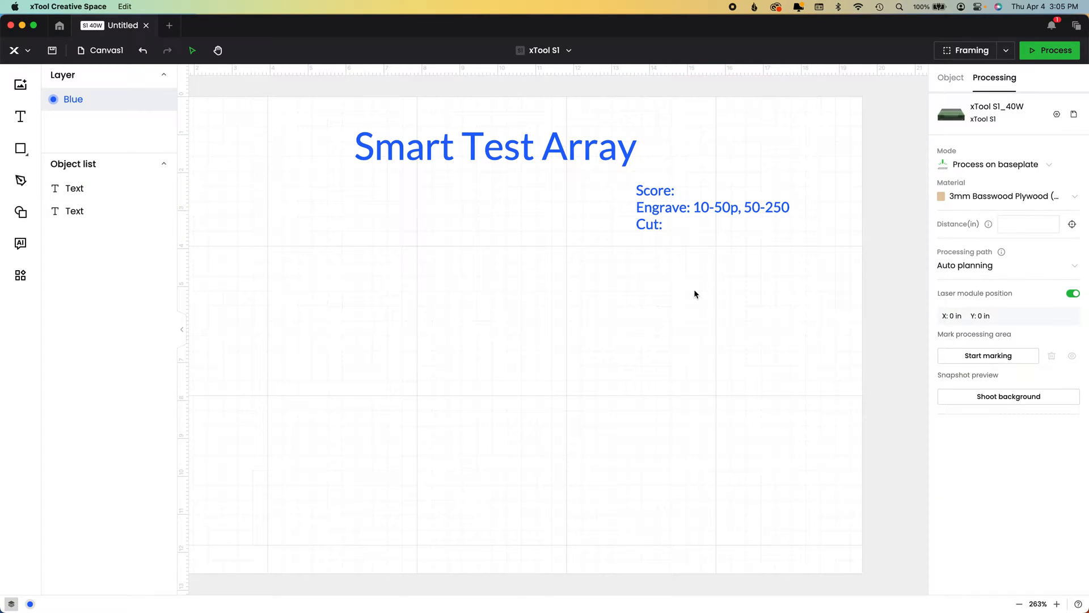
left_click(20, 149)
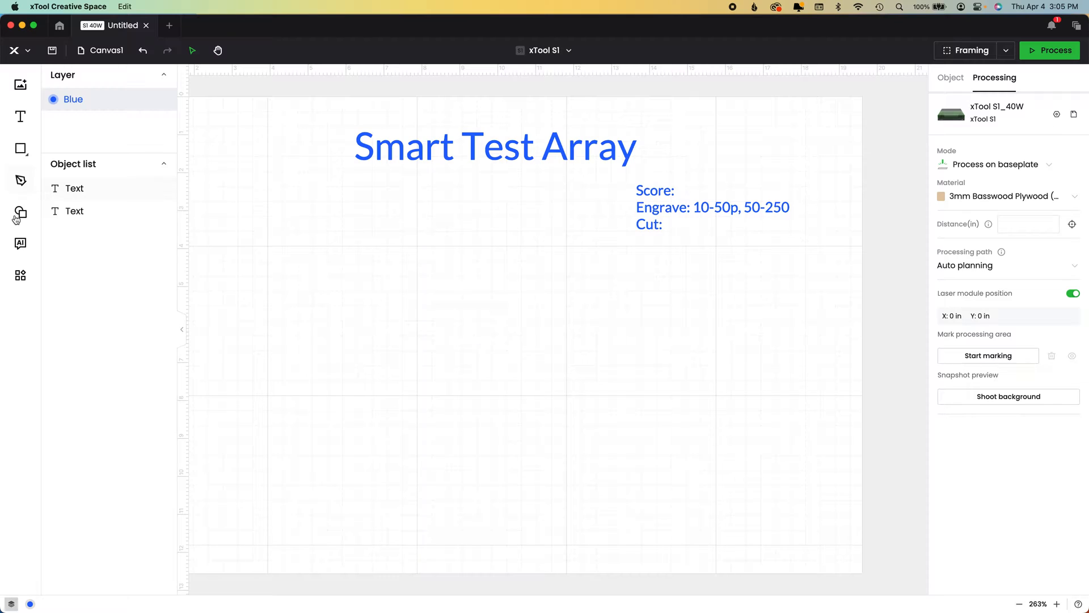
left_click(21, 212)
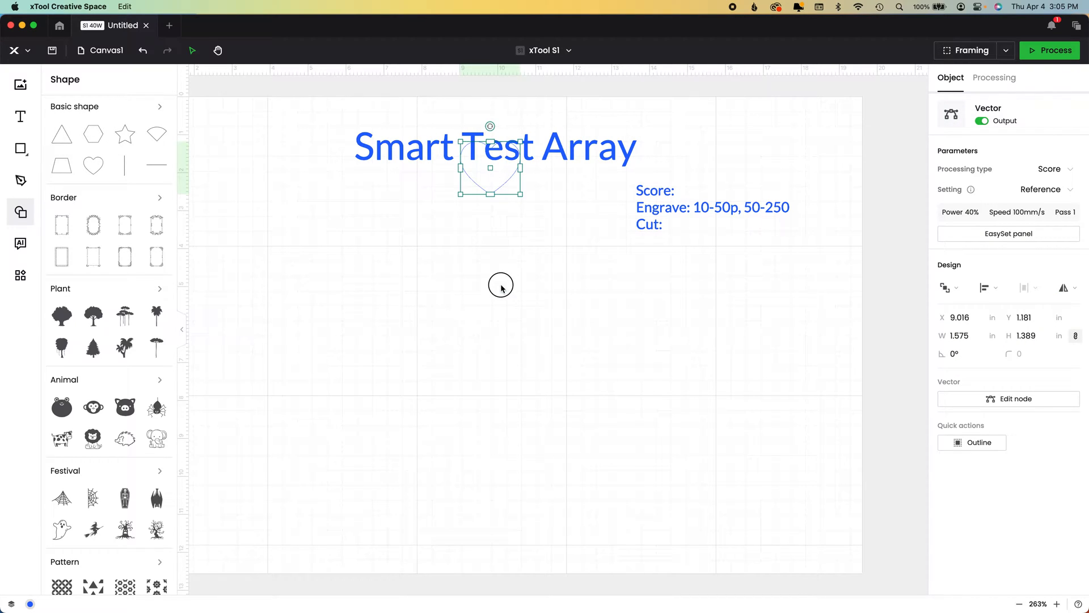
left_click(994, 77)
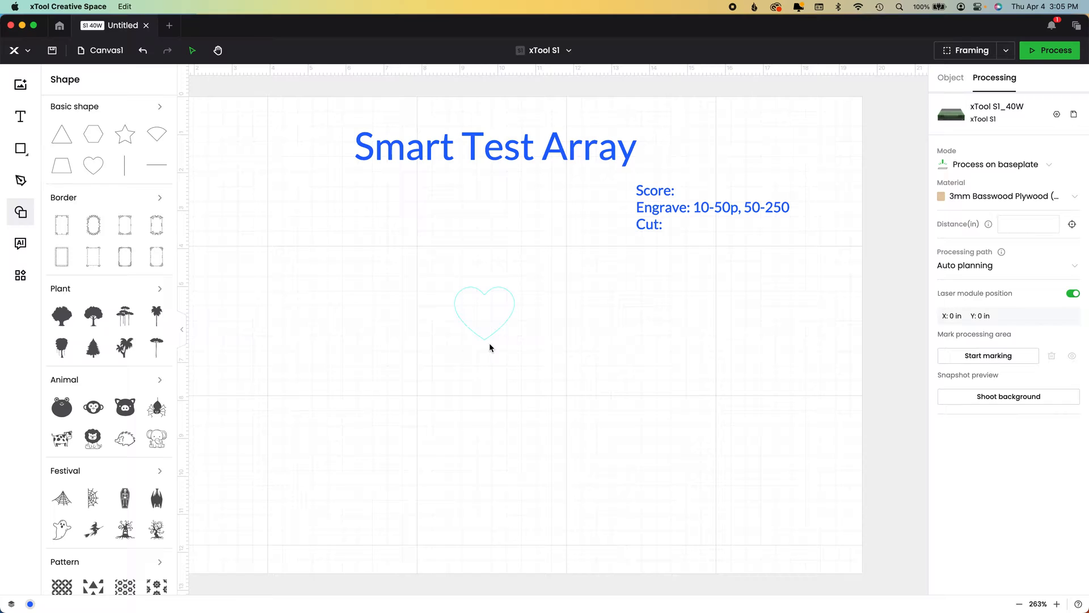
mouse_move(477, 334)
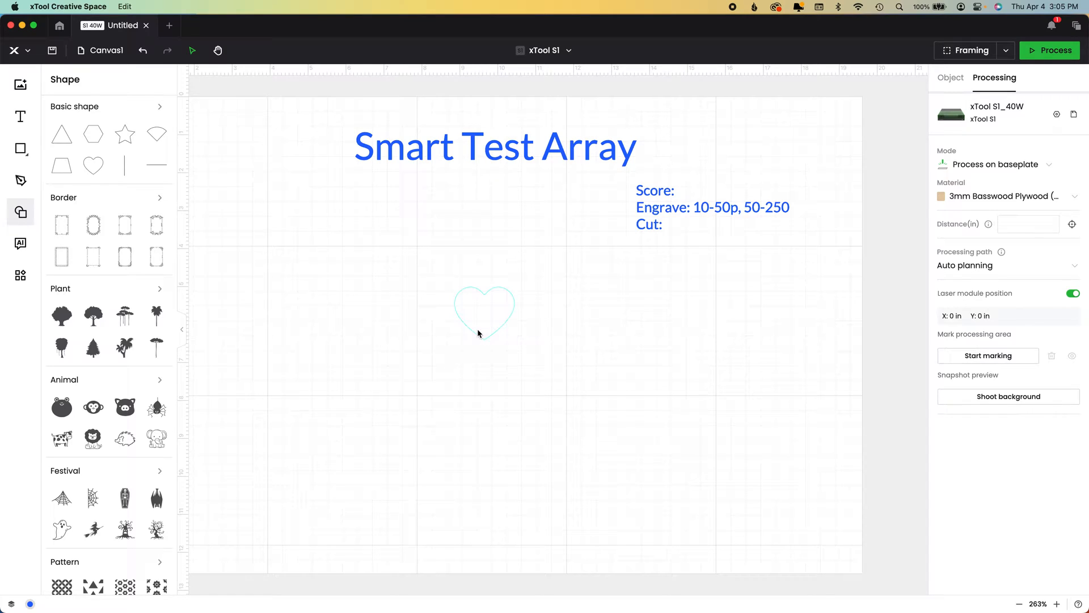
mouse_move(487, 342)
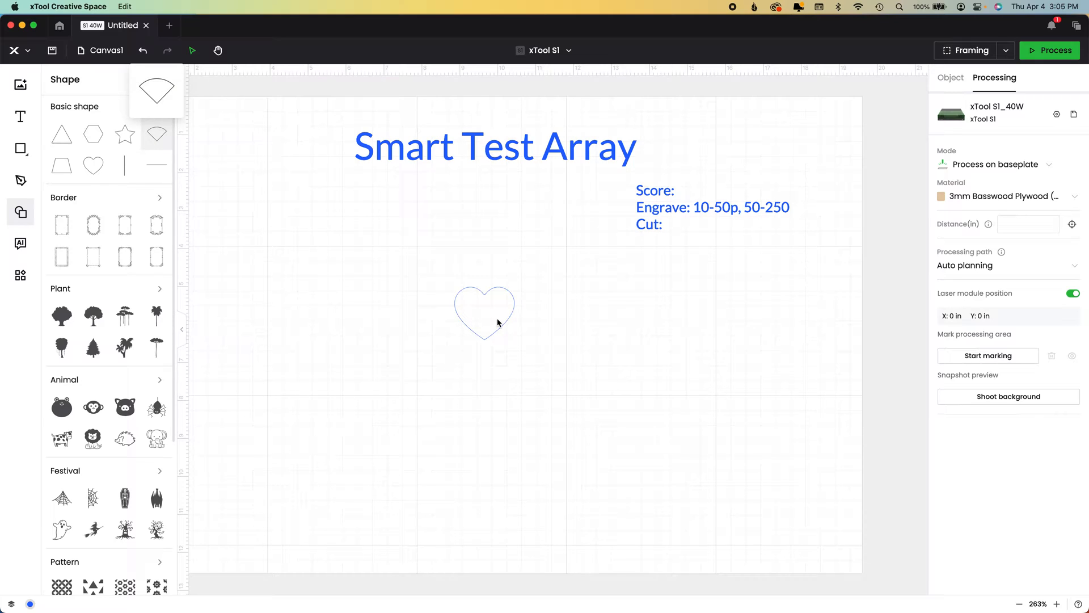
left_click(484, 313)
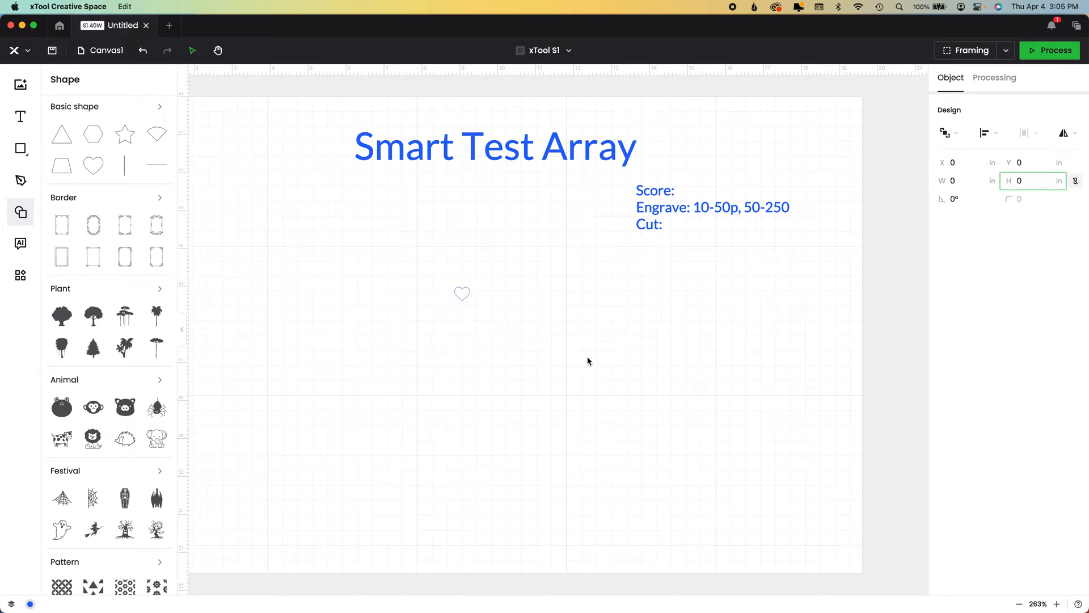
left_click(994, 77)
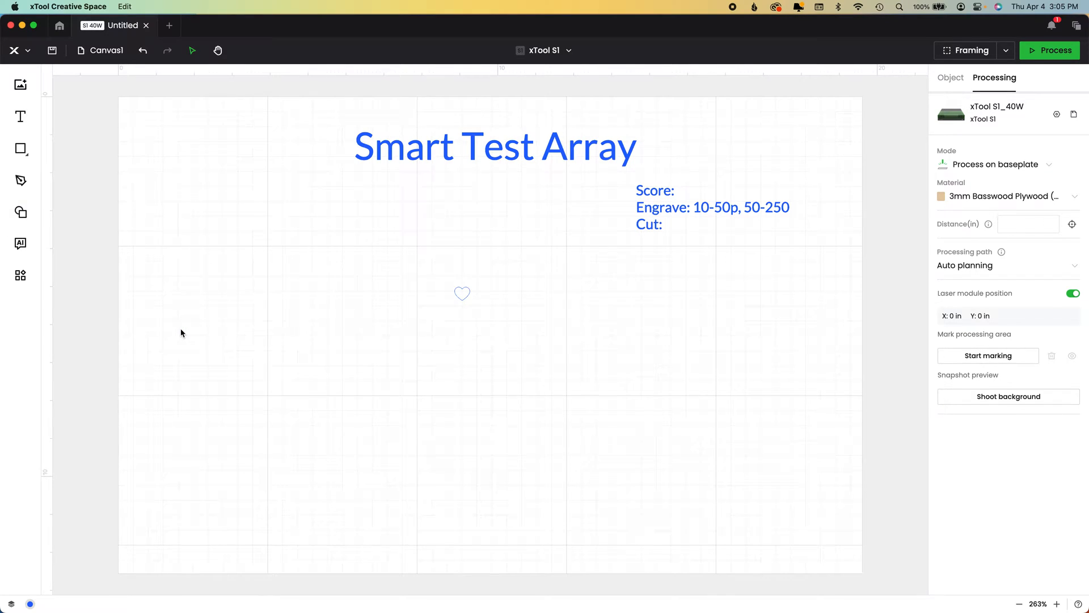
mouse_move(525, 336)
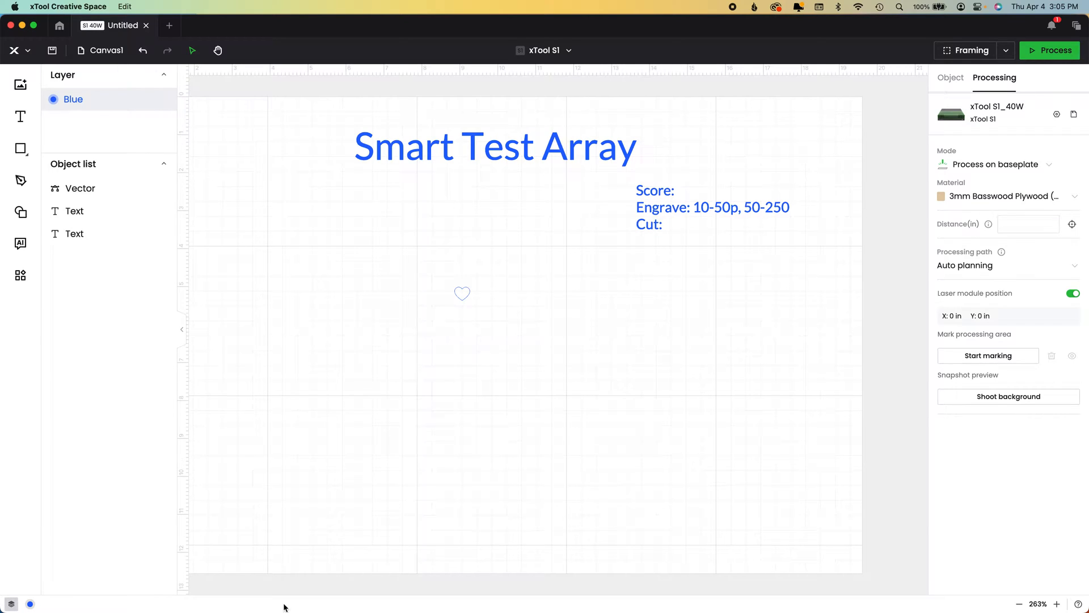
mouse_move(478, 311)
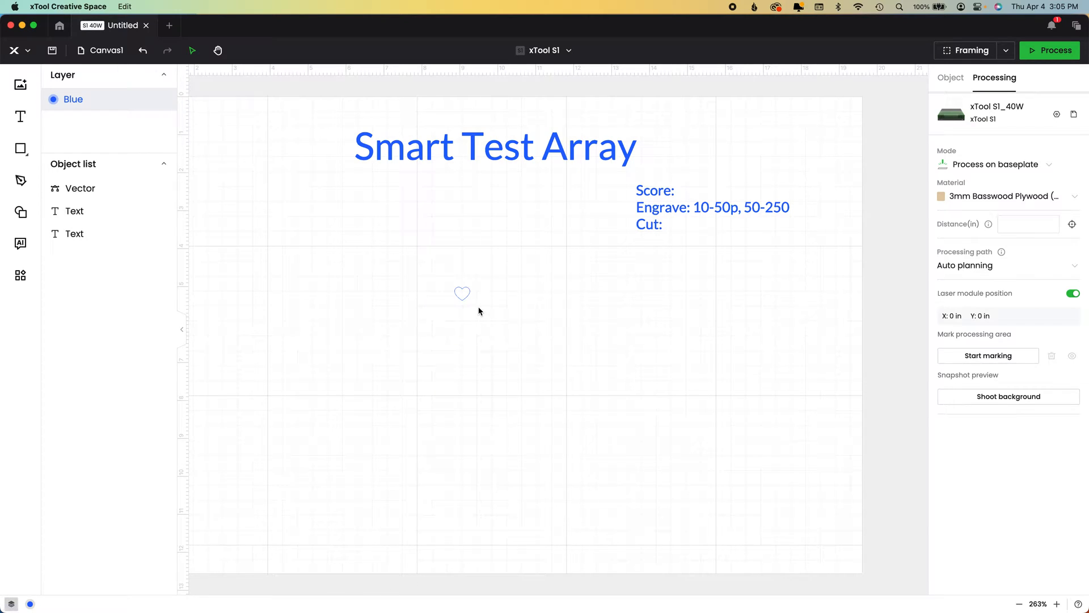
Set the small heart vector's processing type from Score to Engrave
left_click(462, 293)
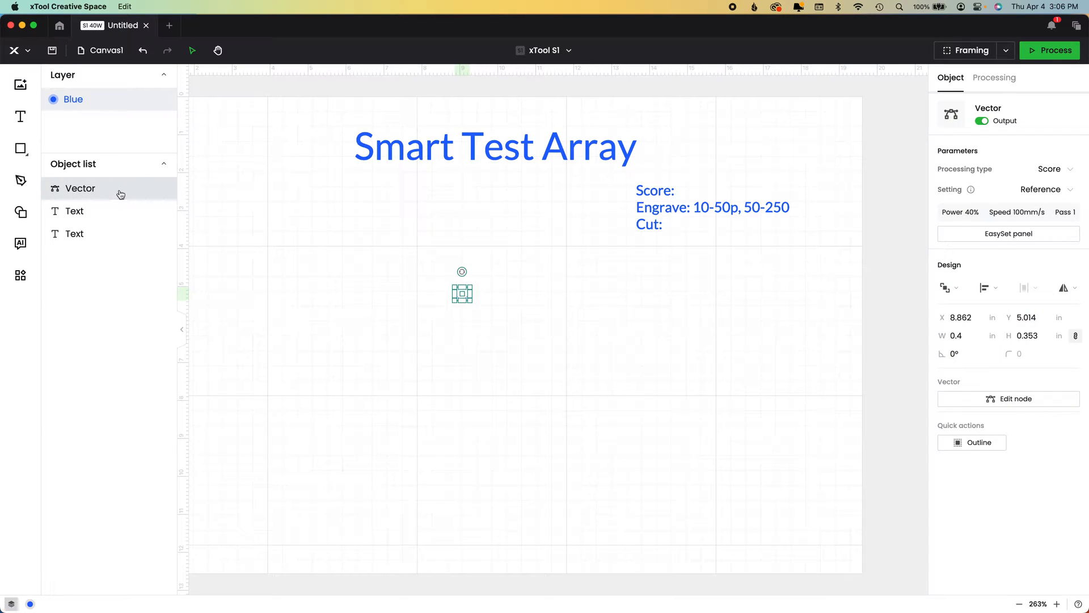
mouse_move(1032, 169)
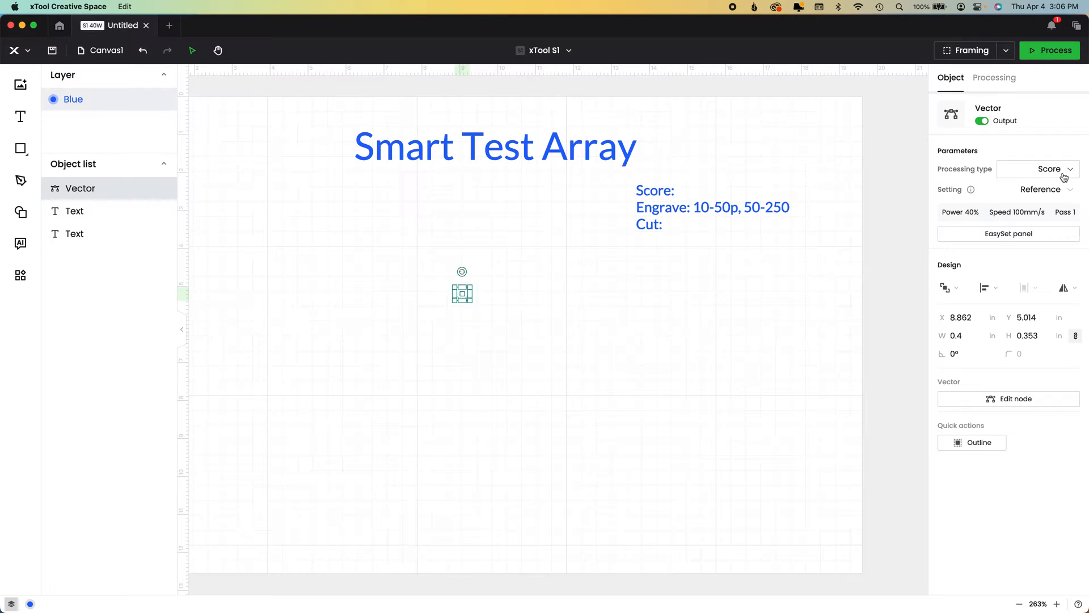
left_click(1036, 169)
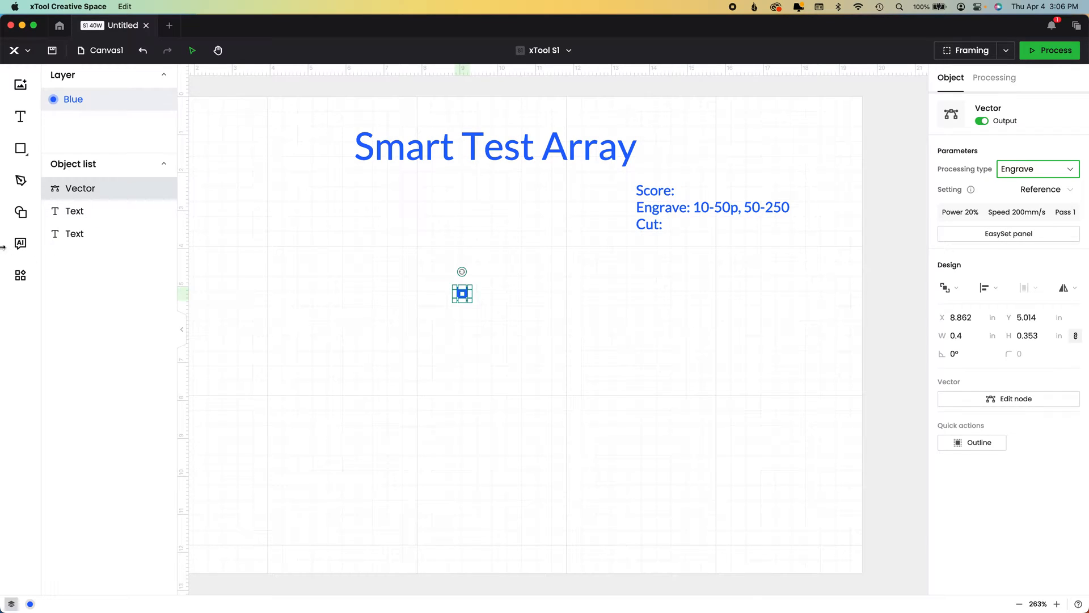
mouse_move(19, 274)
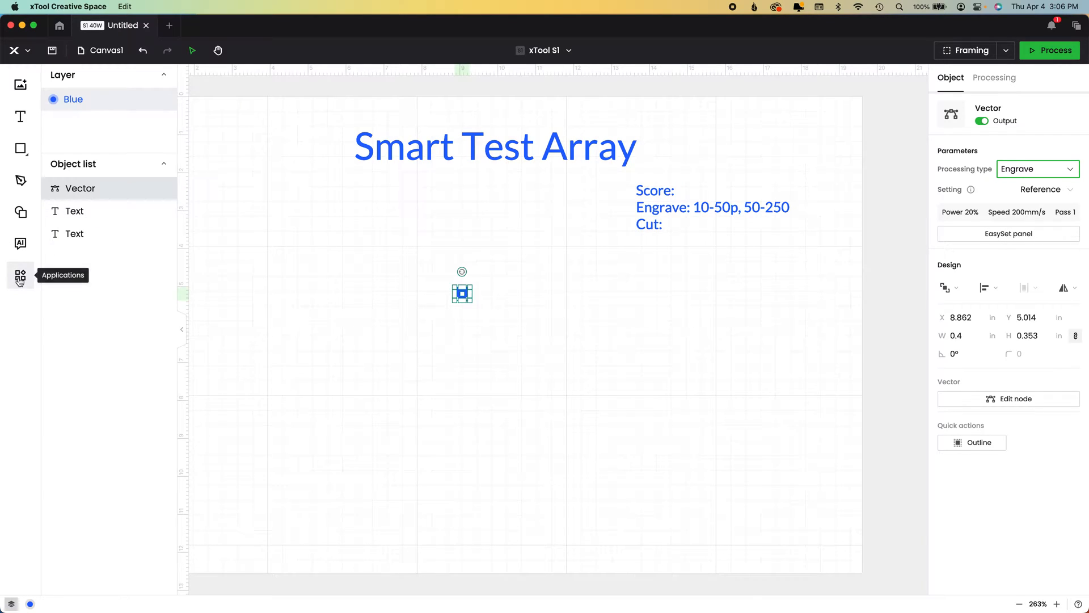
Start a Material test array for the heart with power 10-50% and speed 50-250 mm/s
left_click(19, 275)
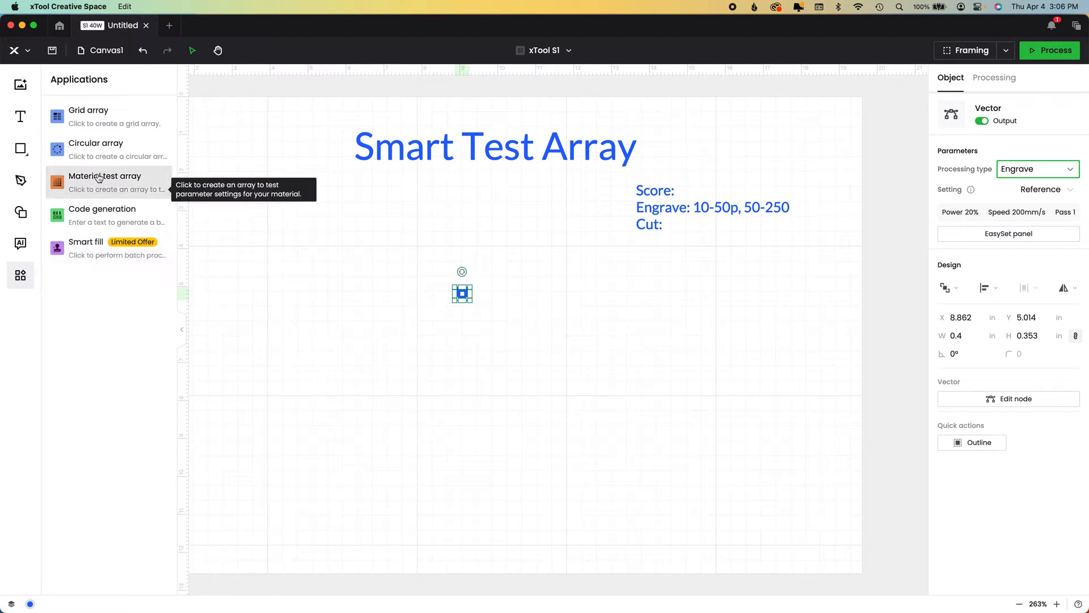
left_click(105, 175)
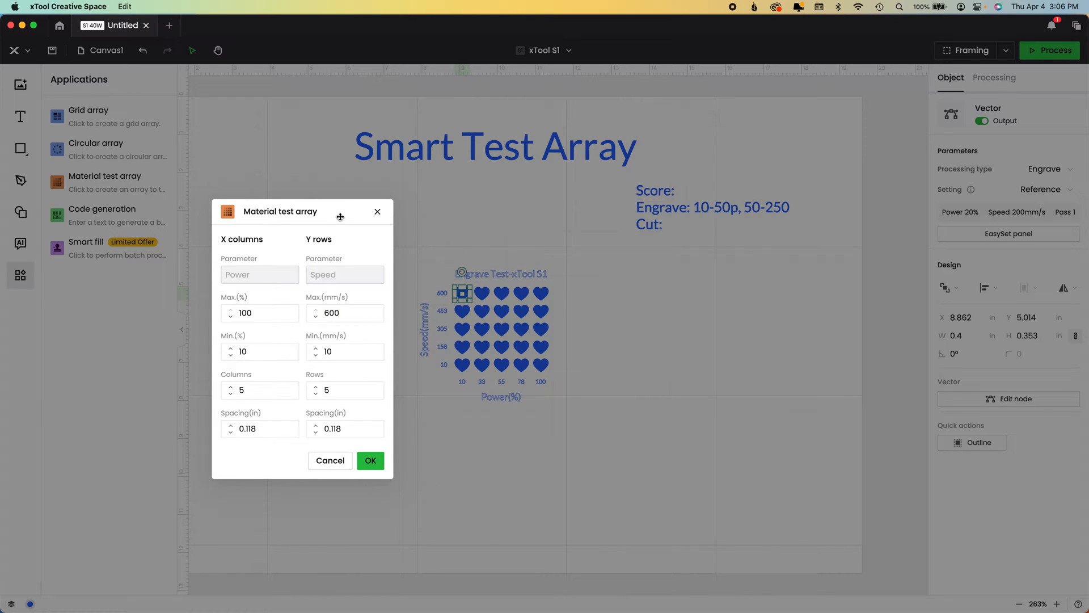
left_click(258, 313)
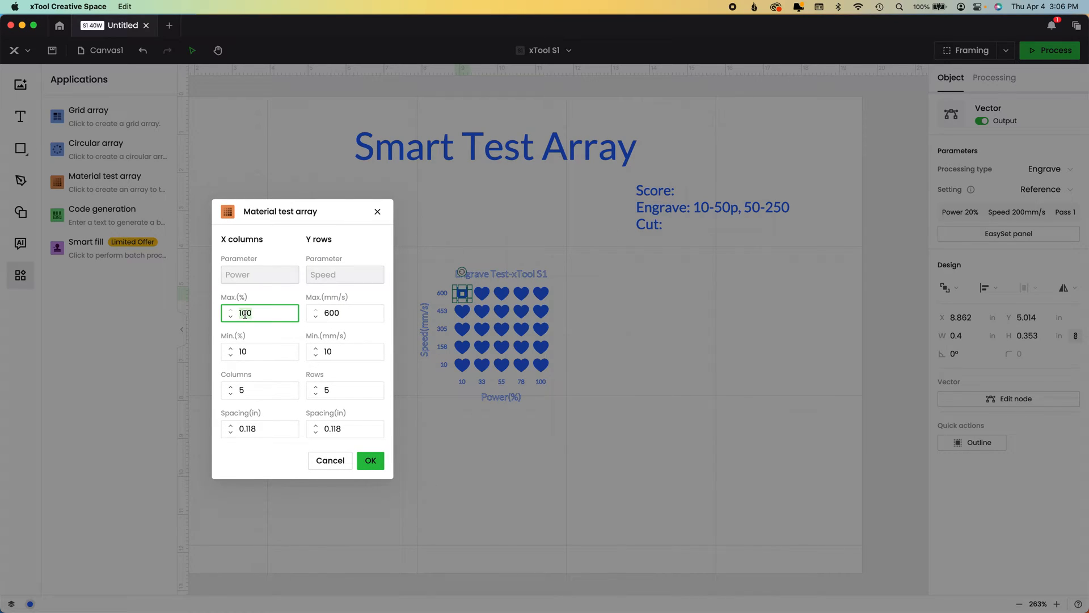
type("25")
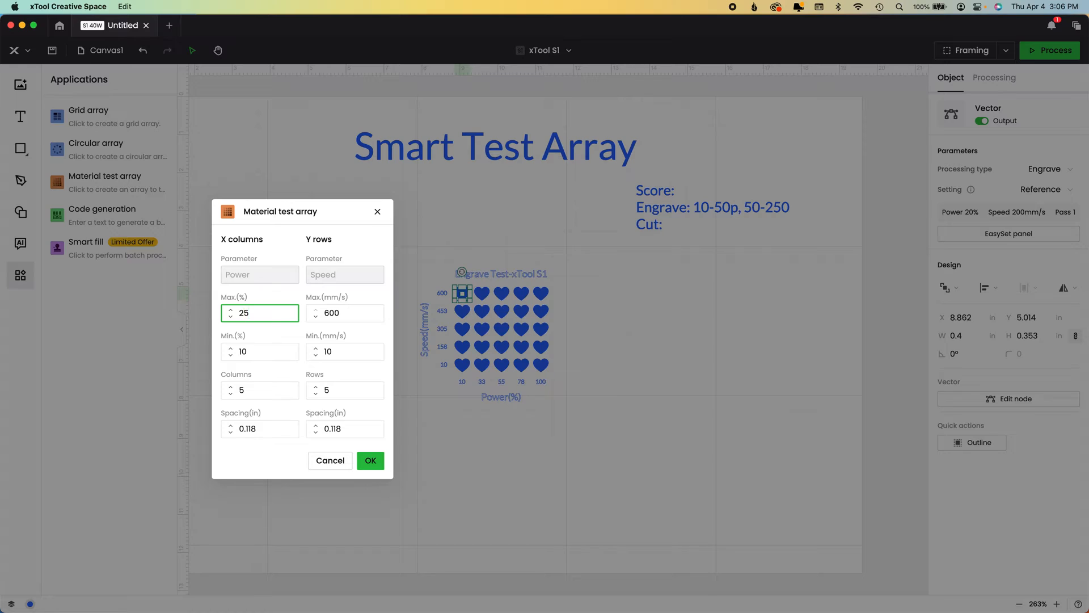
type("100")
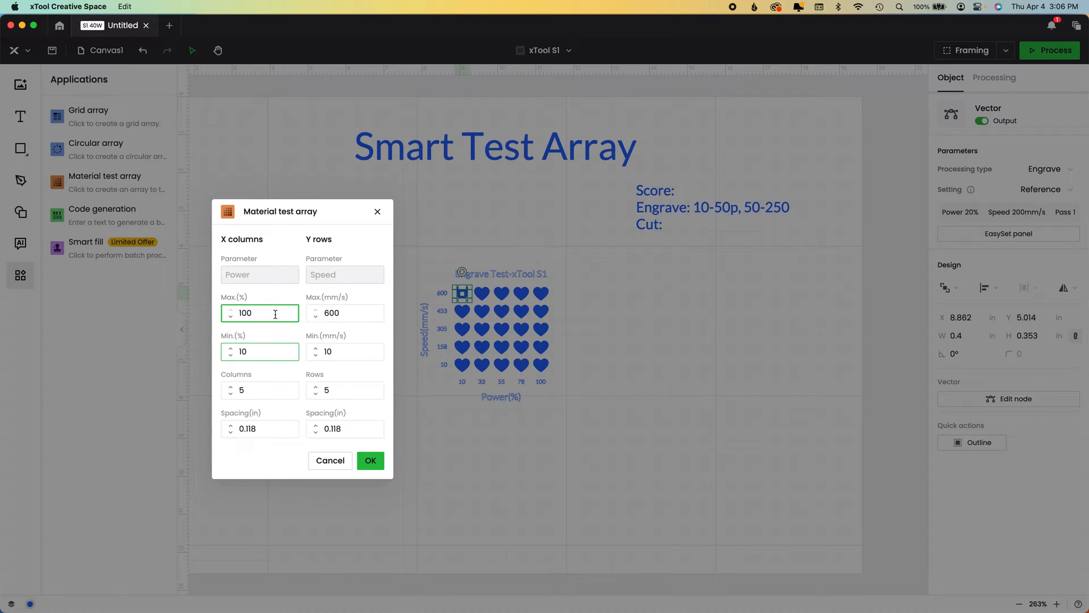
type("5")
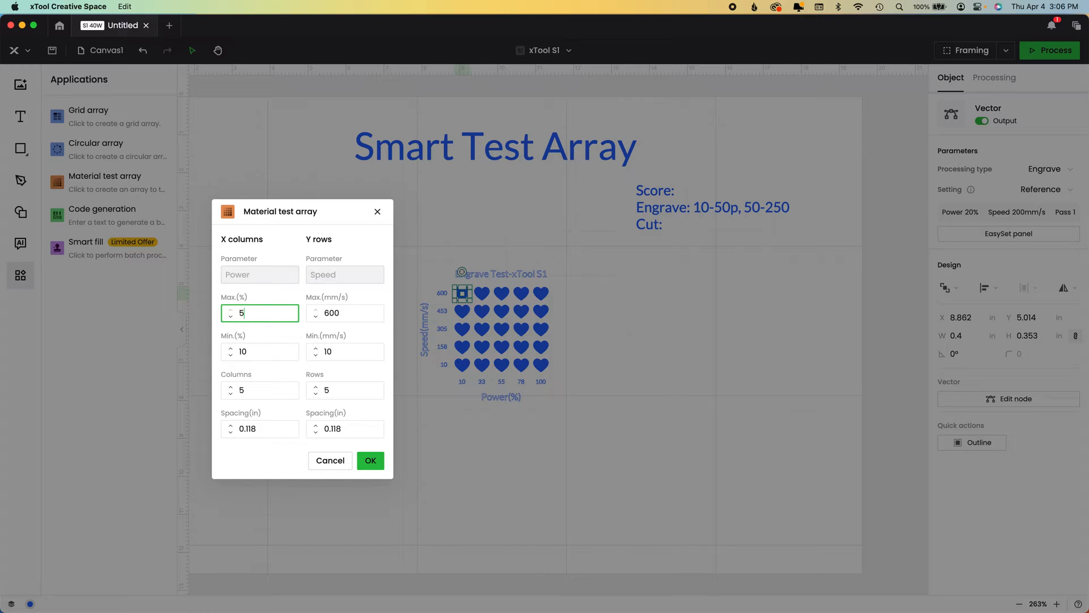
type("0")
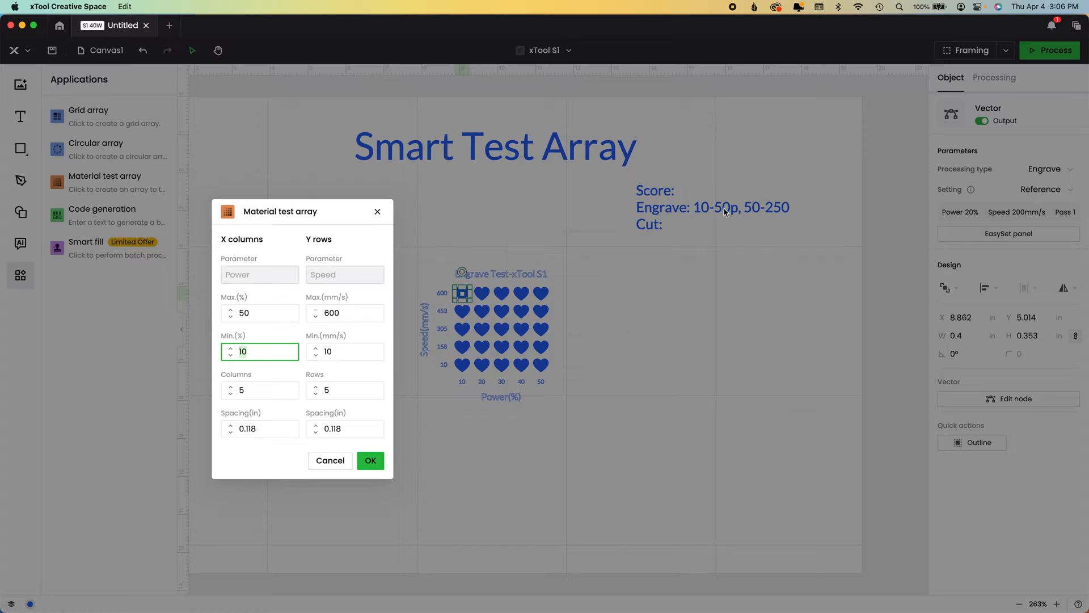
left_click(345, 314)
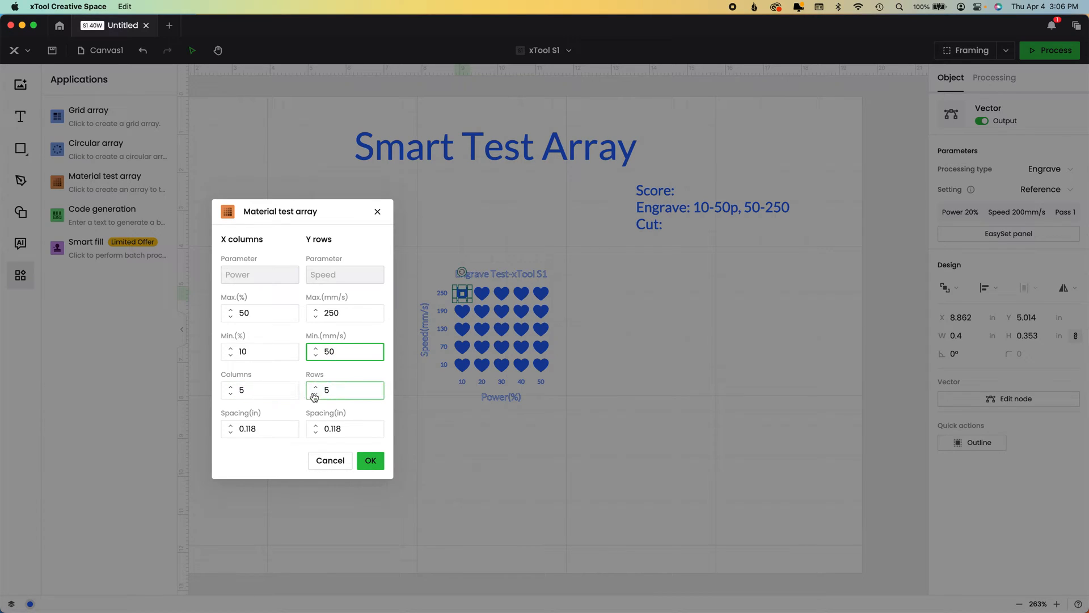
Reduce the array to 5 speed rows and 5 power columns
left_click(231, 387)
type("8")
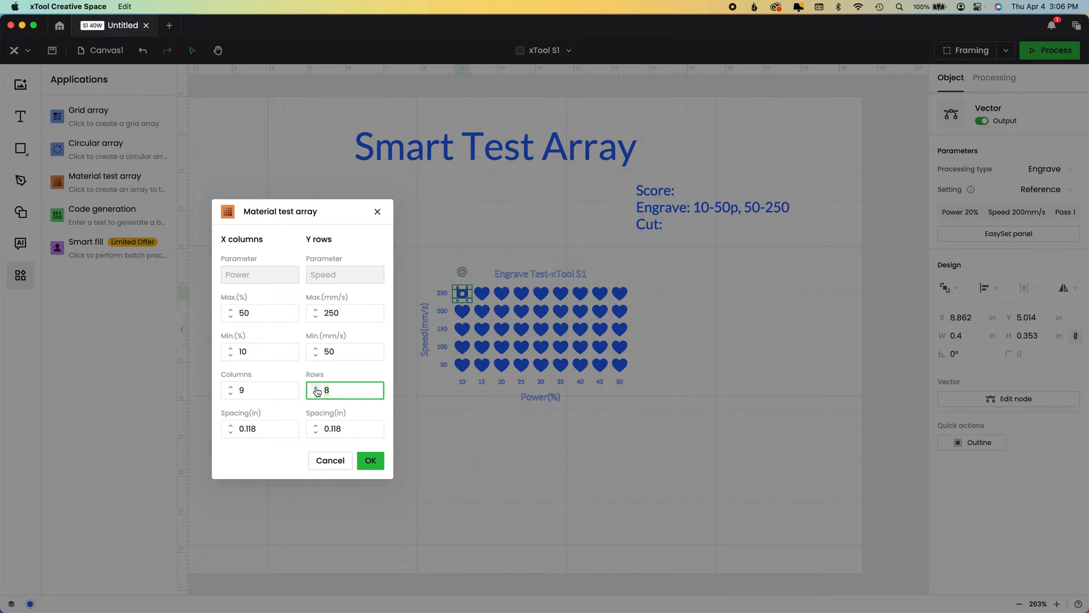
left_click(317, 394)
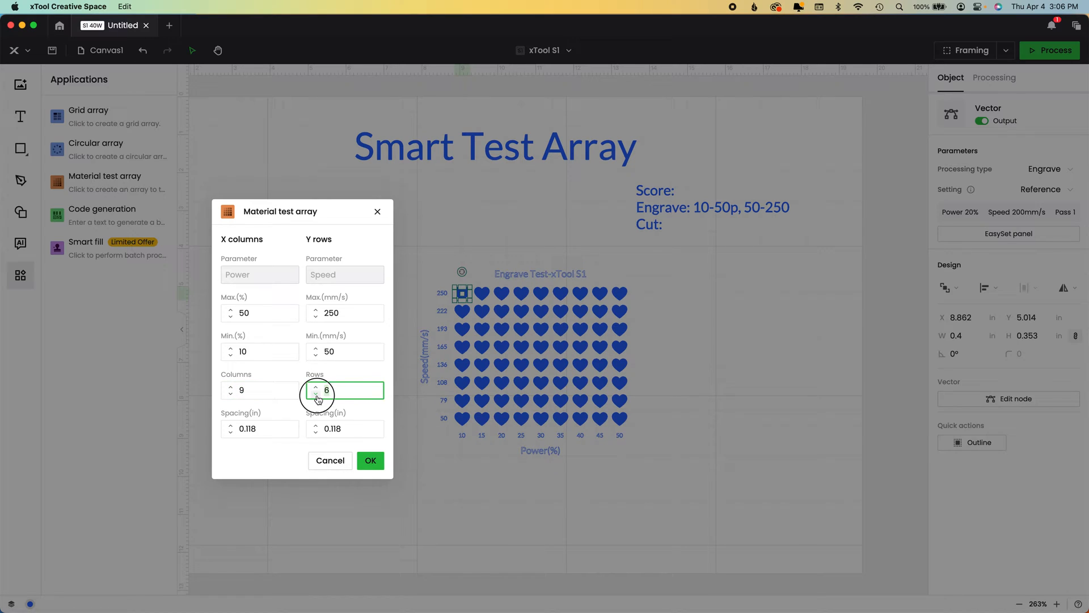
left_click(315, 393)
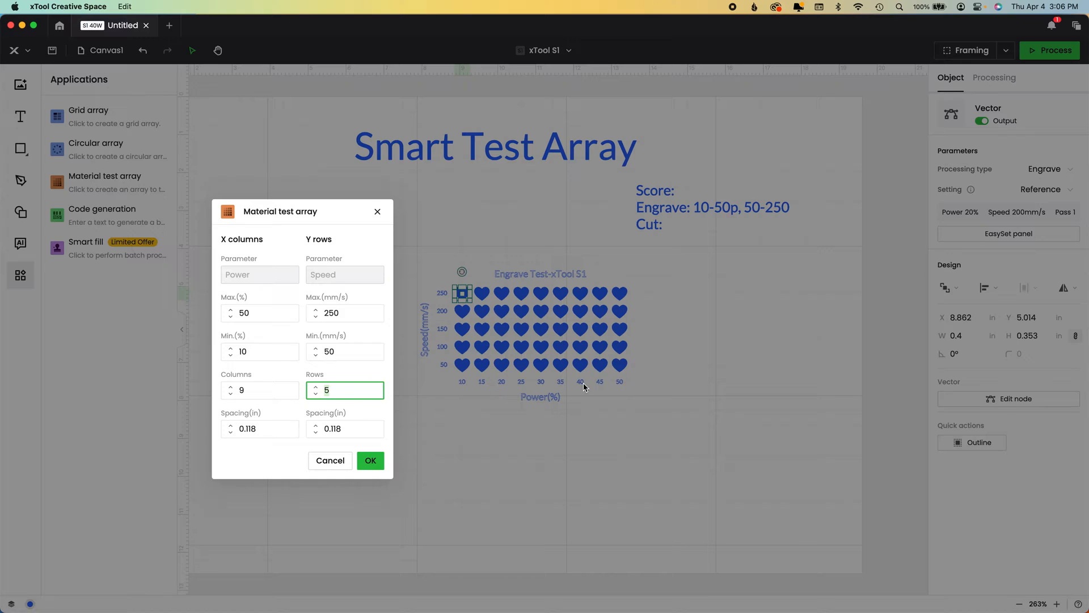
left_click(230, 393)
type("5")
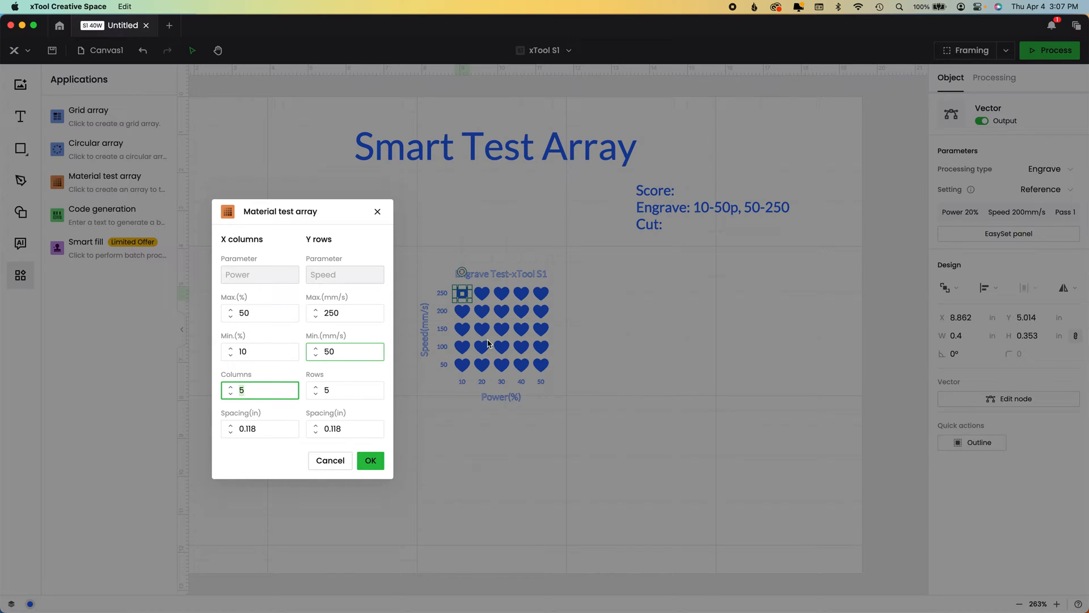
mouse_move(500, 370)
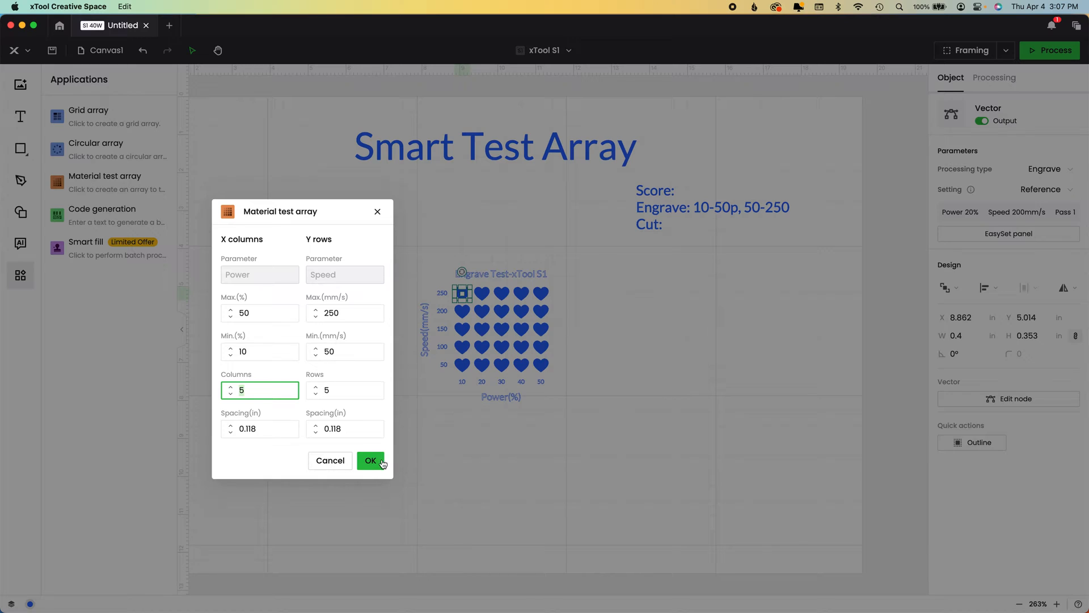
Place the 5×5 heart array, ungroup it, and remove the low-speed high-power hearts
left_click(370, 460)
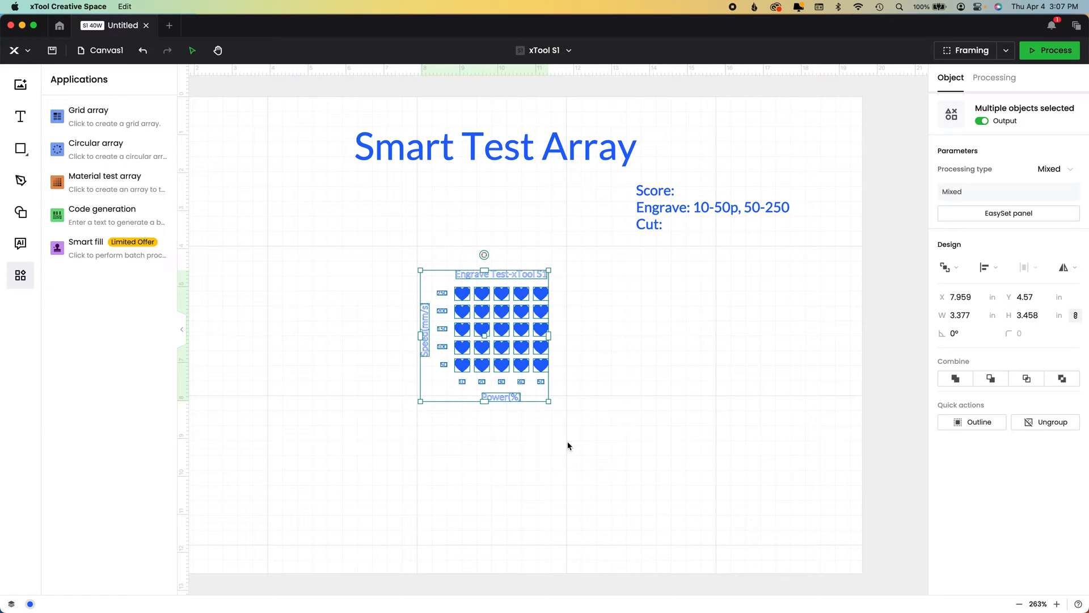
mouse_move(1031, 442)
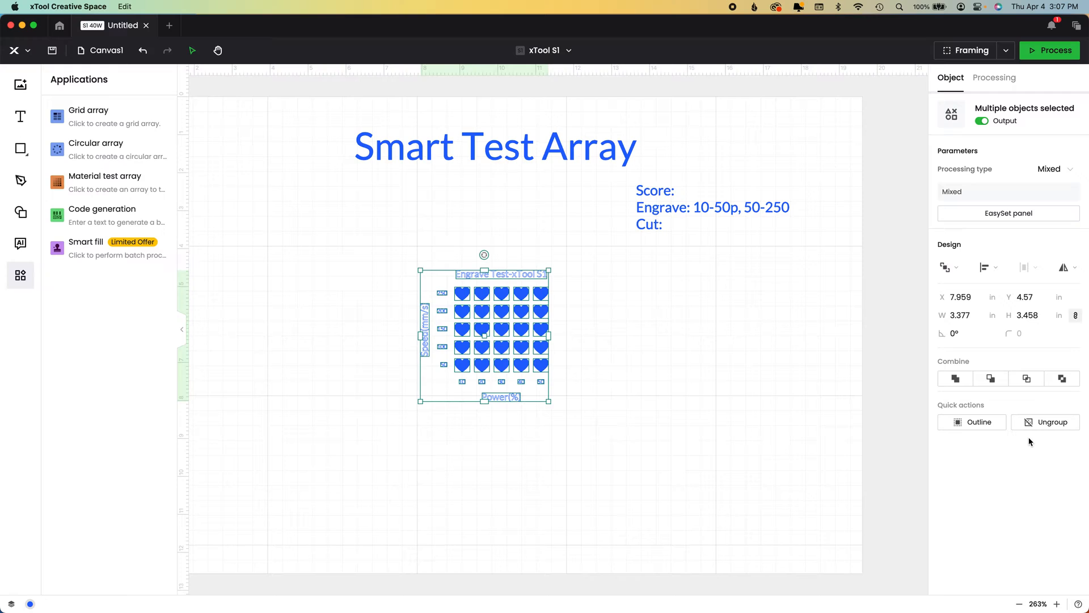
left_click(1052, 422)
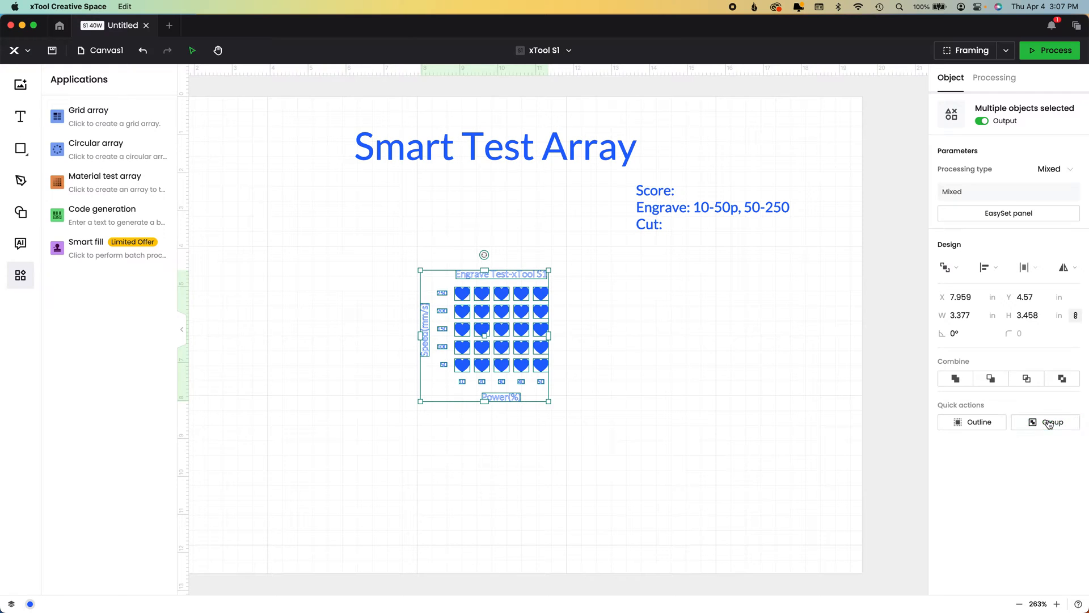
left_click(994, 77)
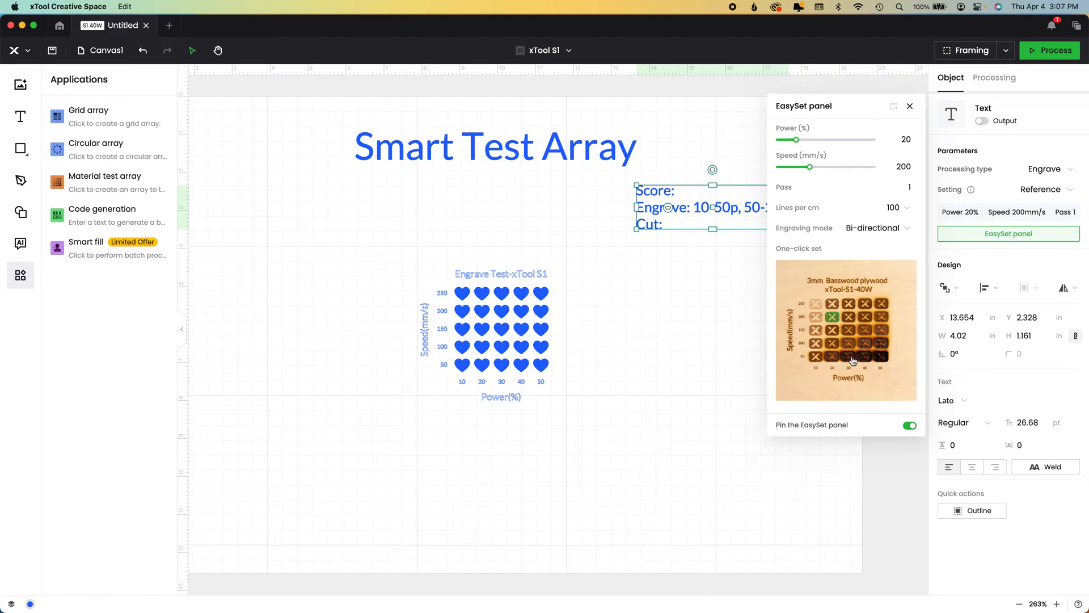
mouse_move(886, 346)
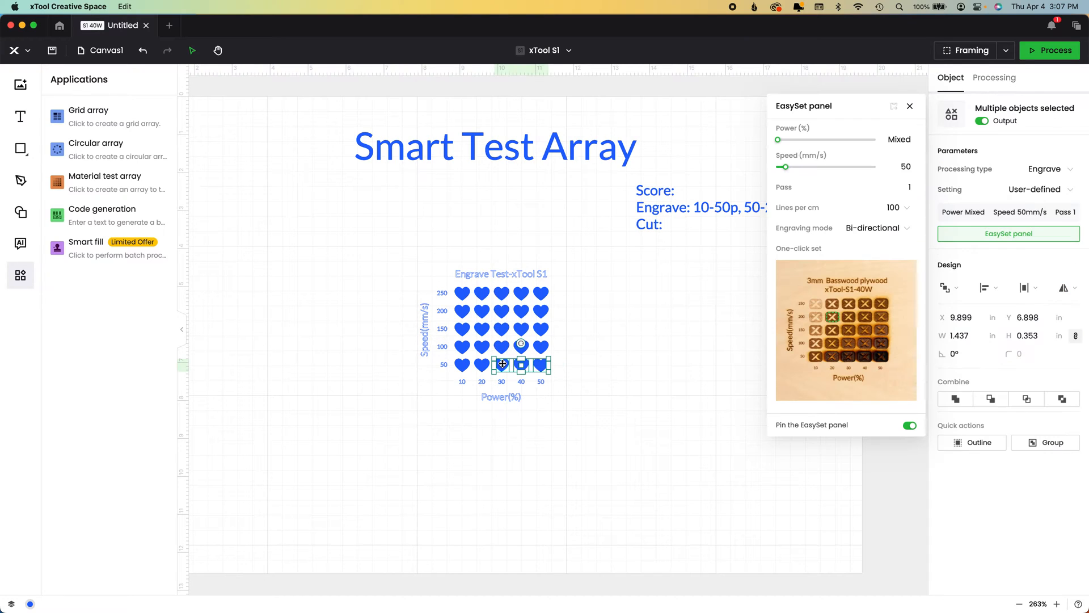
left_click(994, 77)
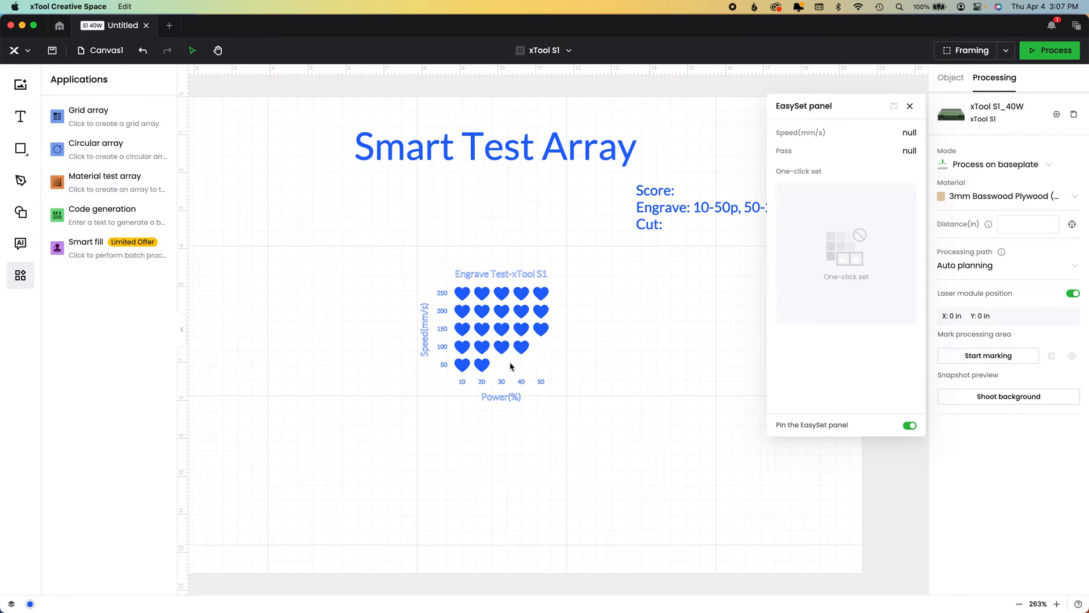
mouse_move(573, 372)
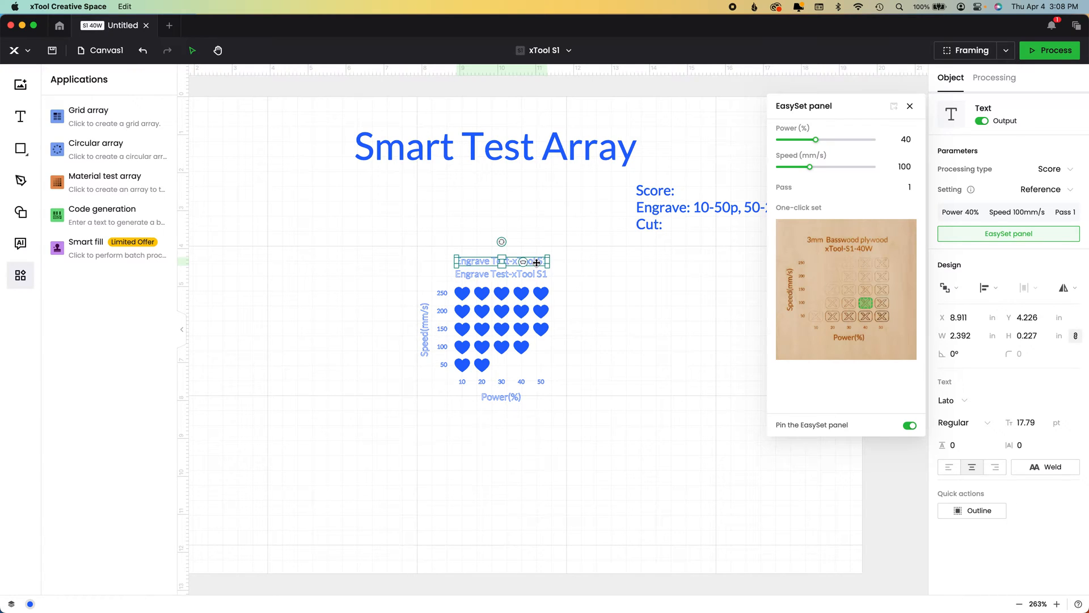
Set the duplicated title to engrave and edit it to read '3MM Baswood Ply xTool'
left_click(1037, 169)
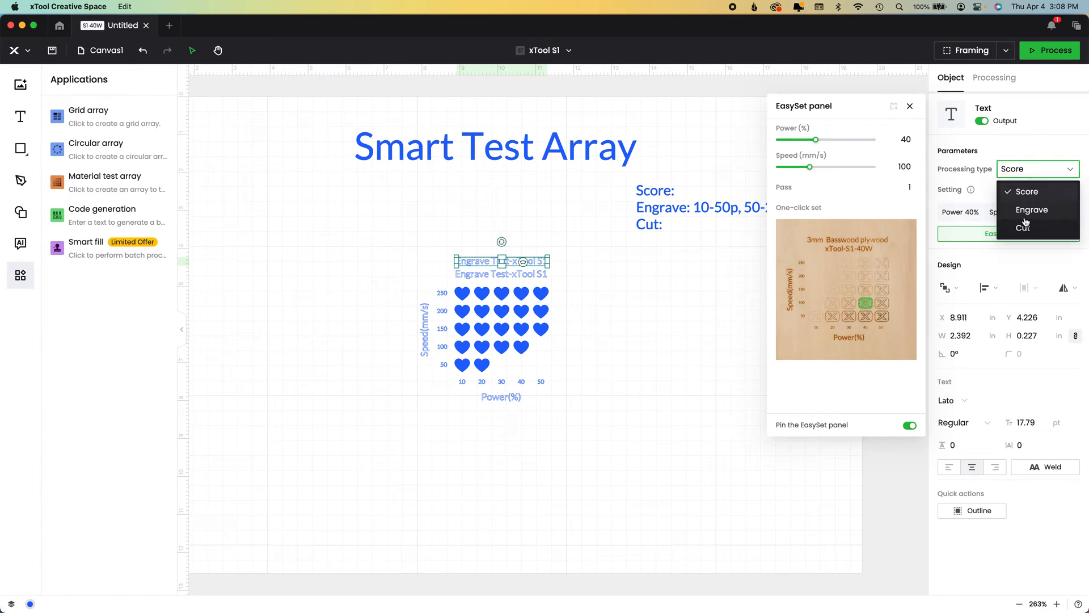
left_click(1032, 208)
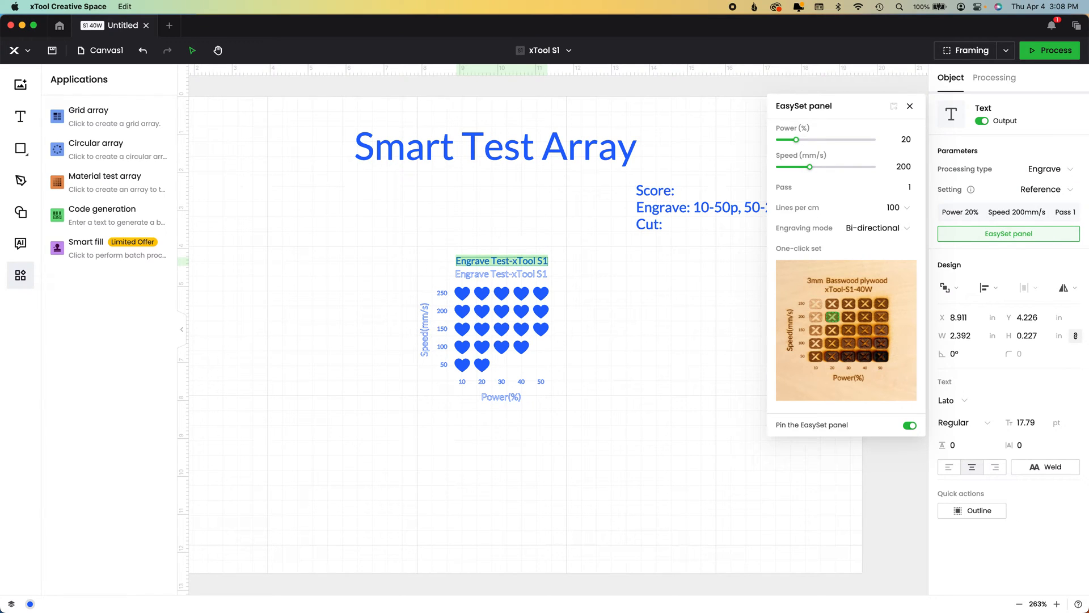
type("3MM Baswood PLy")
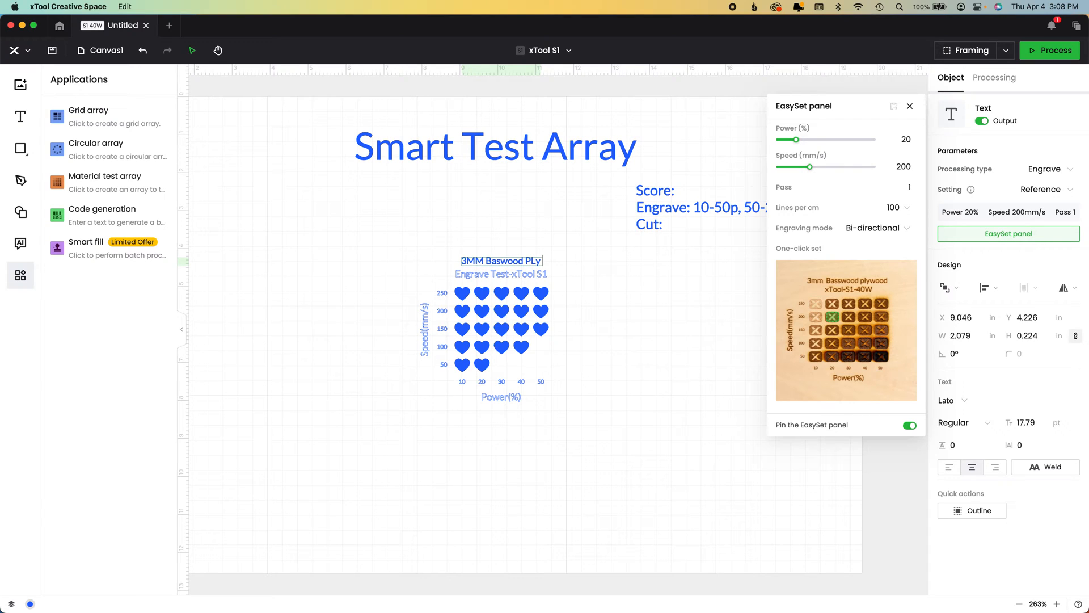
type("xTool")
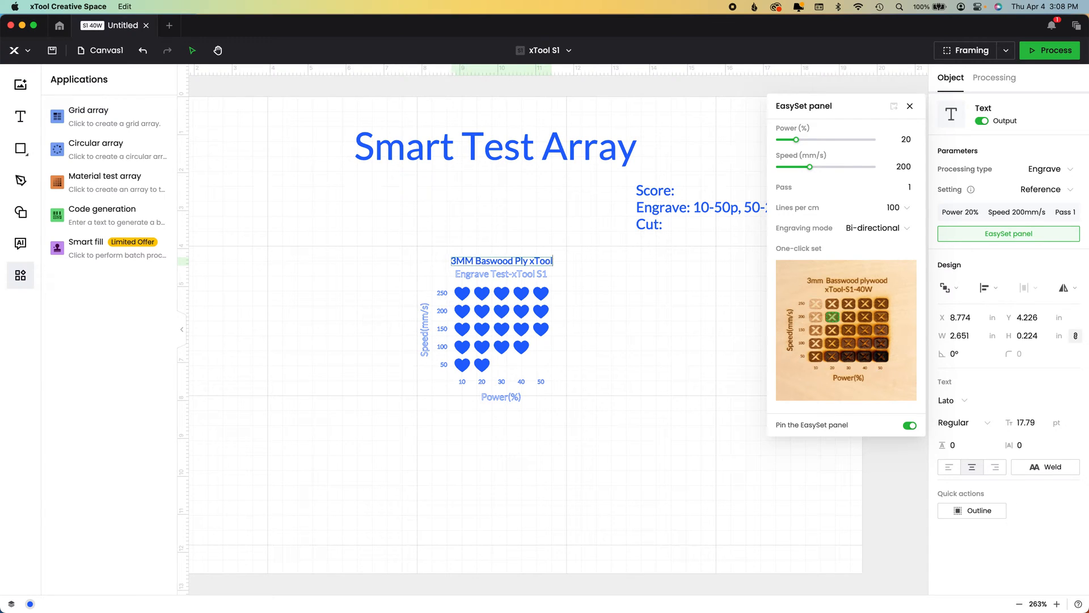
left_click(500, 261)
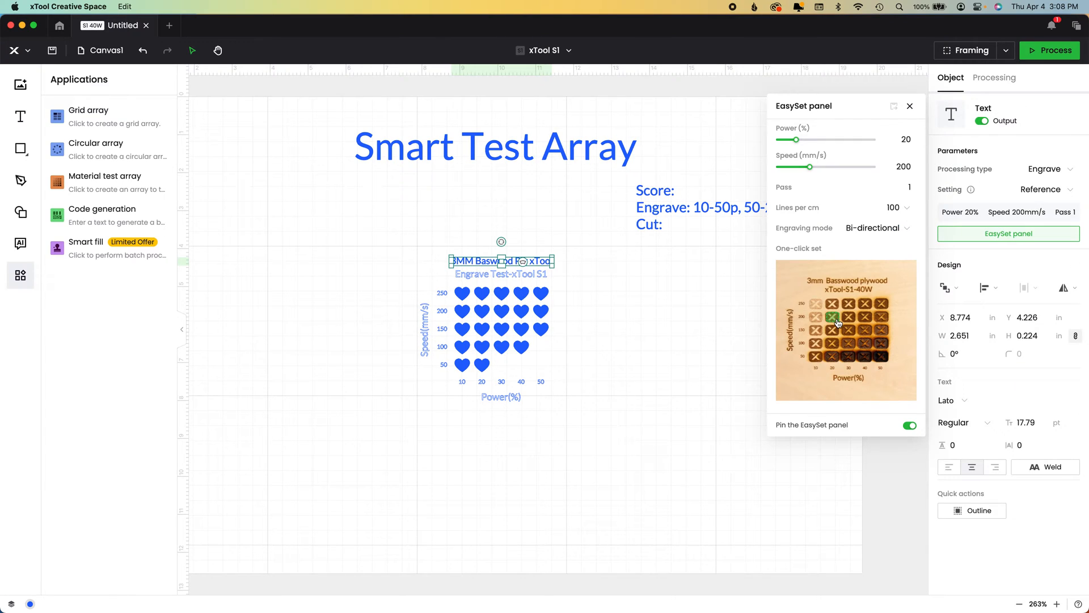
mouse_move(892, 309)
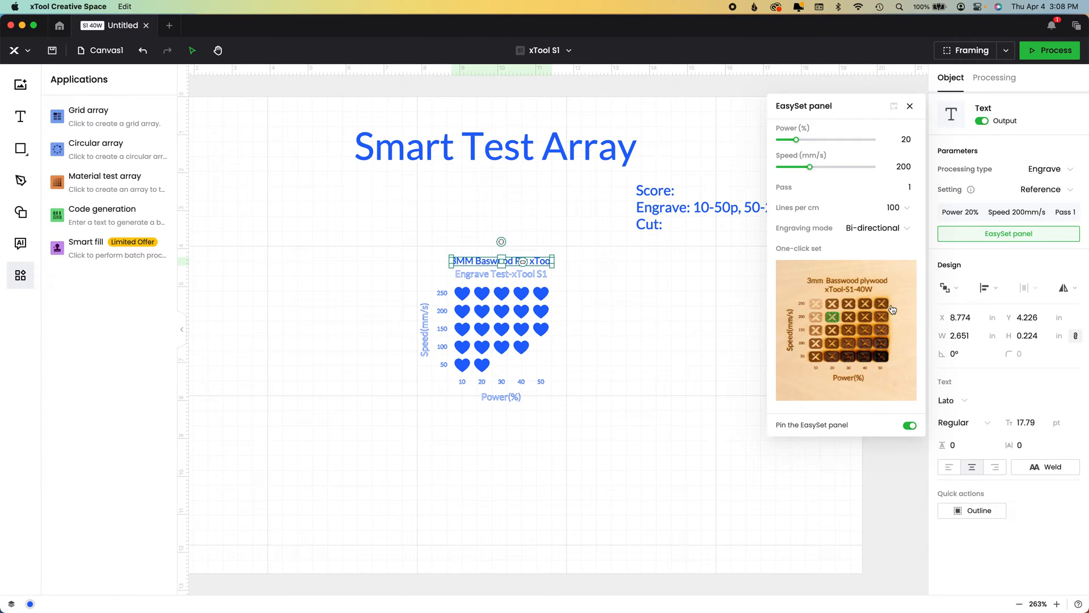
mouse_move(707, 369)
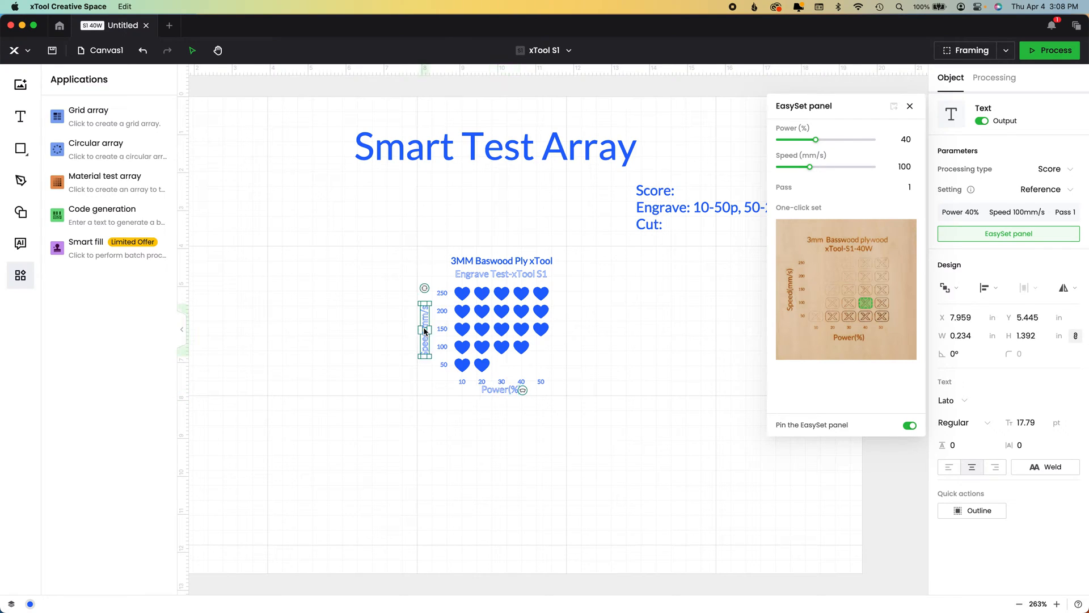
Frame the array with a rectangle set to cut at 100% power, 15 mm/s
left_click_drag(423, 331, 429, 326)
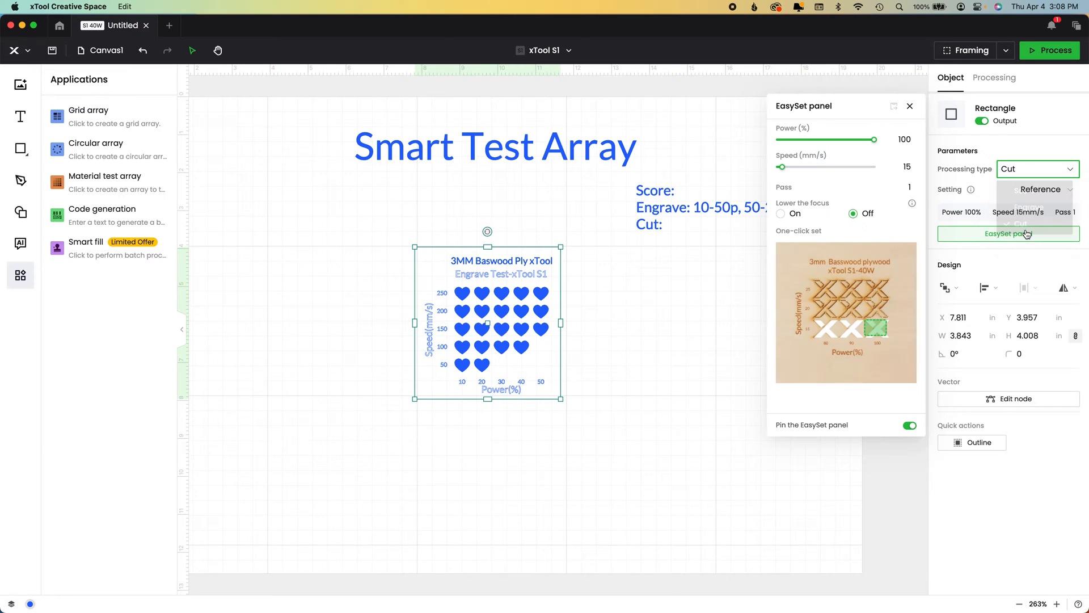
left_click(1035, 189)
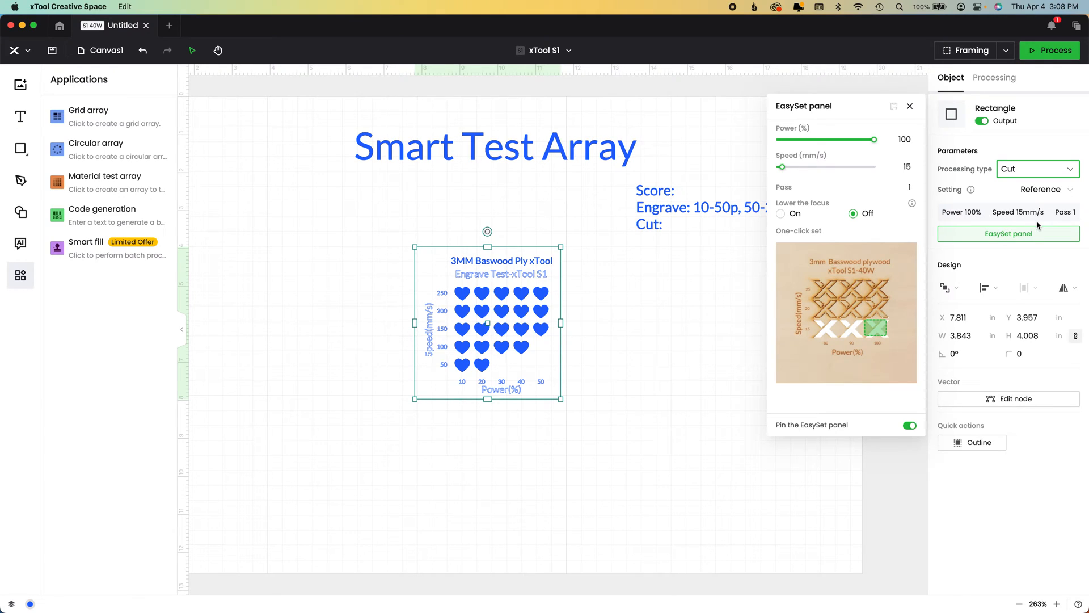
mouse_move(874, 336)
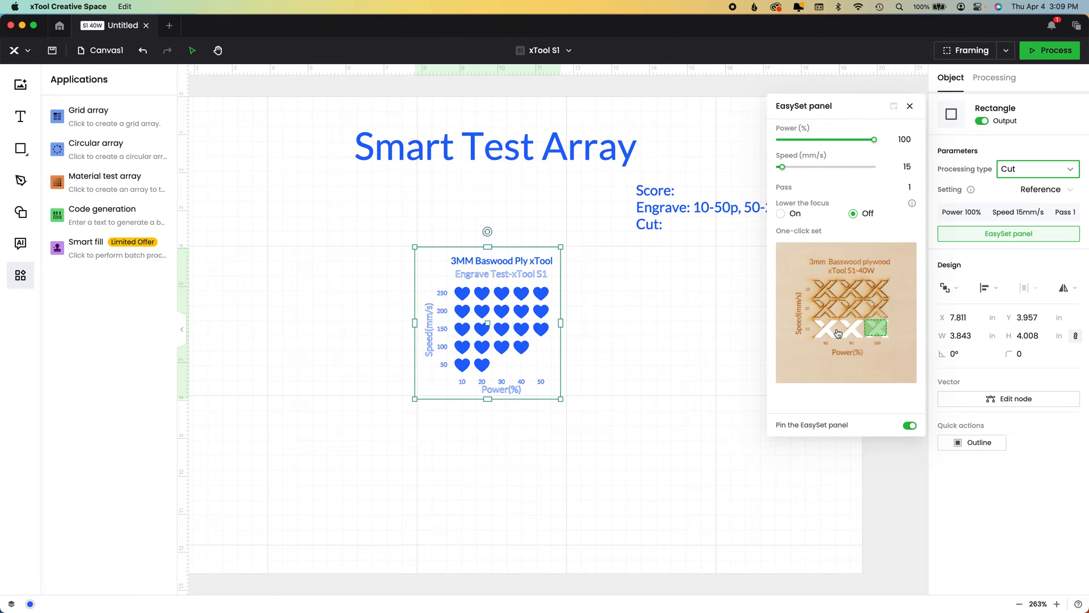
left_click_drag(781, 166, 783, 165)
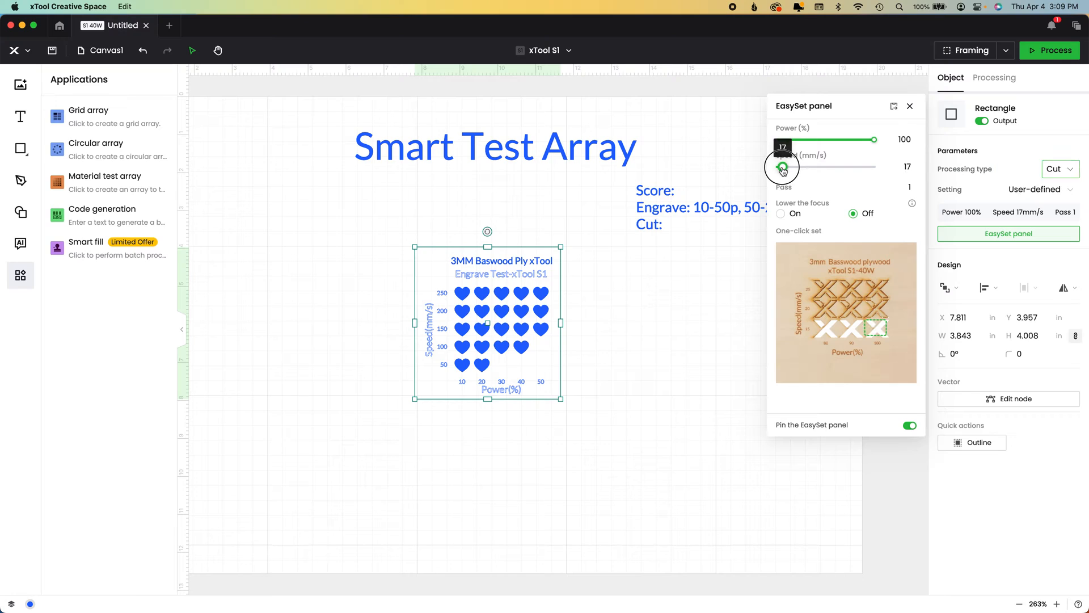
left_click_drag(783, 167, 789, 167)
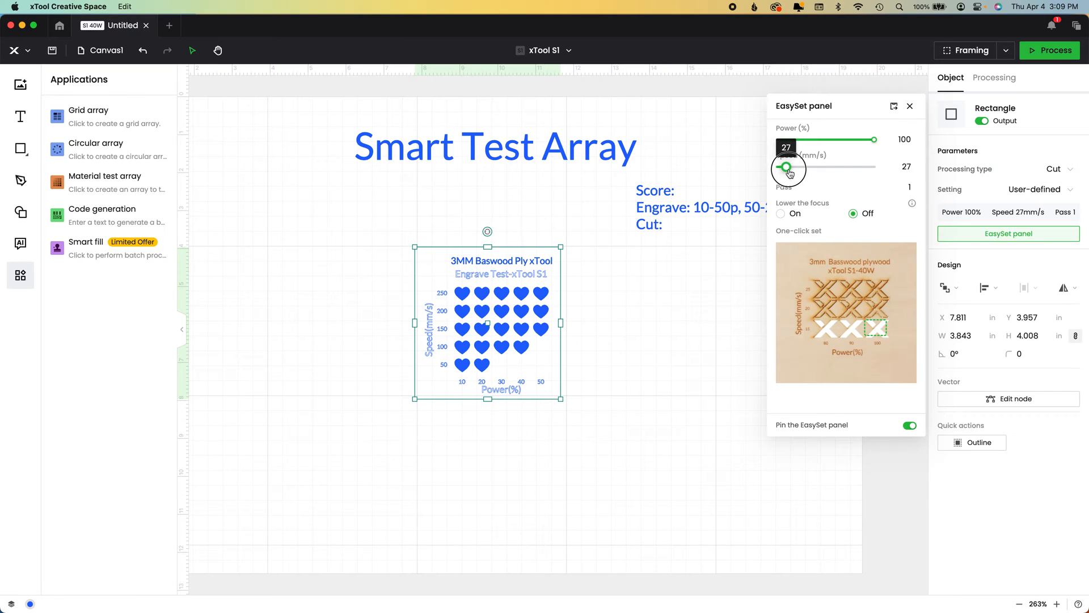
left_click_drag(788, 166, 781, 167)
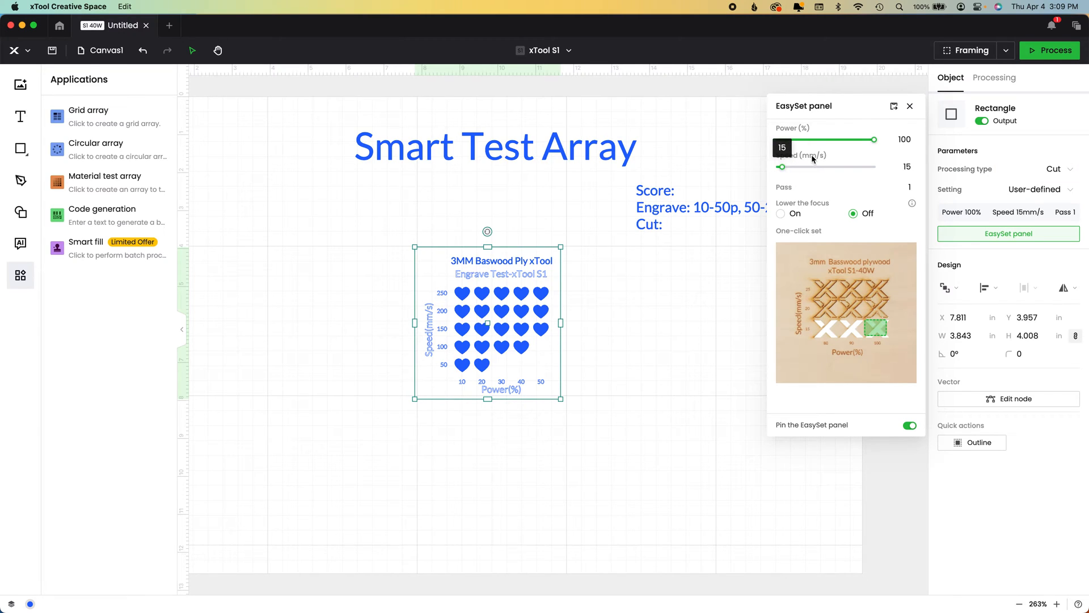
mouse_move(618, 284)
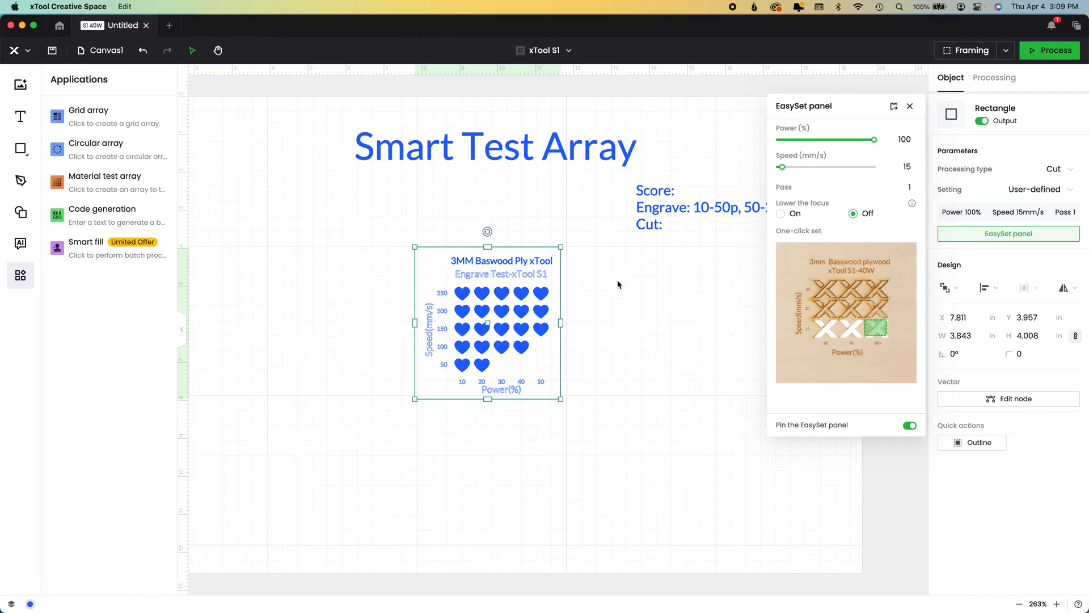
left_click(994, 77)
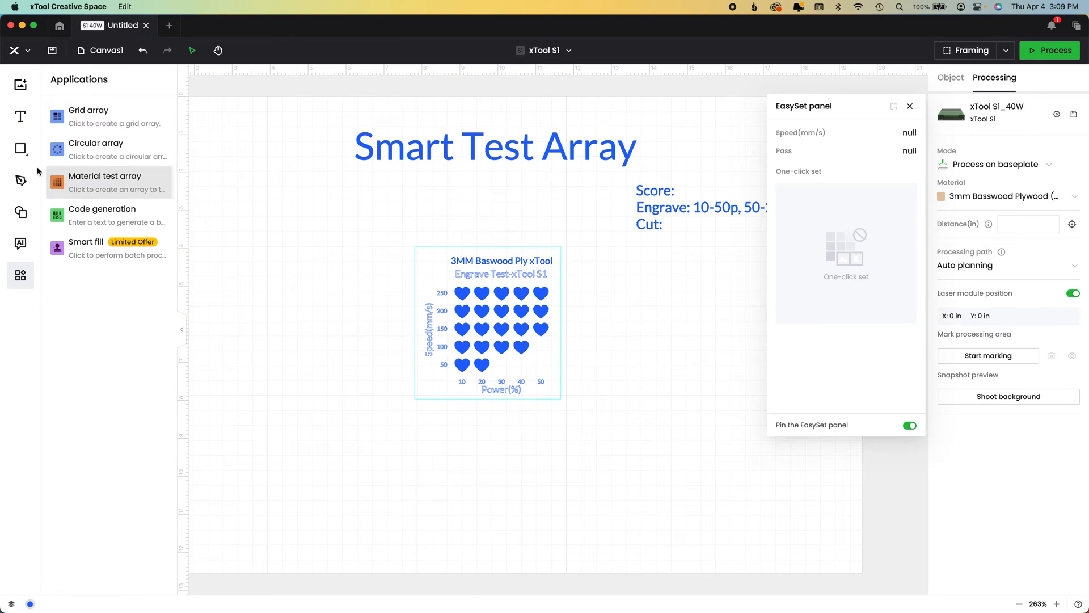
Draw a small cut circle at the rectangle's top-left and subtract it to form a round hole
left_click(21, 148)
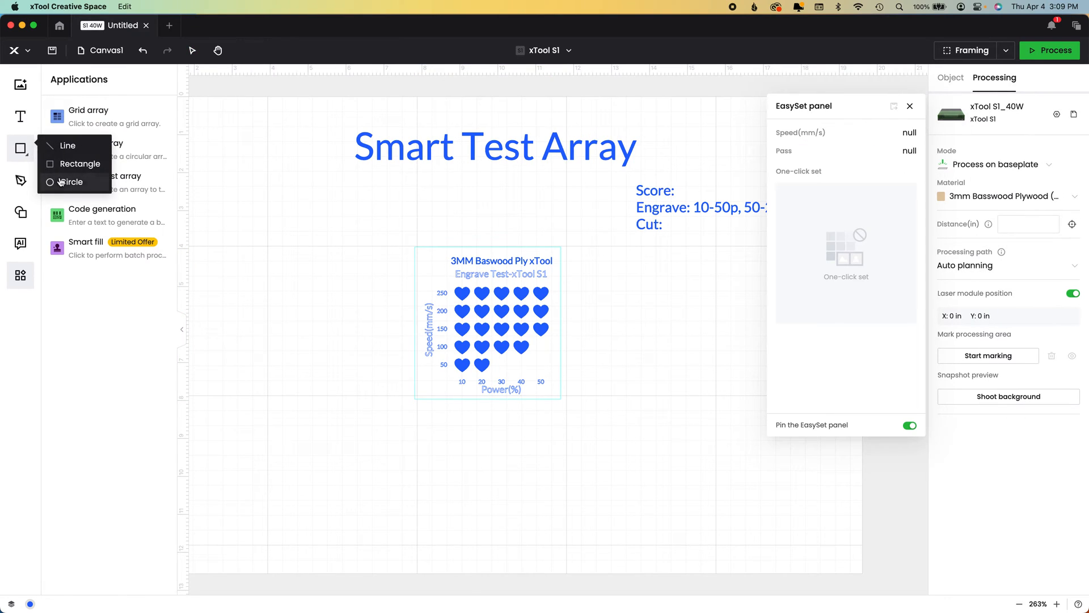
left_click(71, 181)
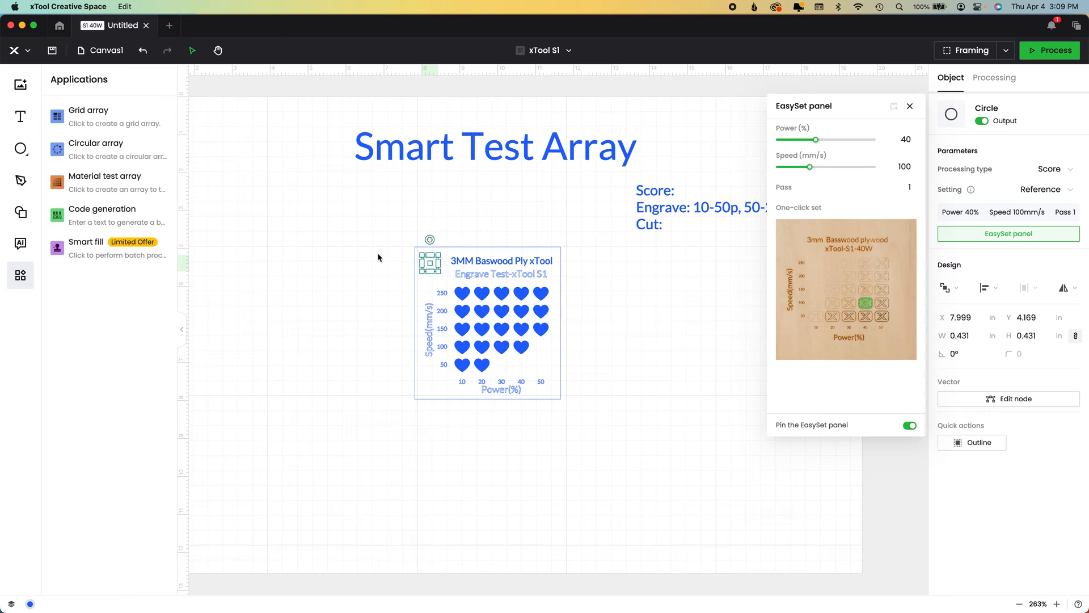
left_click(994, 78)
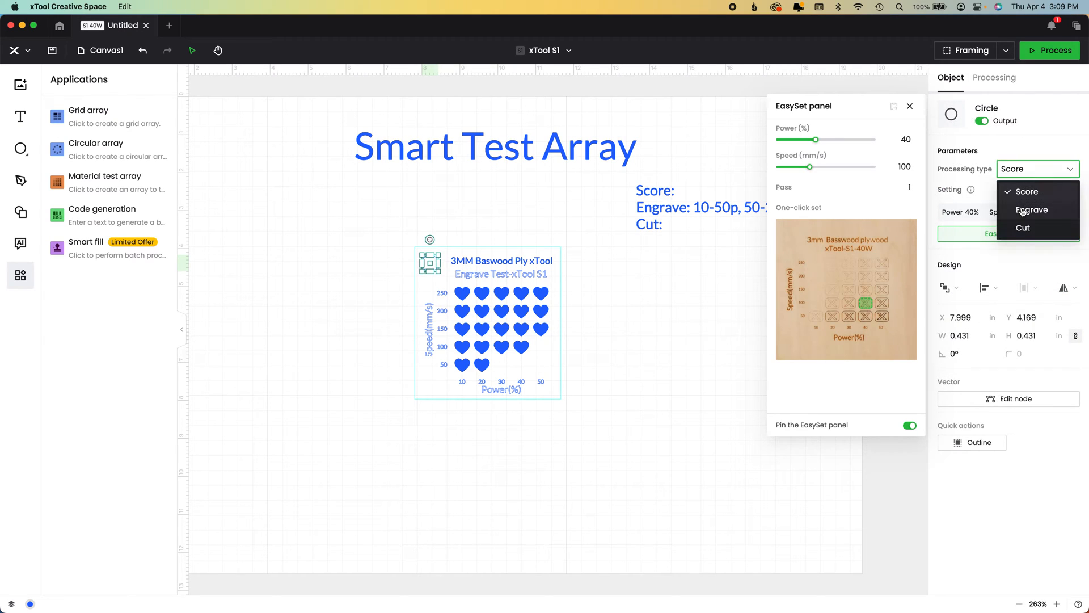
left_click(994, 78)
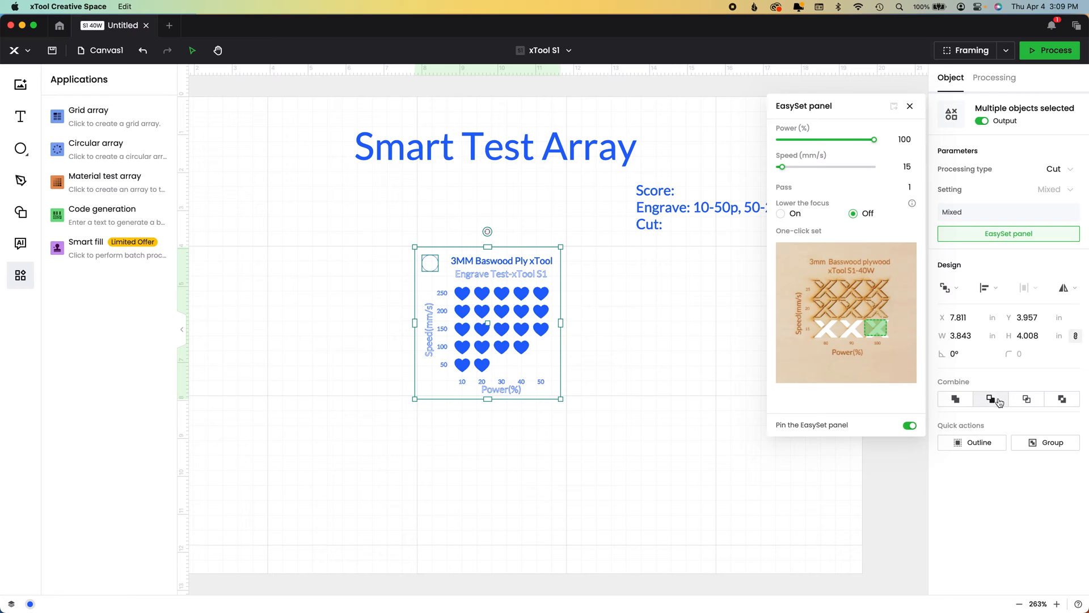
mouse_move(991, 399)
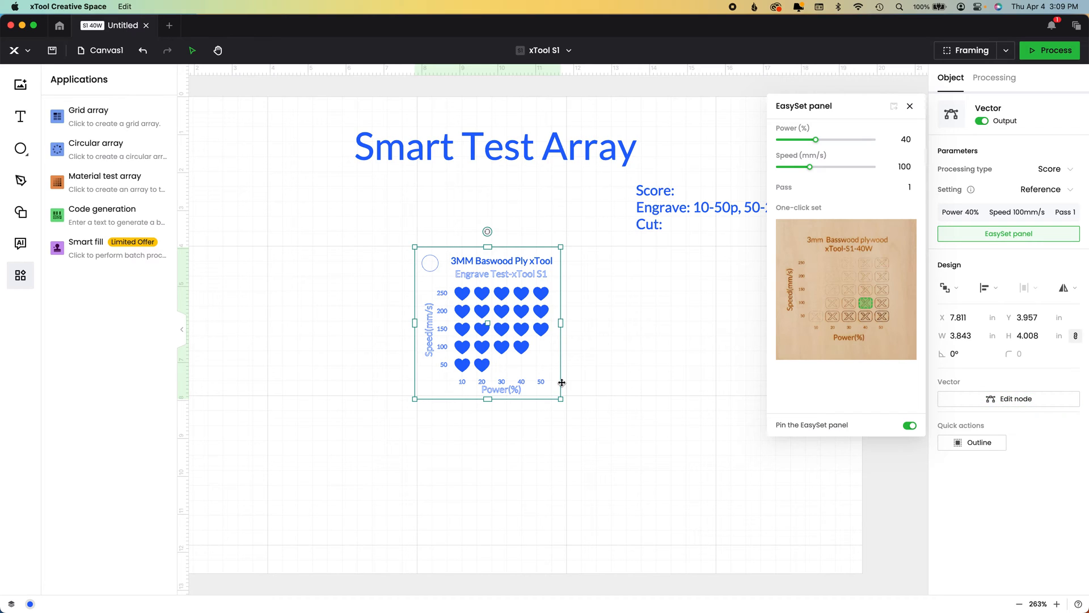
mouse_move(433, 270)
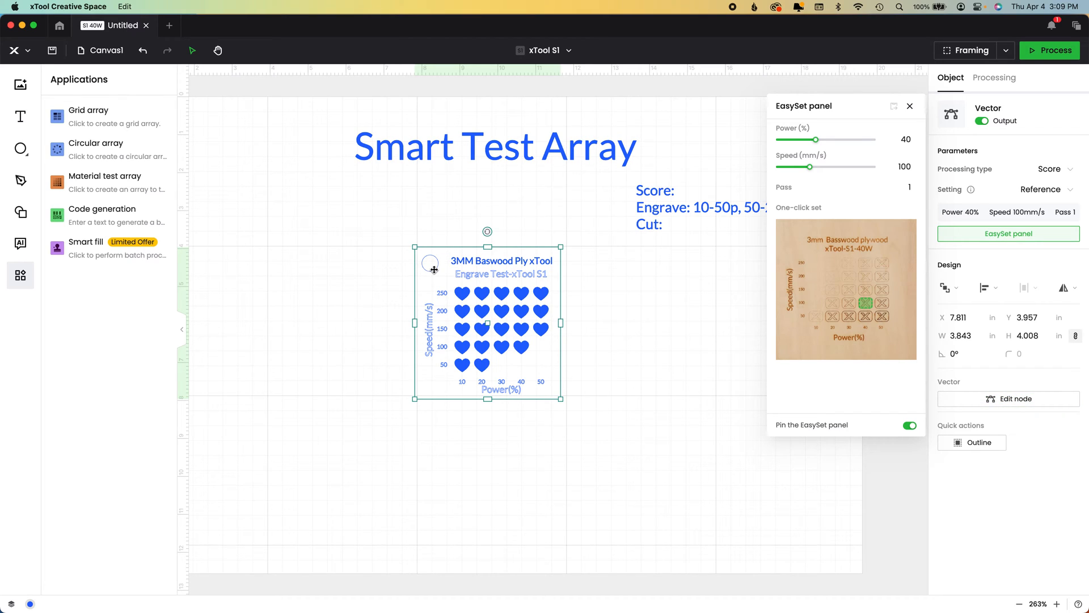
left_click(994, 77)
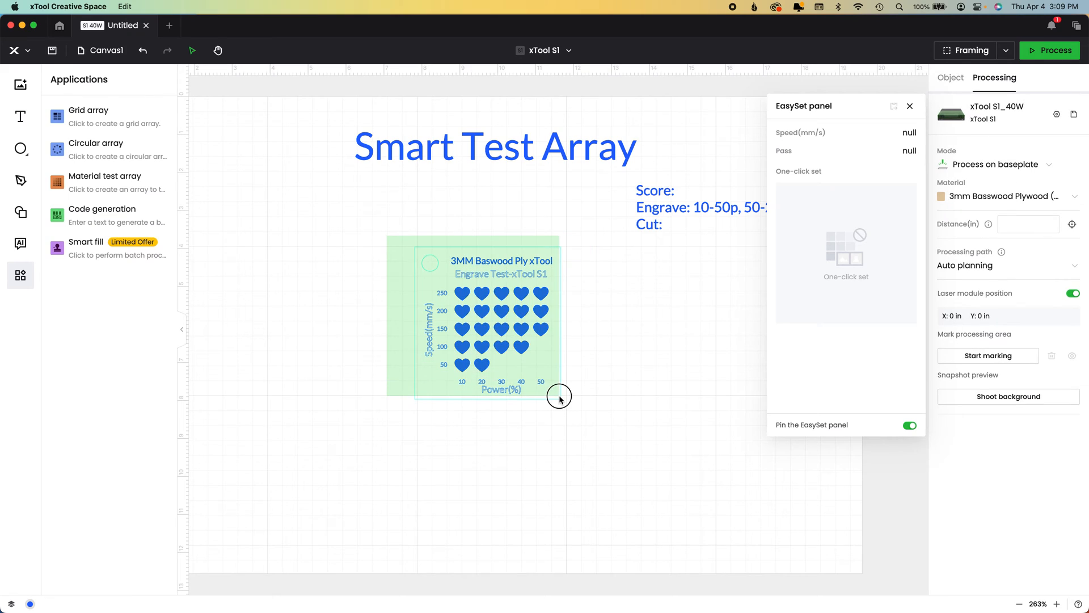
Group the heart array and framing rectangle into one test-card object
left_click(559, 397)
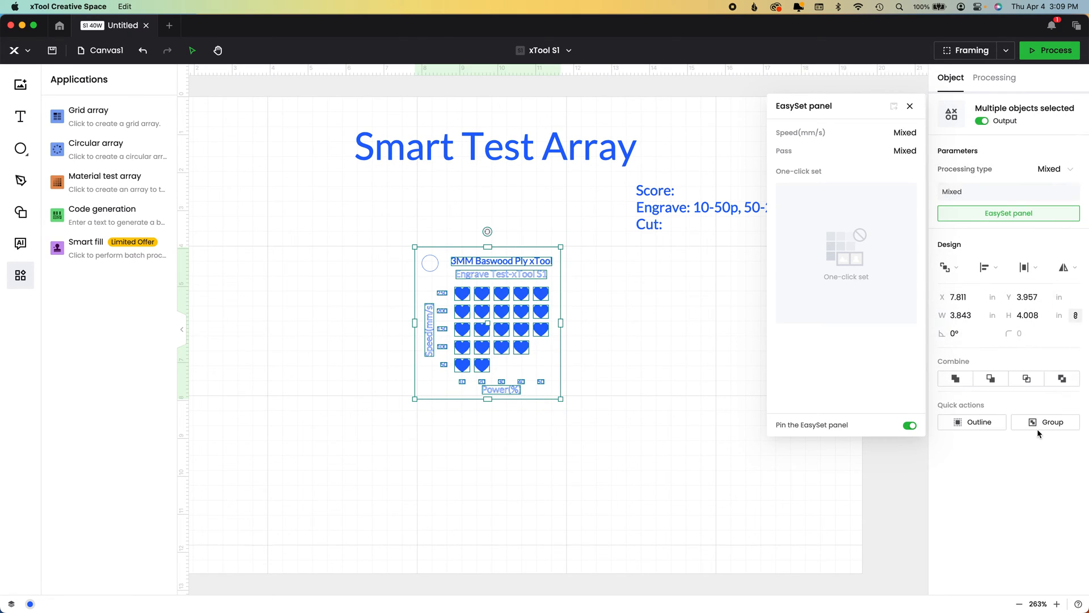
left_click(1046, 422)
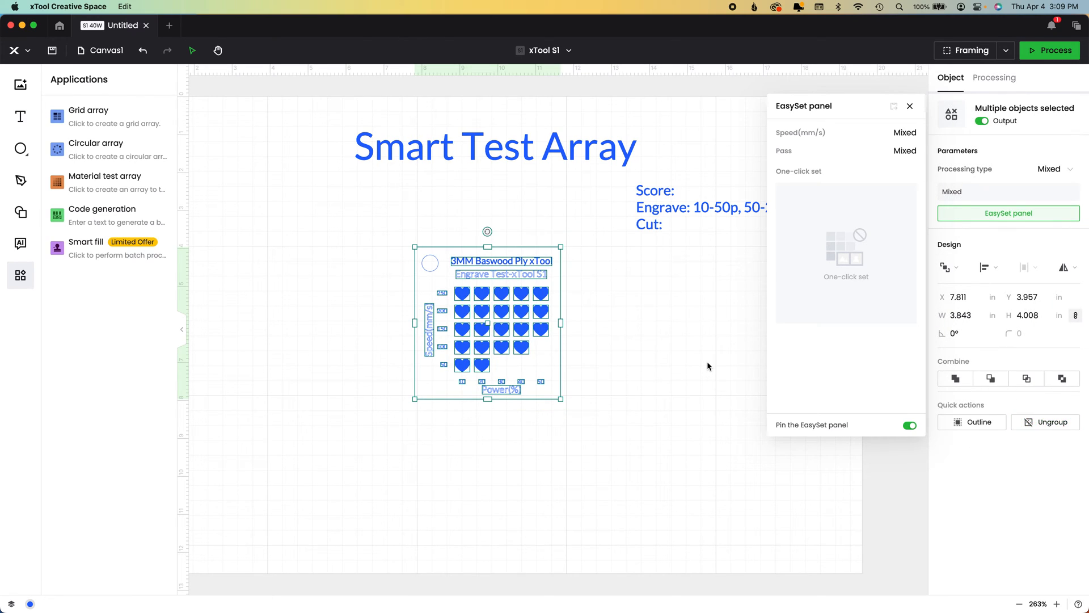
mouse_move(860, 396)
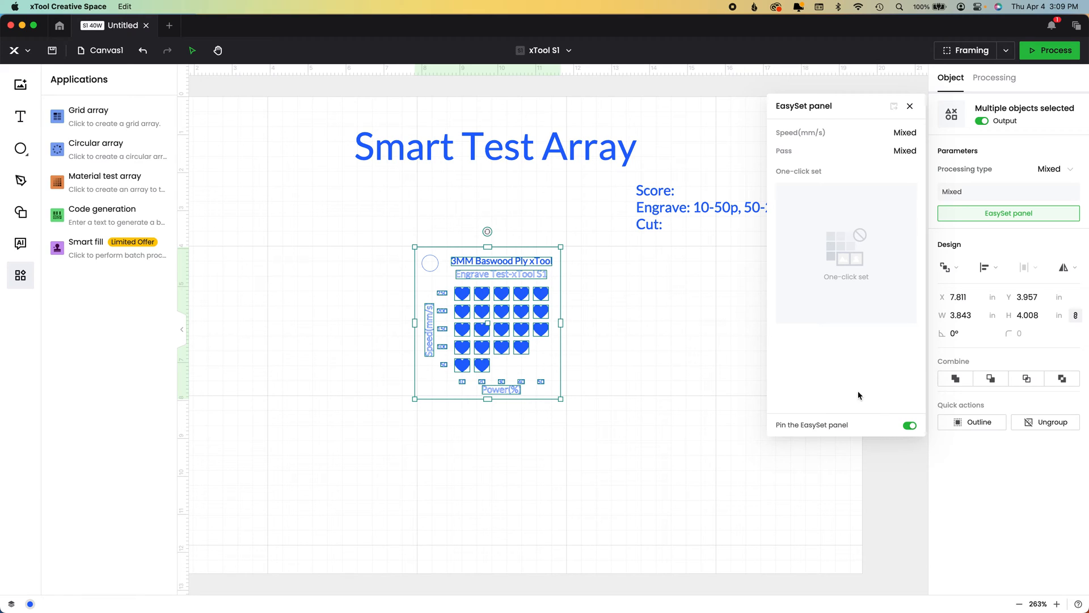
left_click(909, 425)
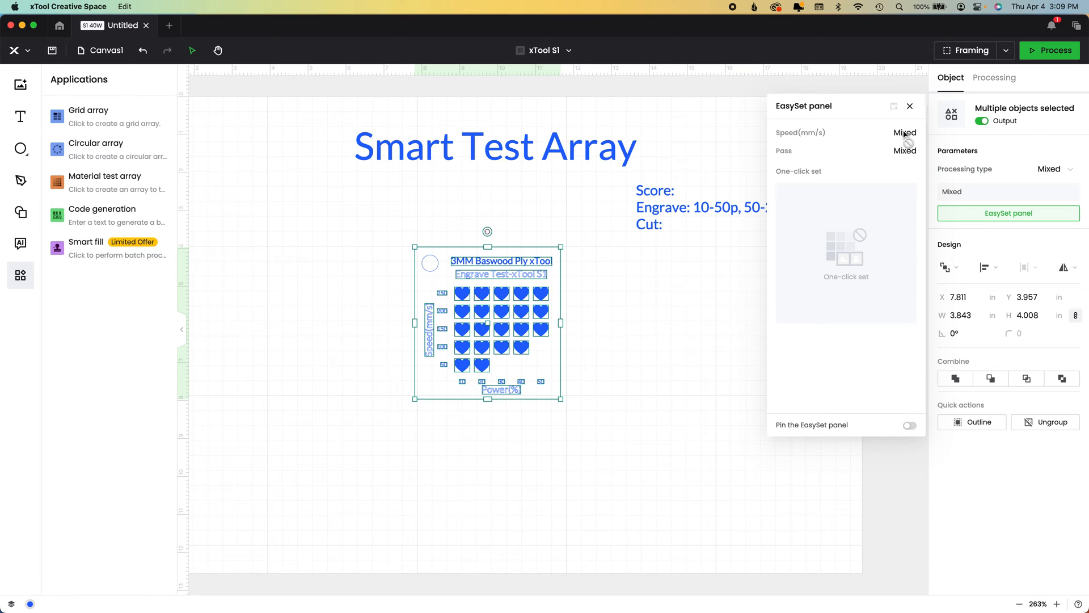
Close the EasySet material panel and deselect the Score/Engrave/Cut notes text
left_click(909, 106)
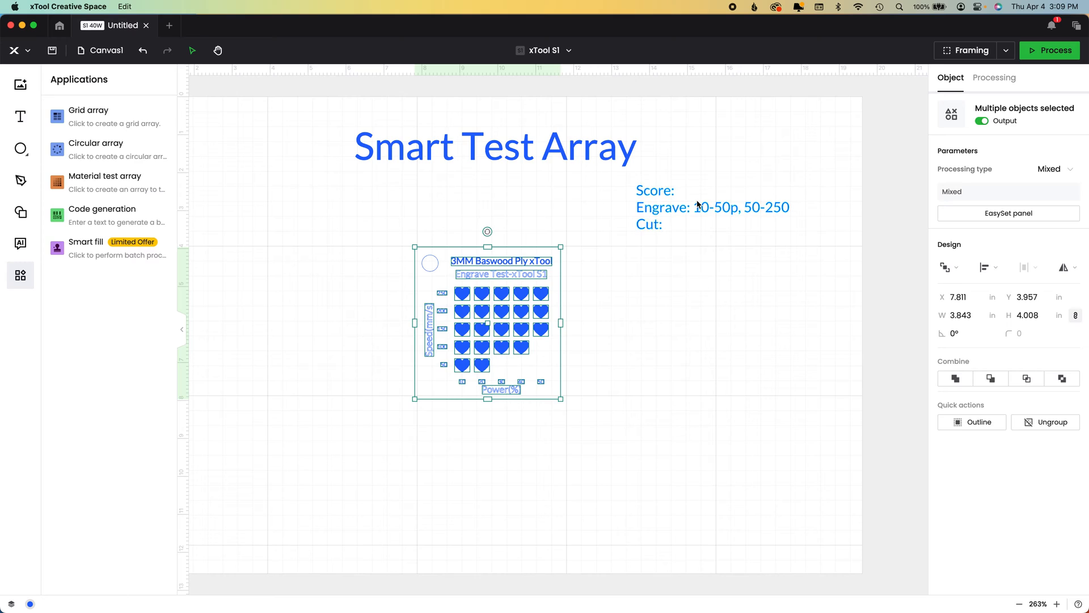
left_click(713, 207)
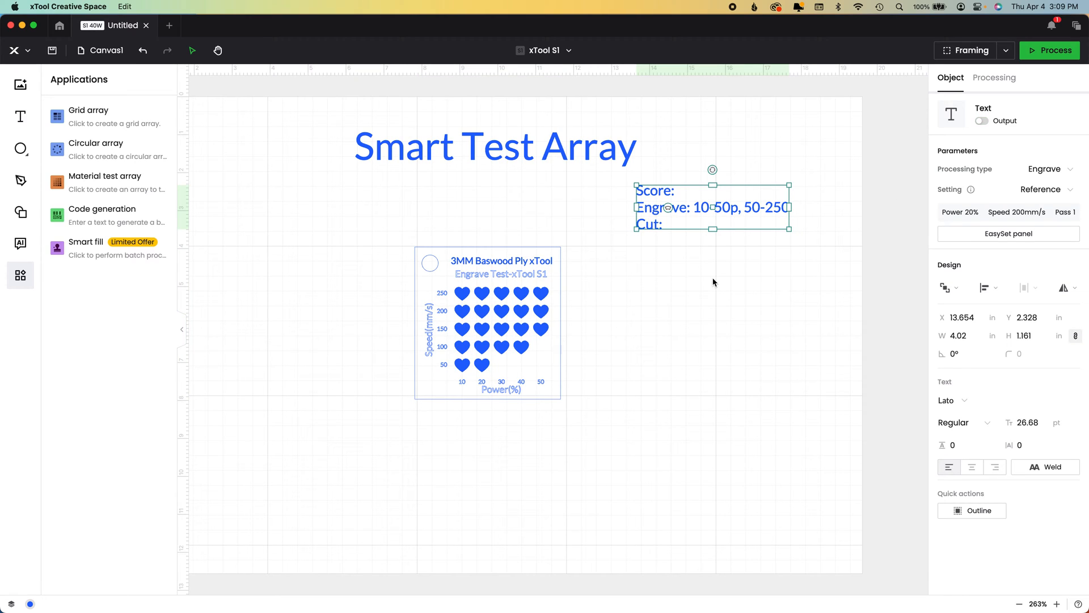
left_click(994, 77)
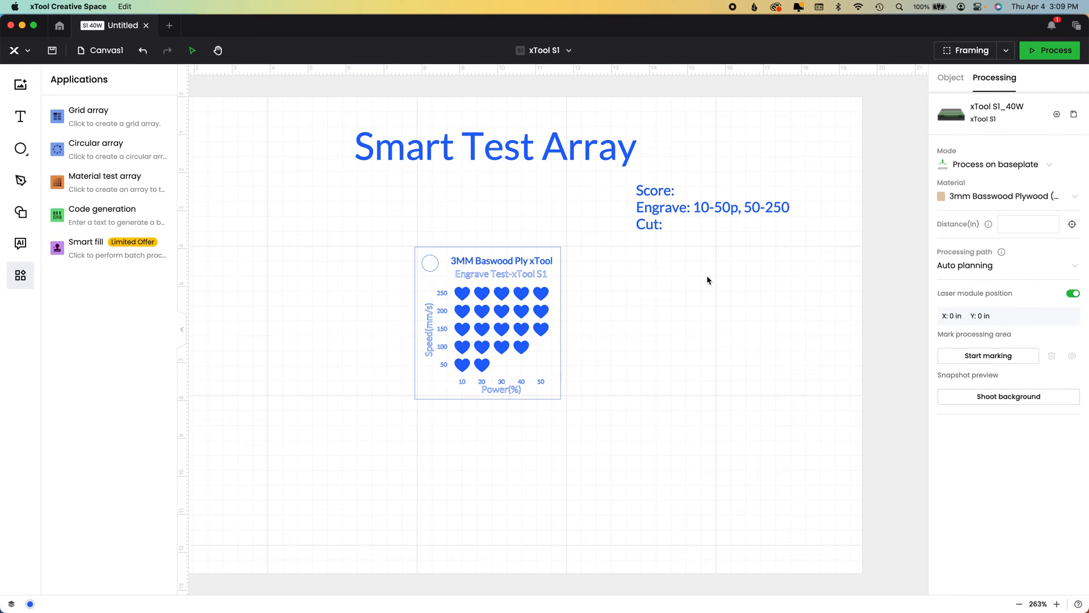